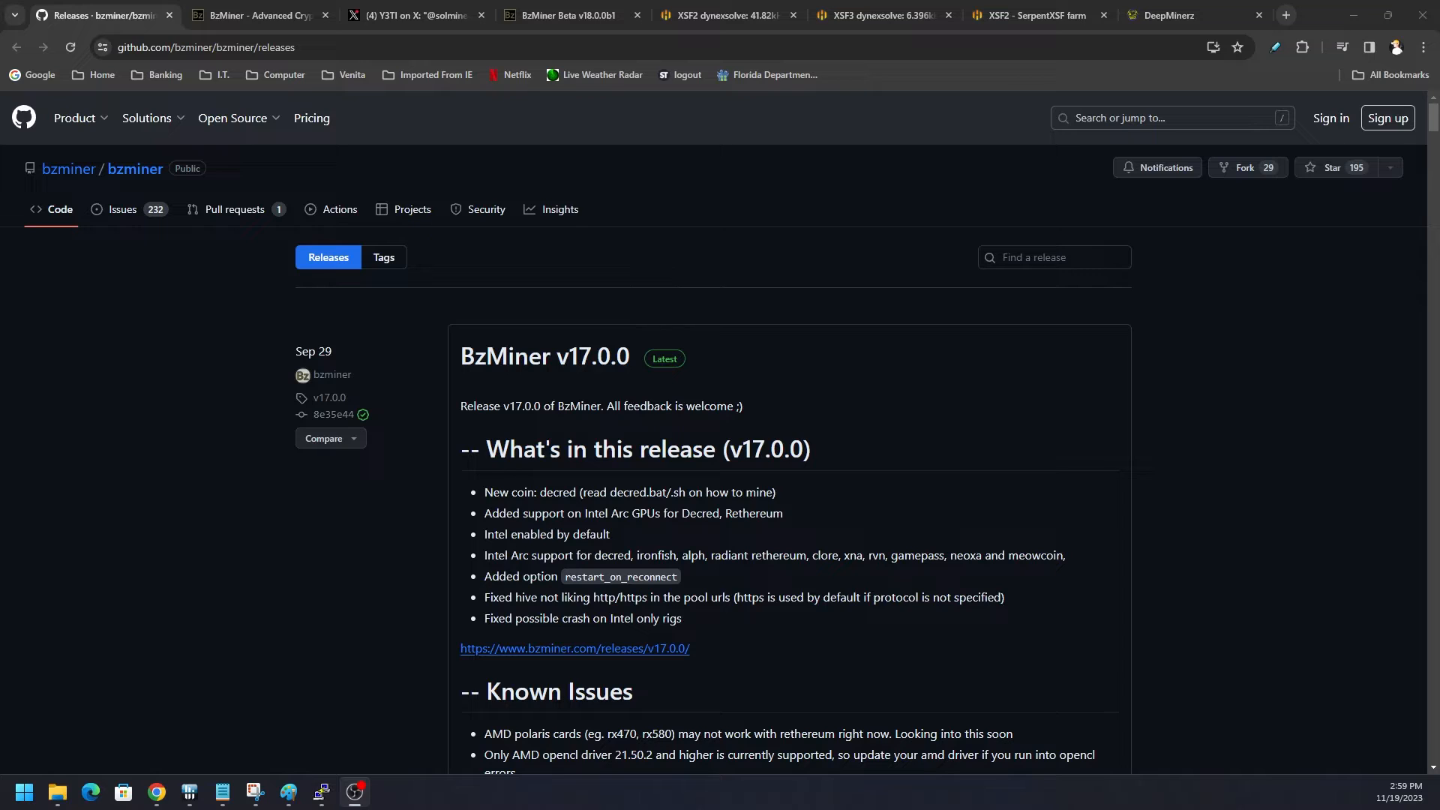
mouse_move(423, 363)
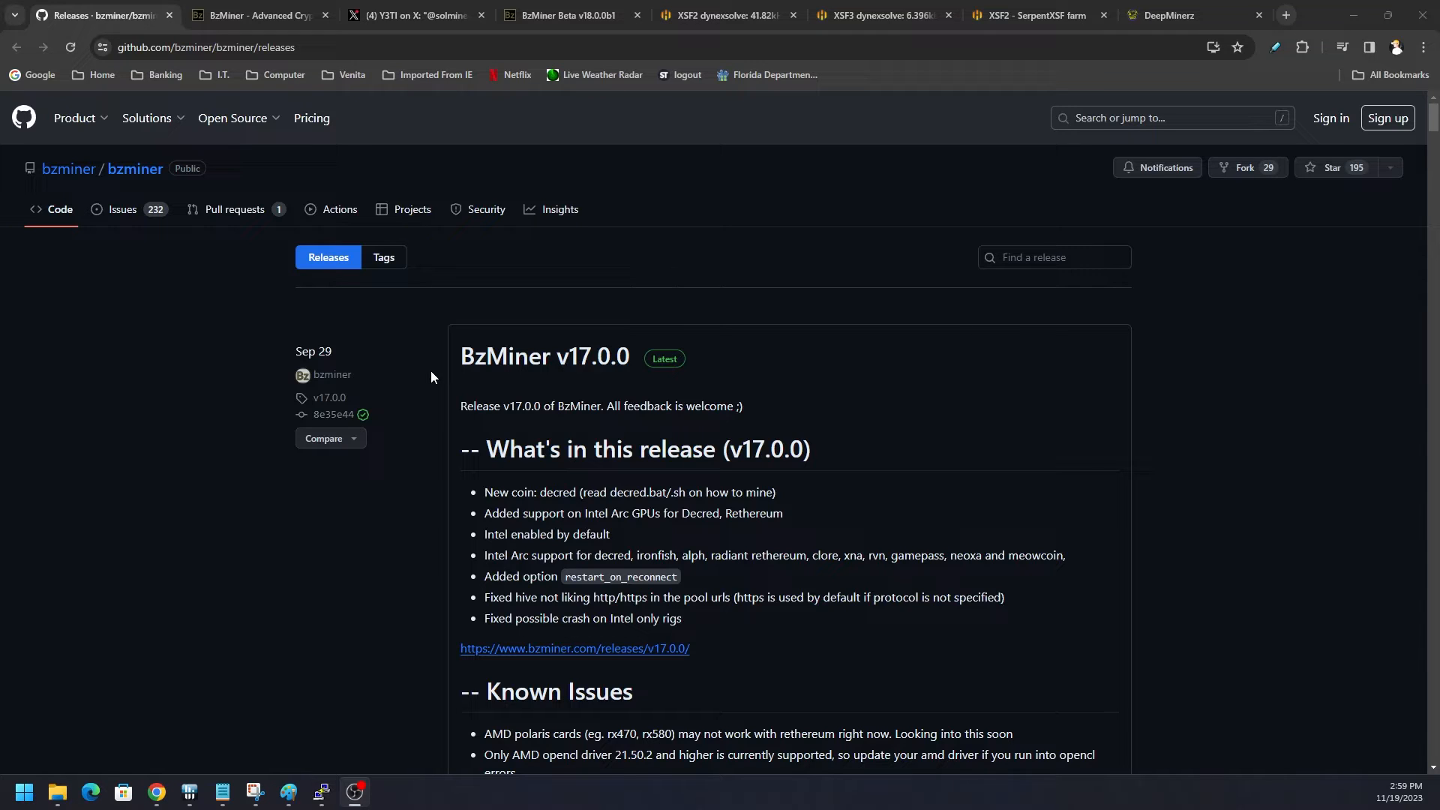
mouse_move(285, 350)
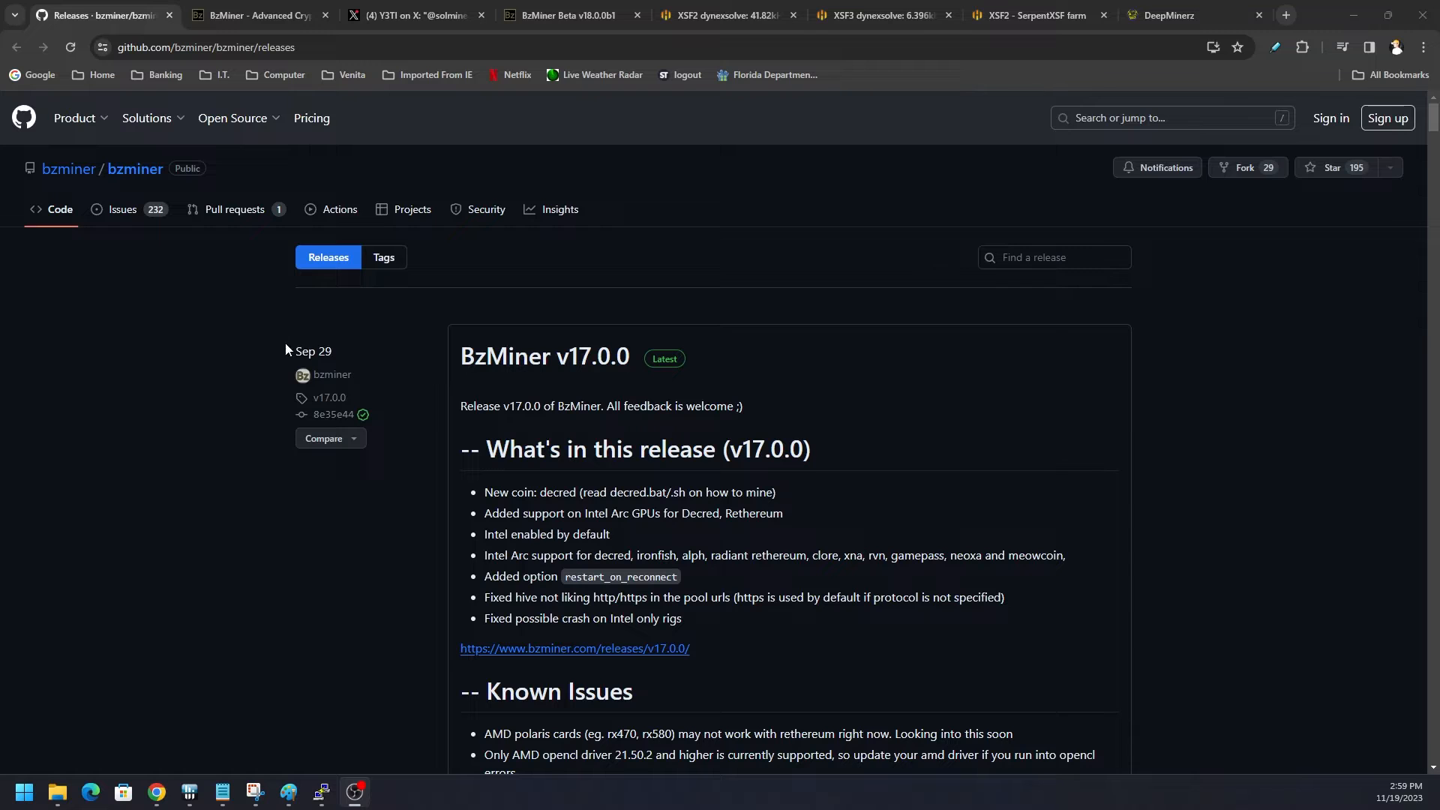
Step: Switch from the GitHub v17.0.0 release notes to the bzminer.com homepage
click(258, 15)
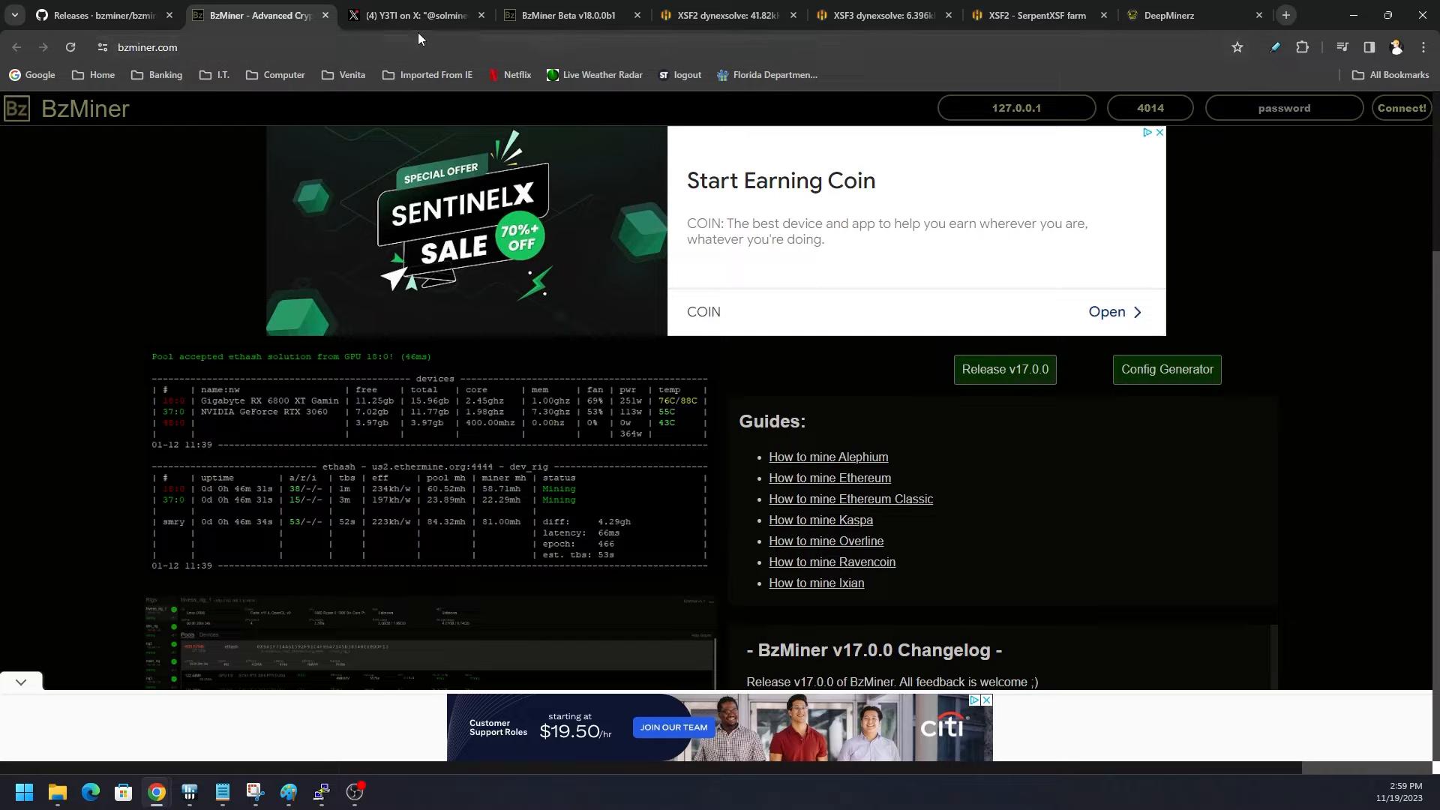
Step: View the X beta-upgrade post, then the v18.0.0b1 page's download links and Hive OS install script
click(415, 13)
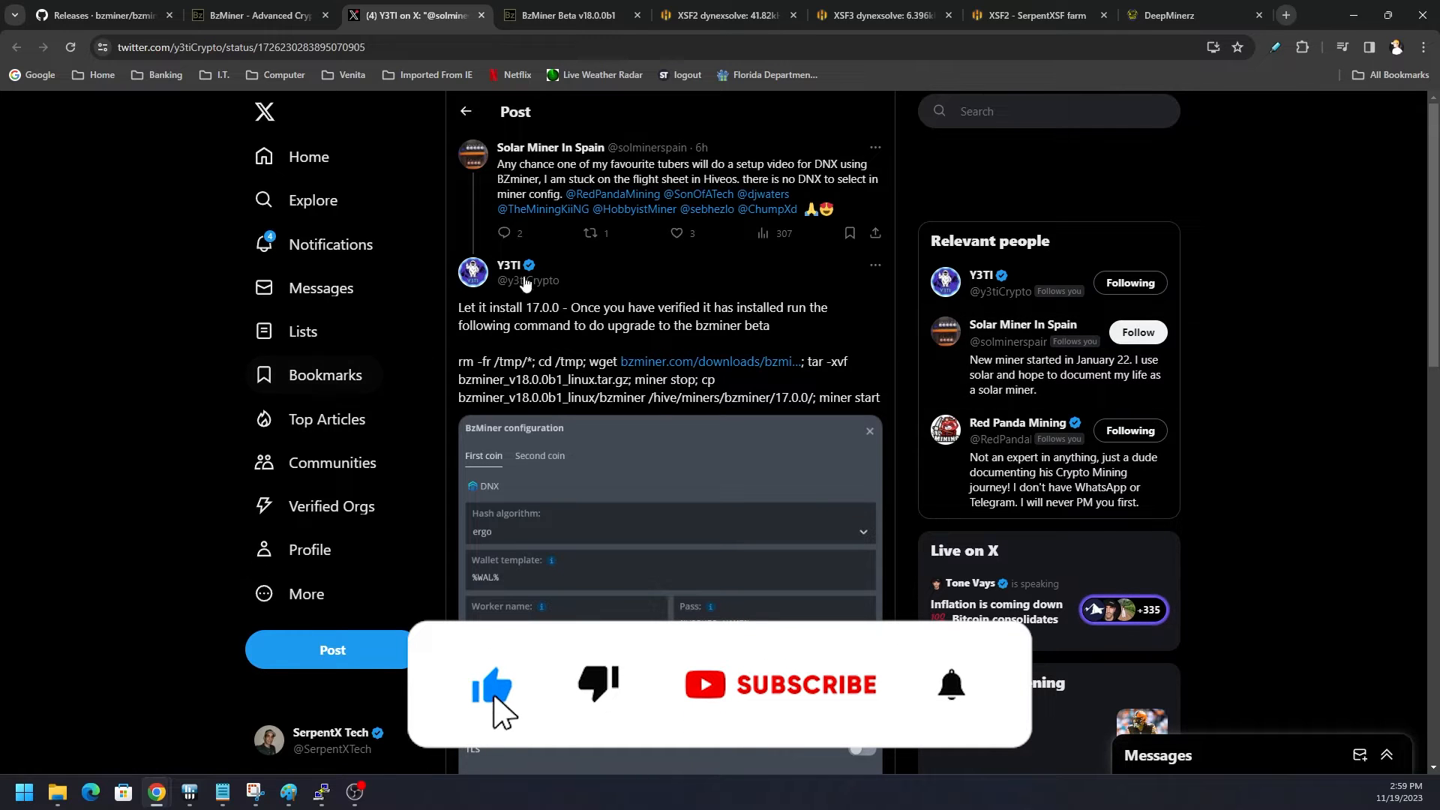
click(564, 15)
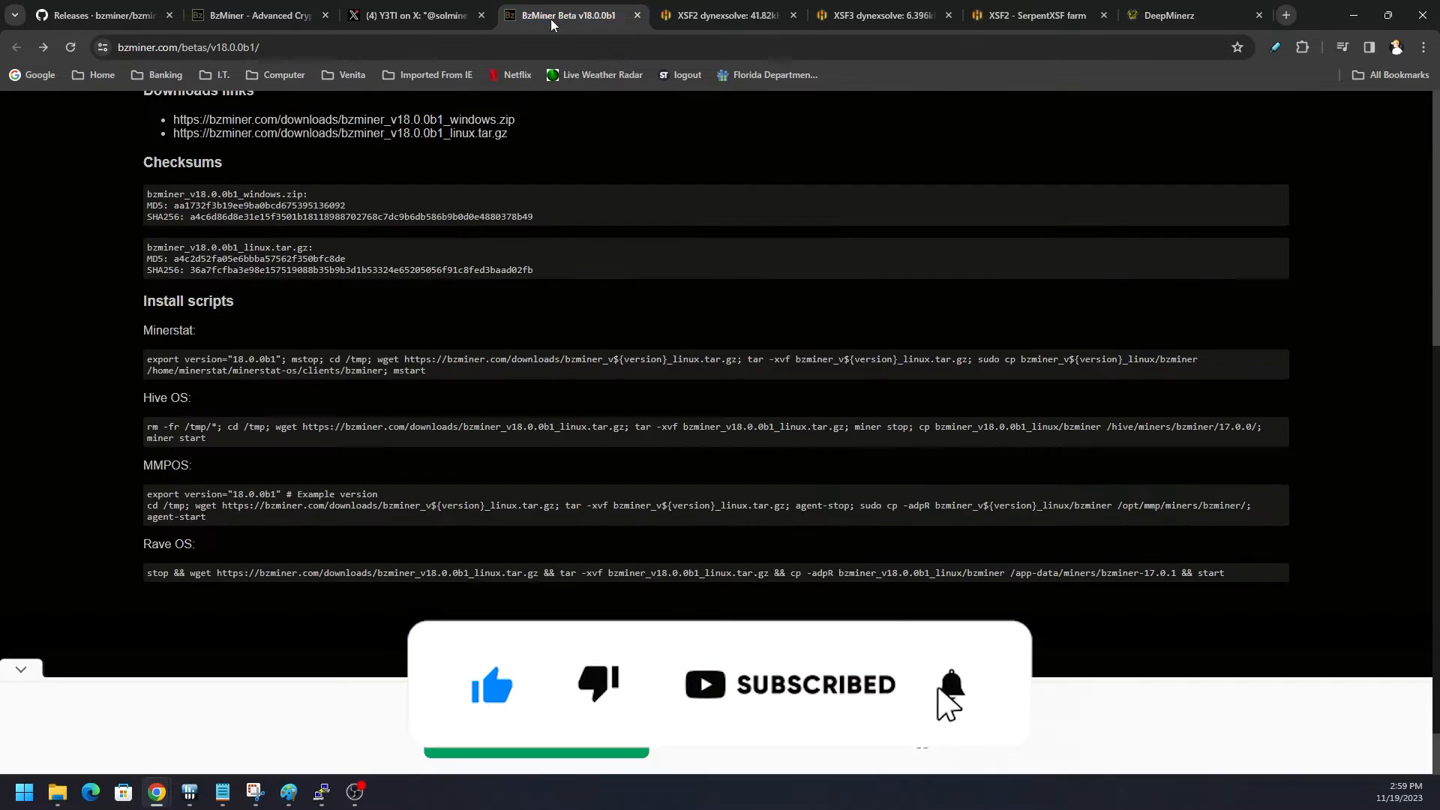
click(951, 684)
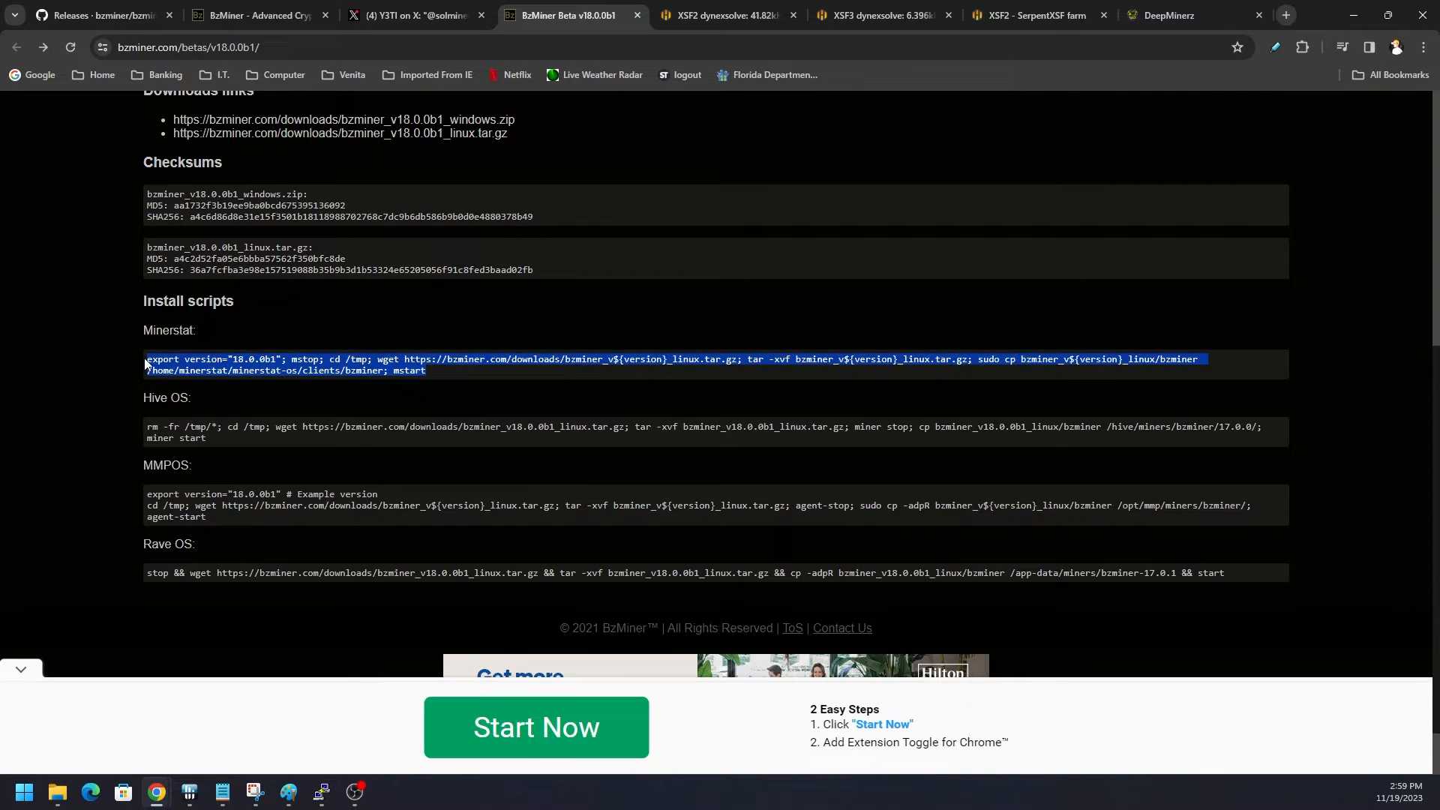
click(108, 385)
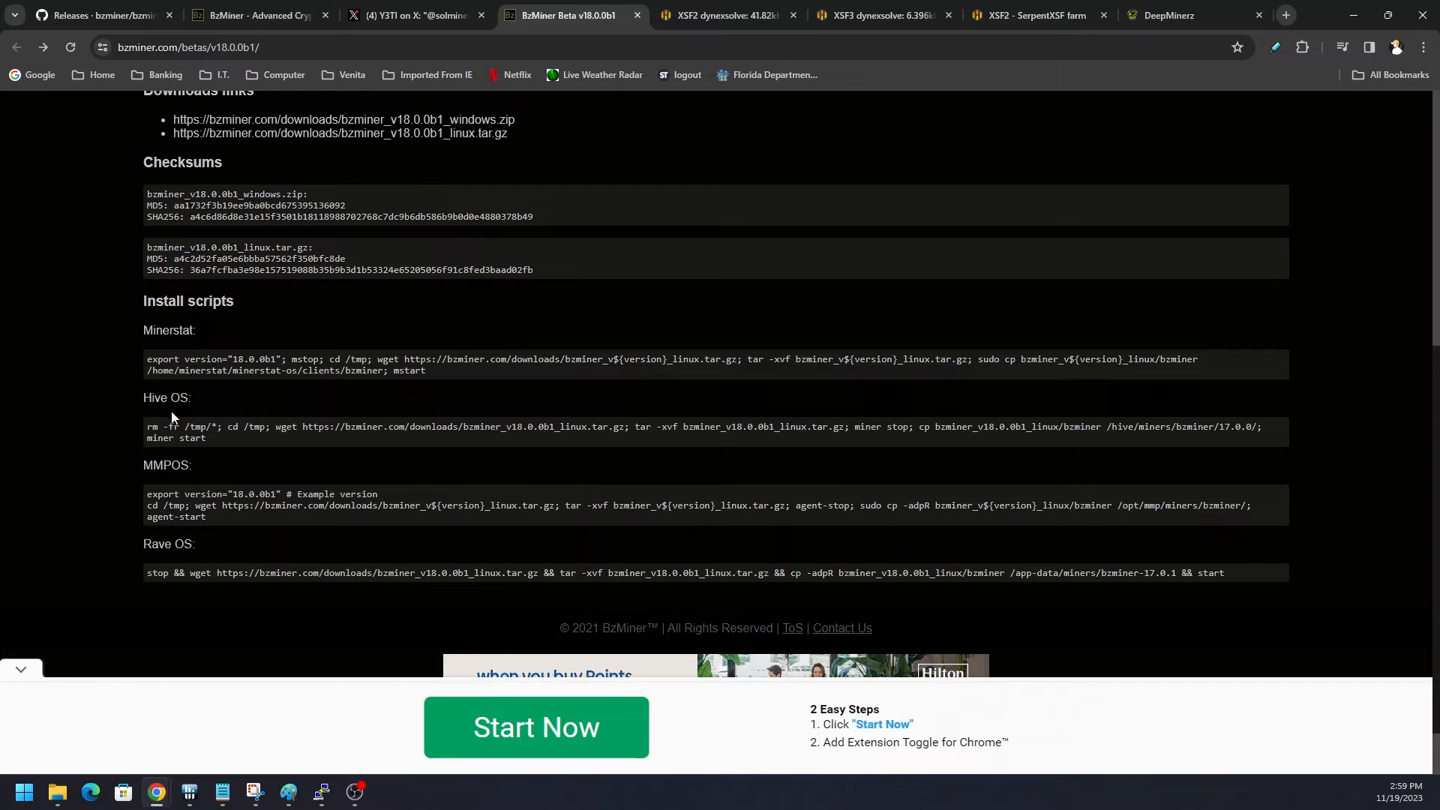
mouse_move(315, 402)
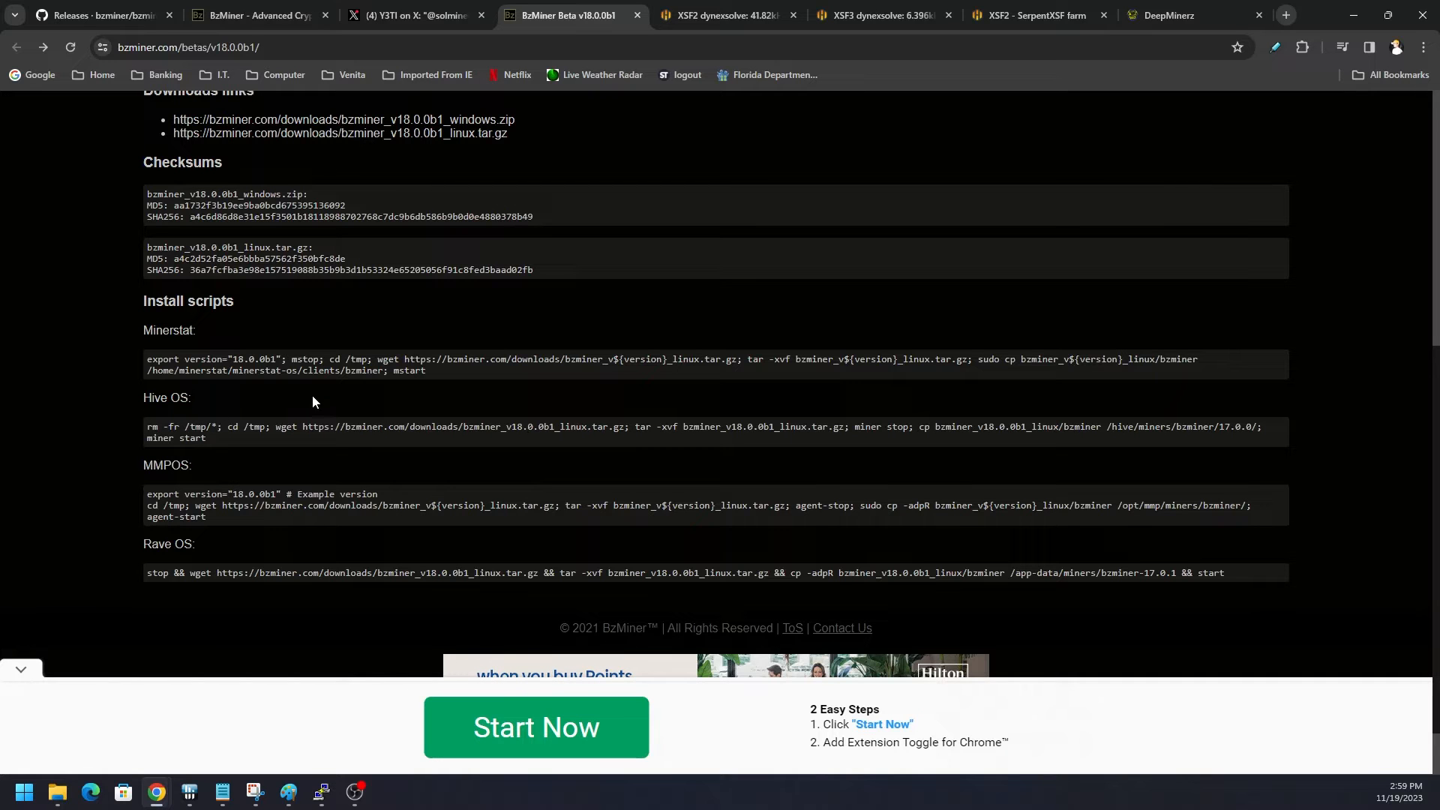
Step: Review XSF2's per-GPU Dynex hashrates, then bring up the XSF3 AMD rig overview
click(729, 15)
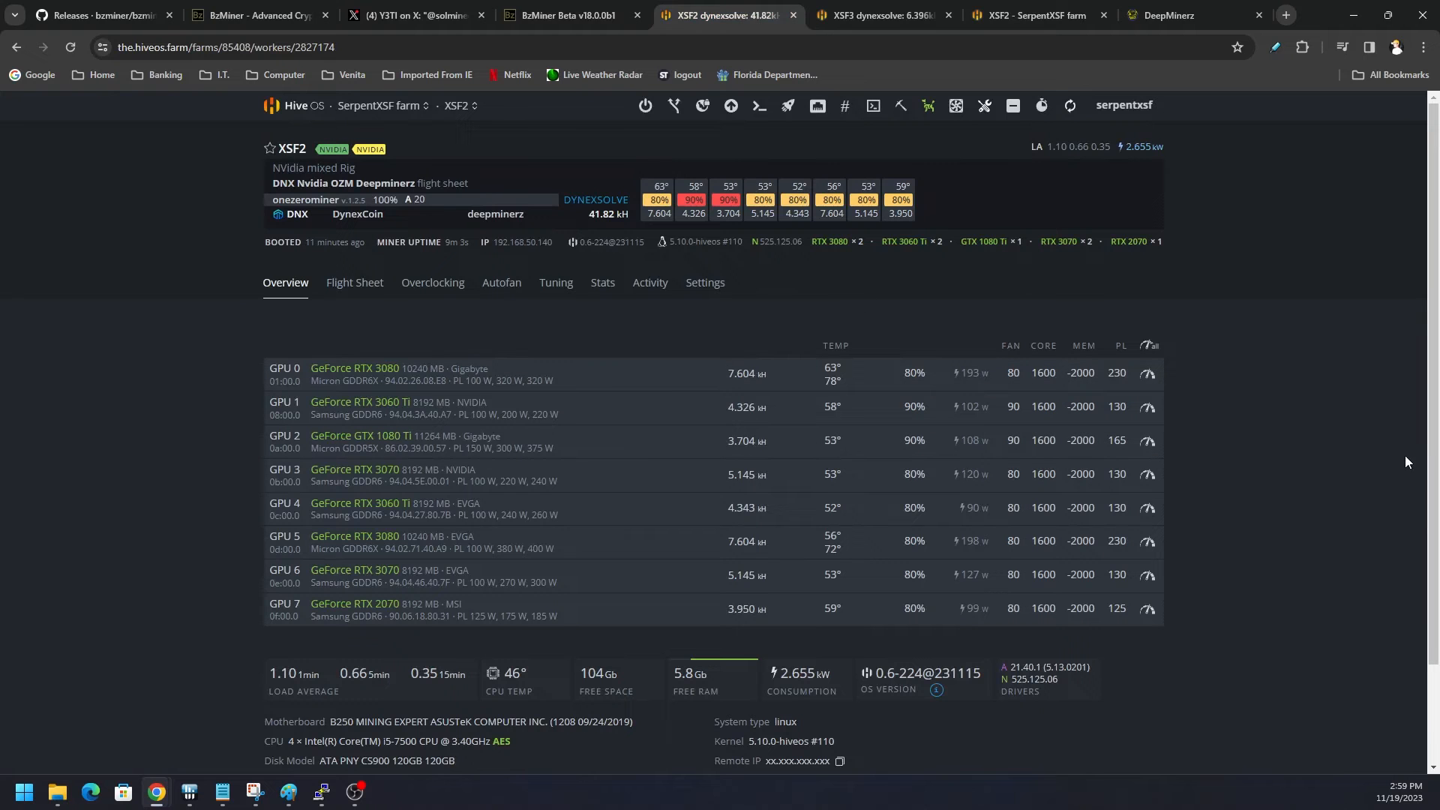
mouse_move(1393, 456)
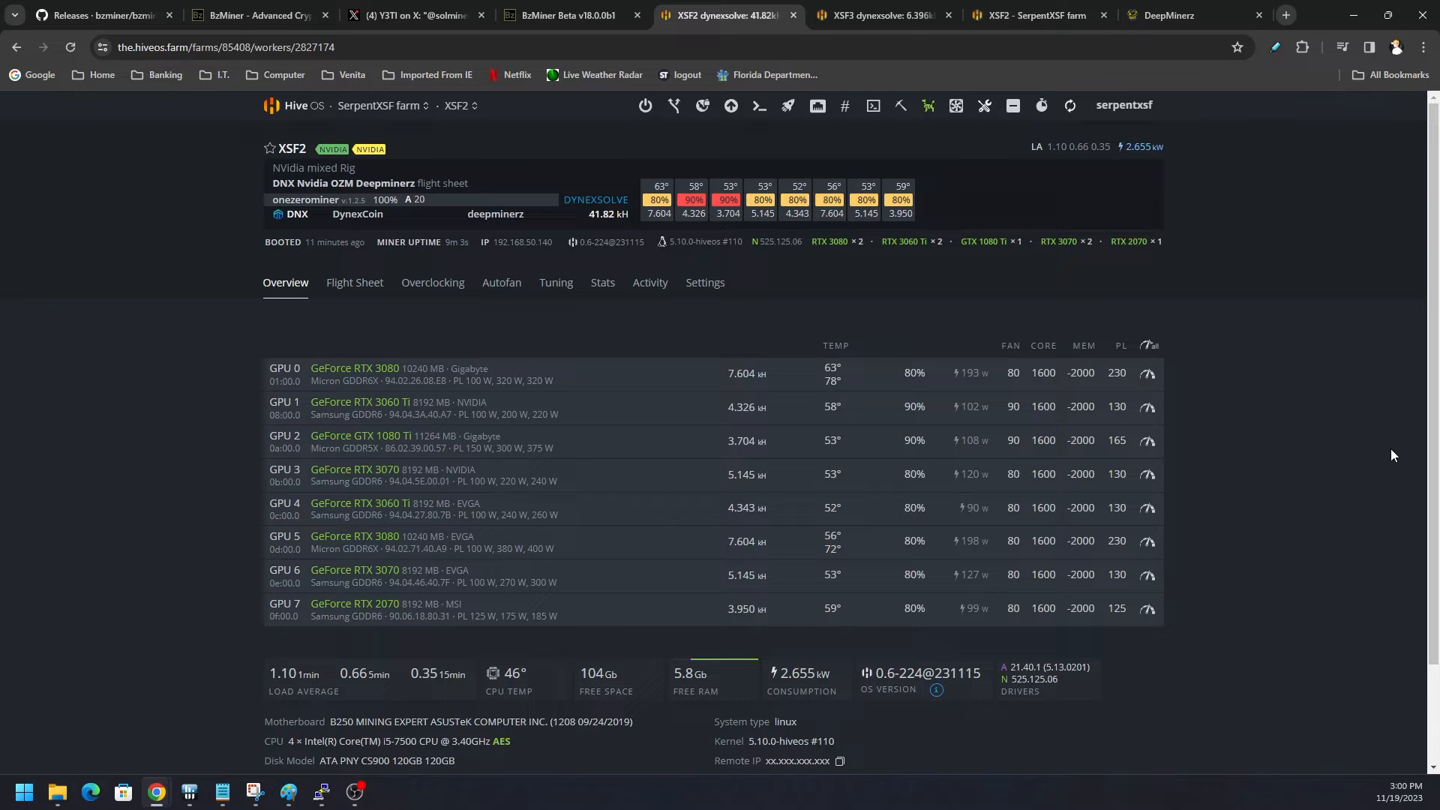
mouse_move(727, 492)
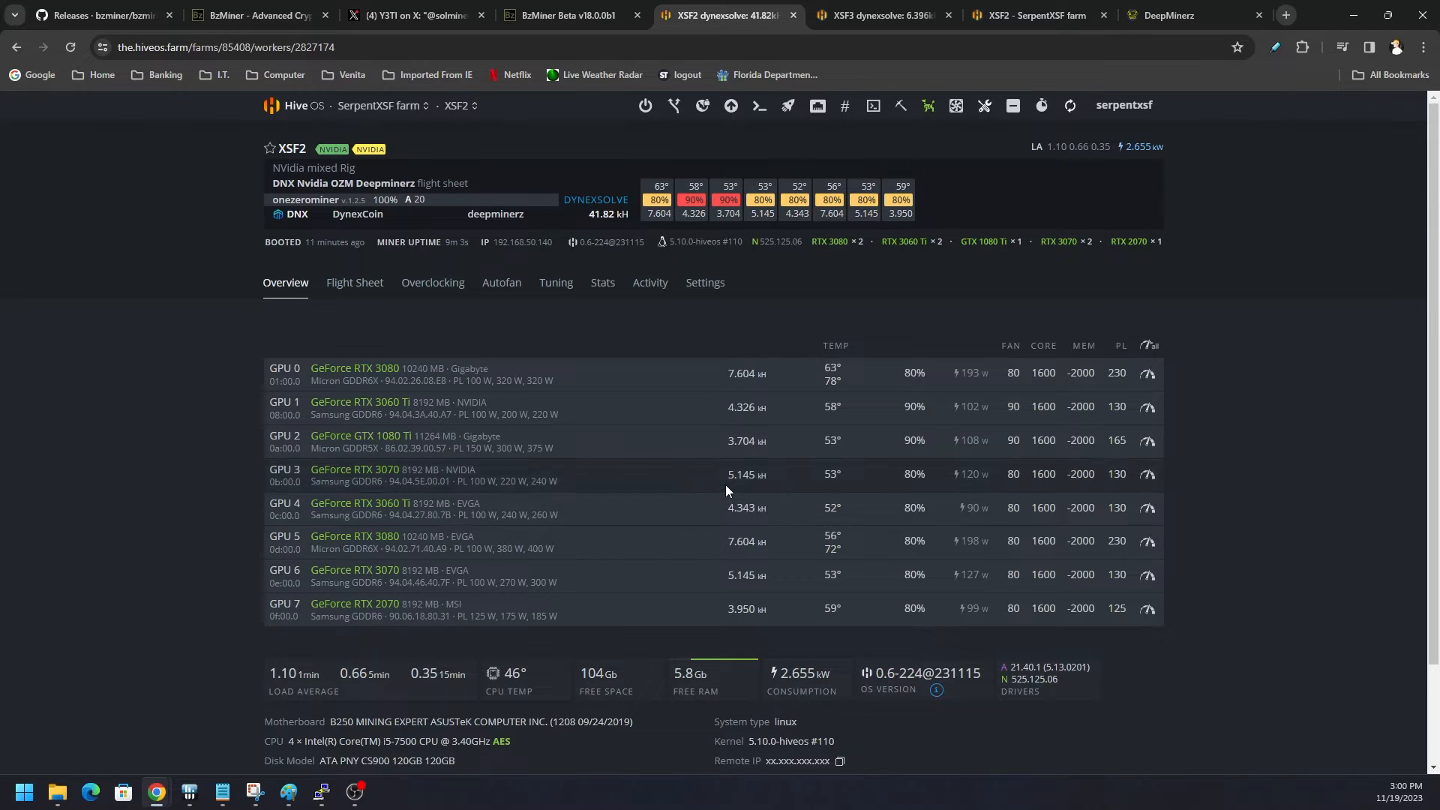
mouse_move(728, 486)
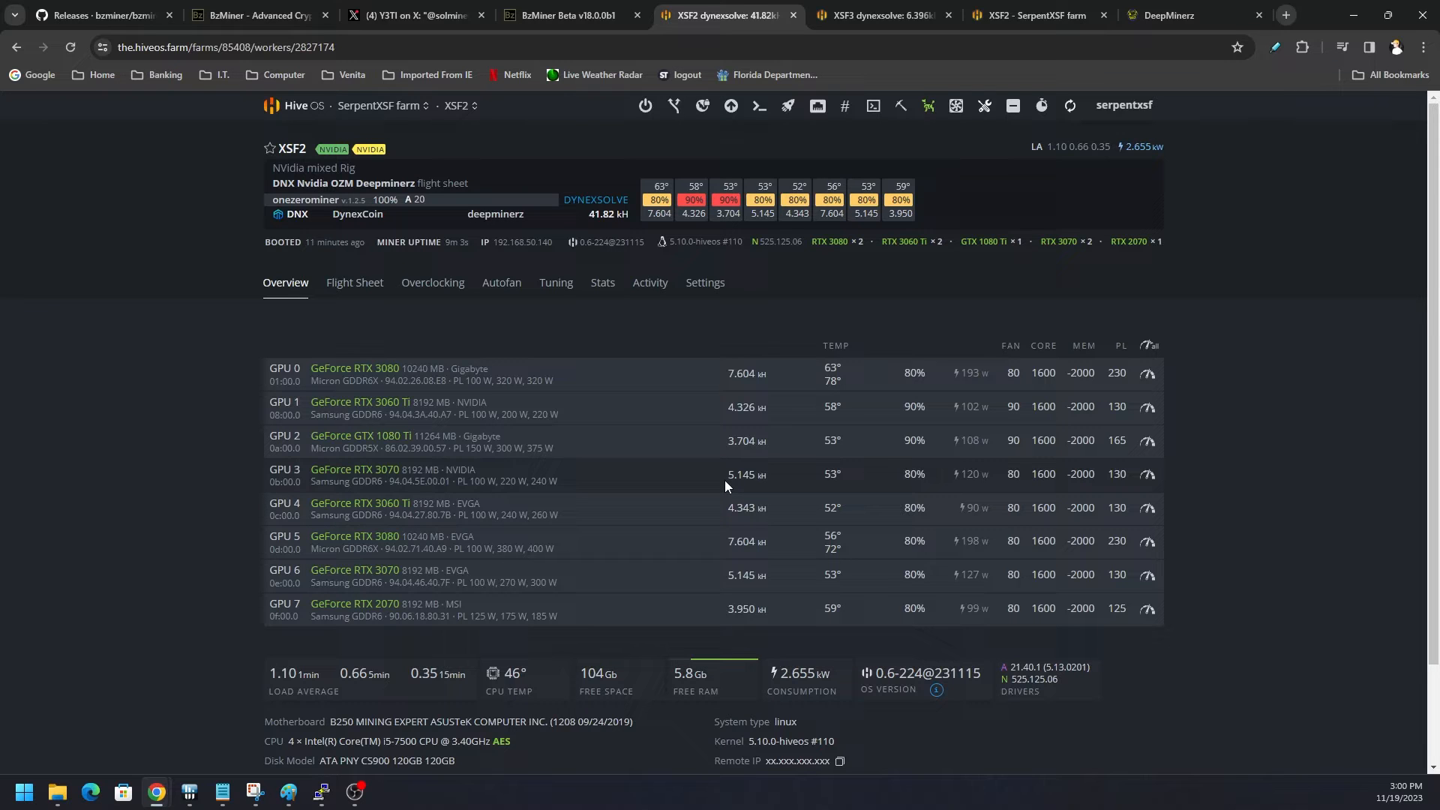
mouse_move(595, 441)
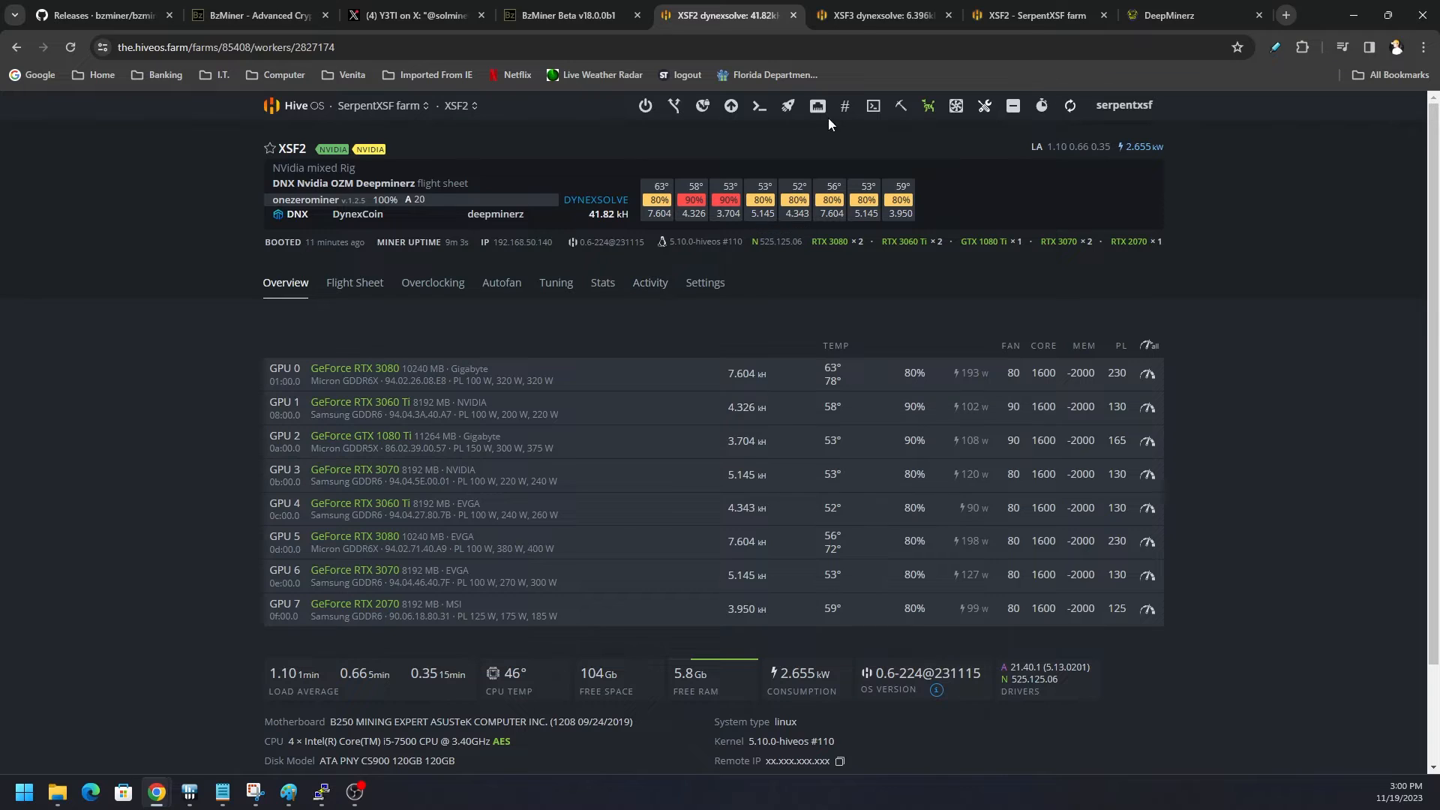
click(882, 15)
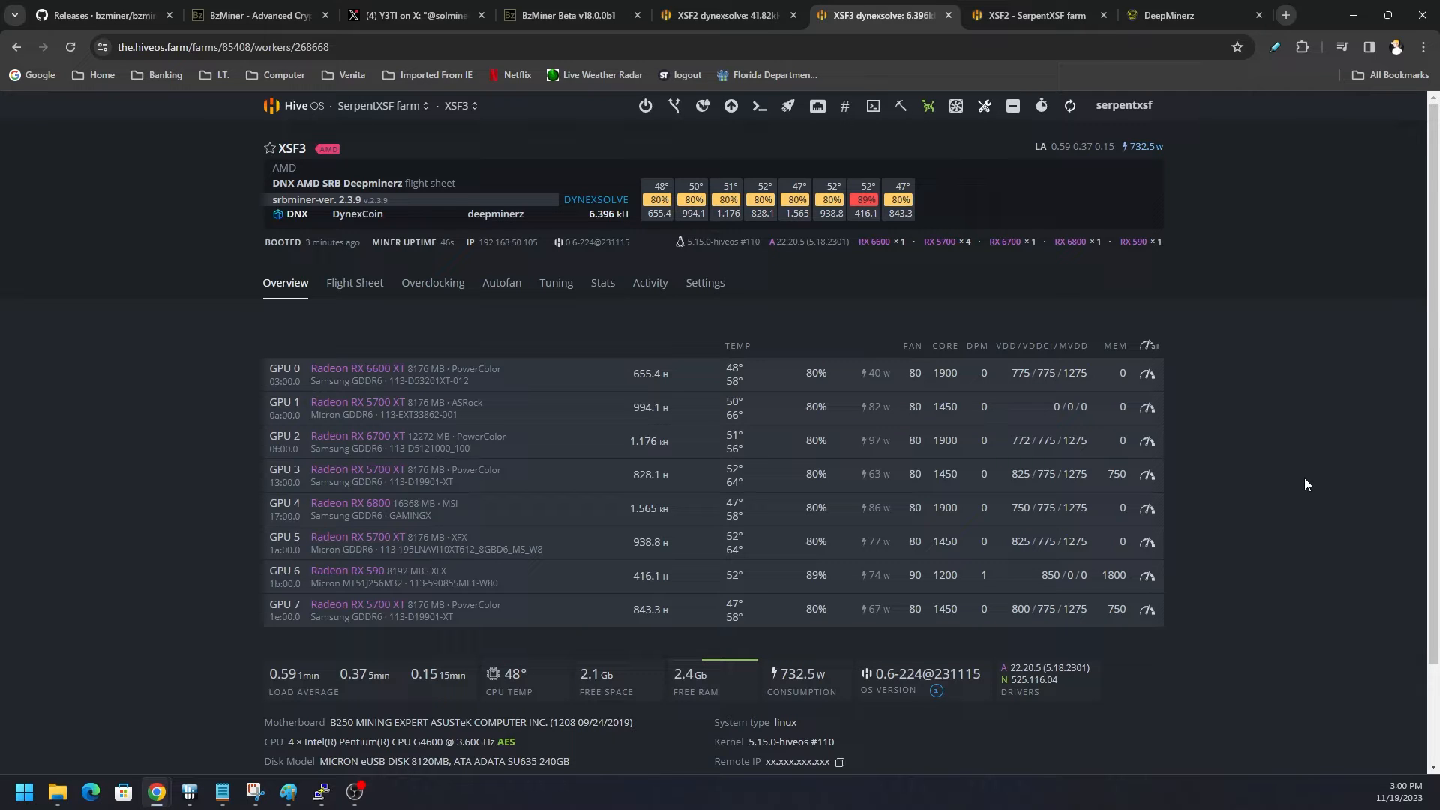
mouse_move(1298, 462)
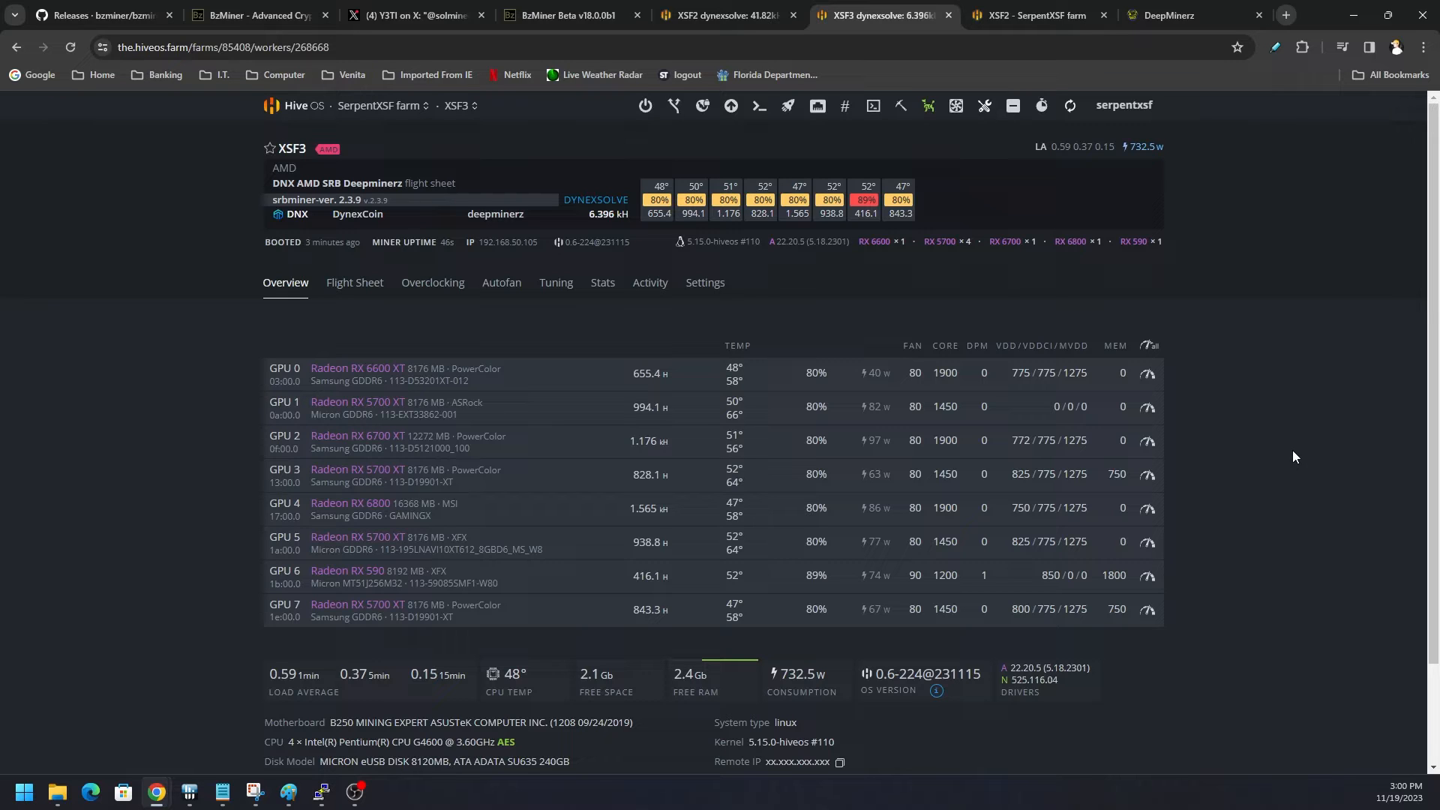
mouse_move(1025, 456)
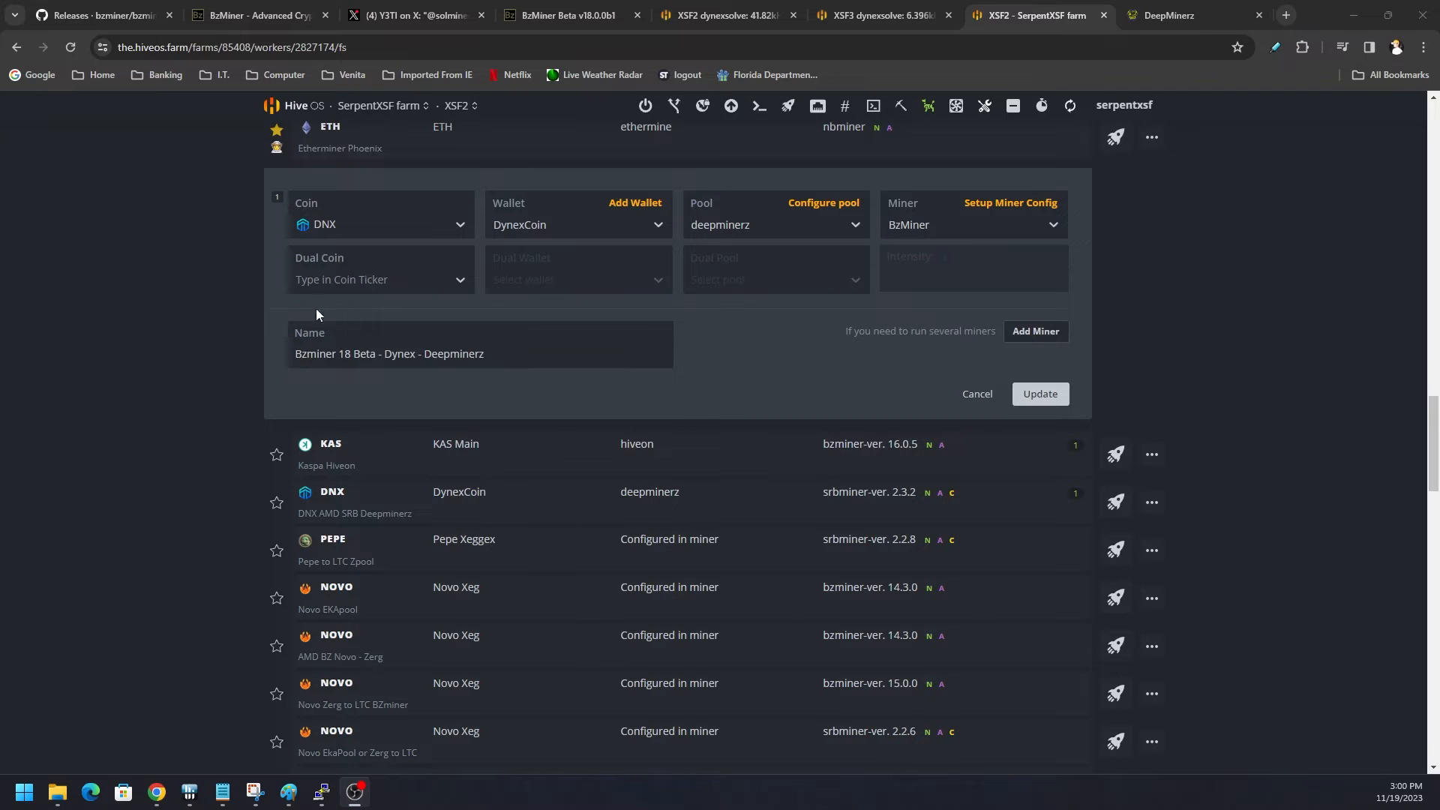
mouse_move(606, 283)
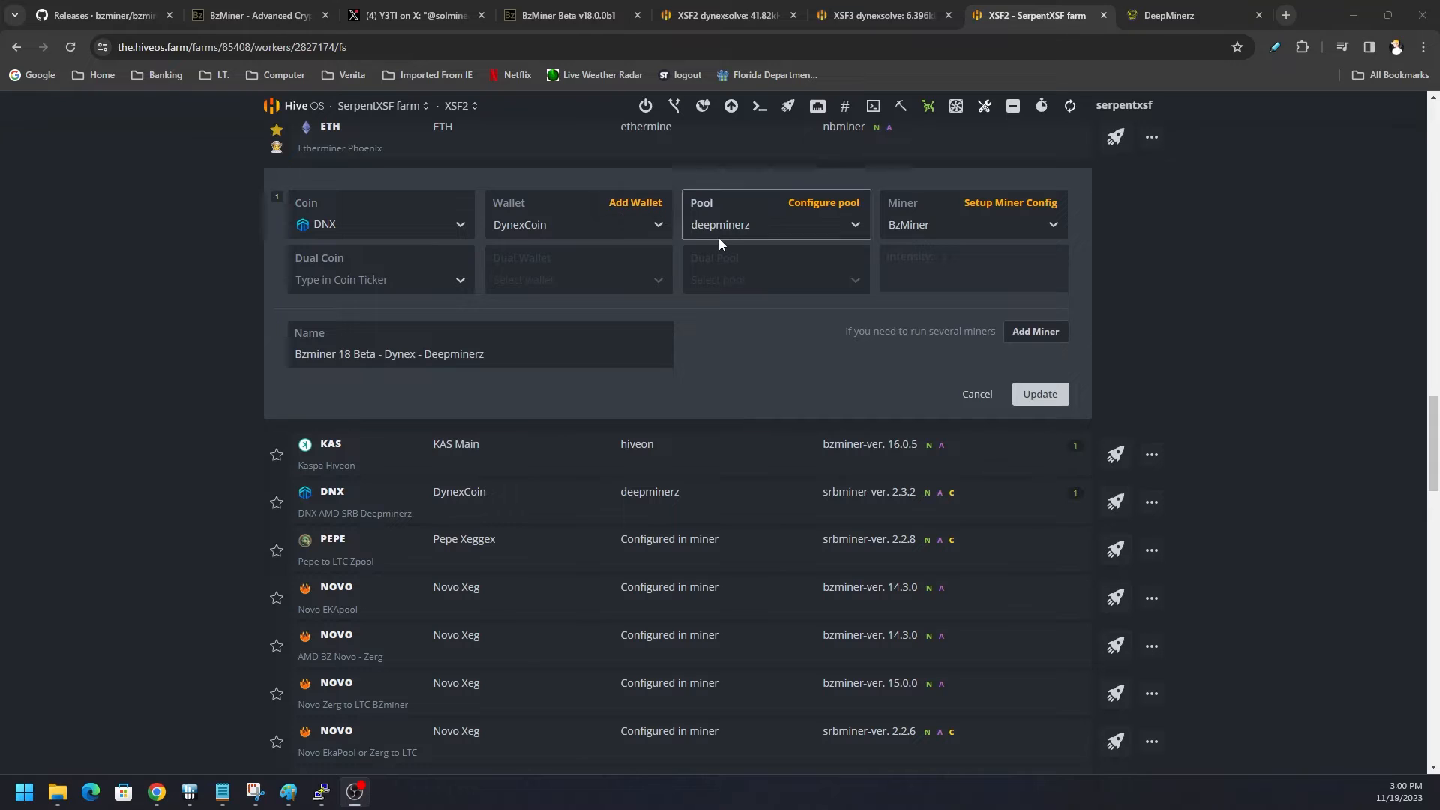
mouse_move(862, 230)
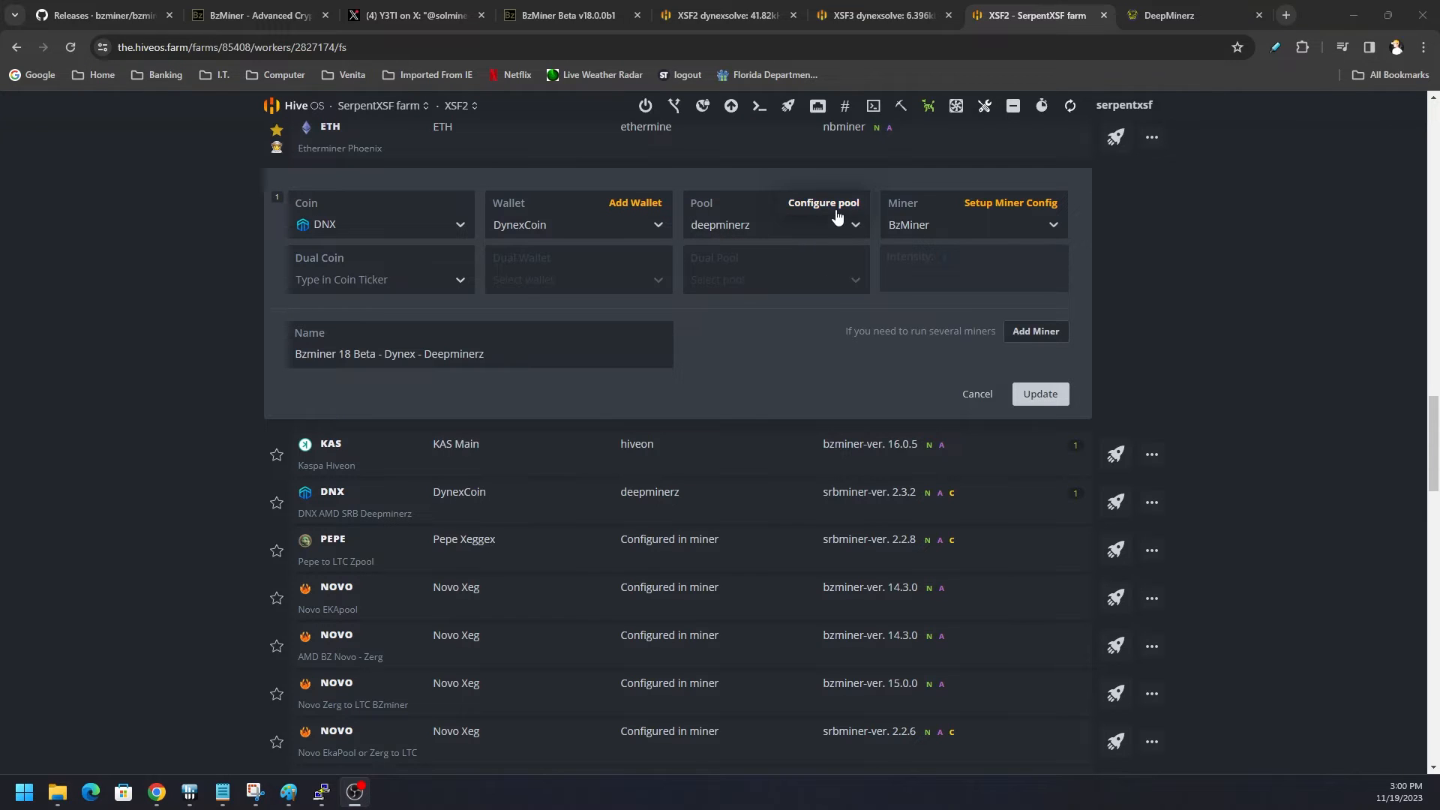
mouse_move(722, 255)
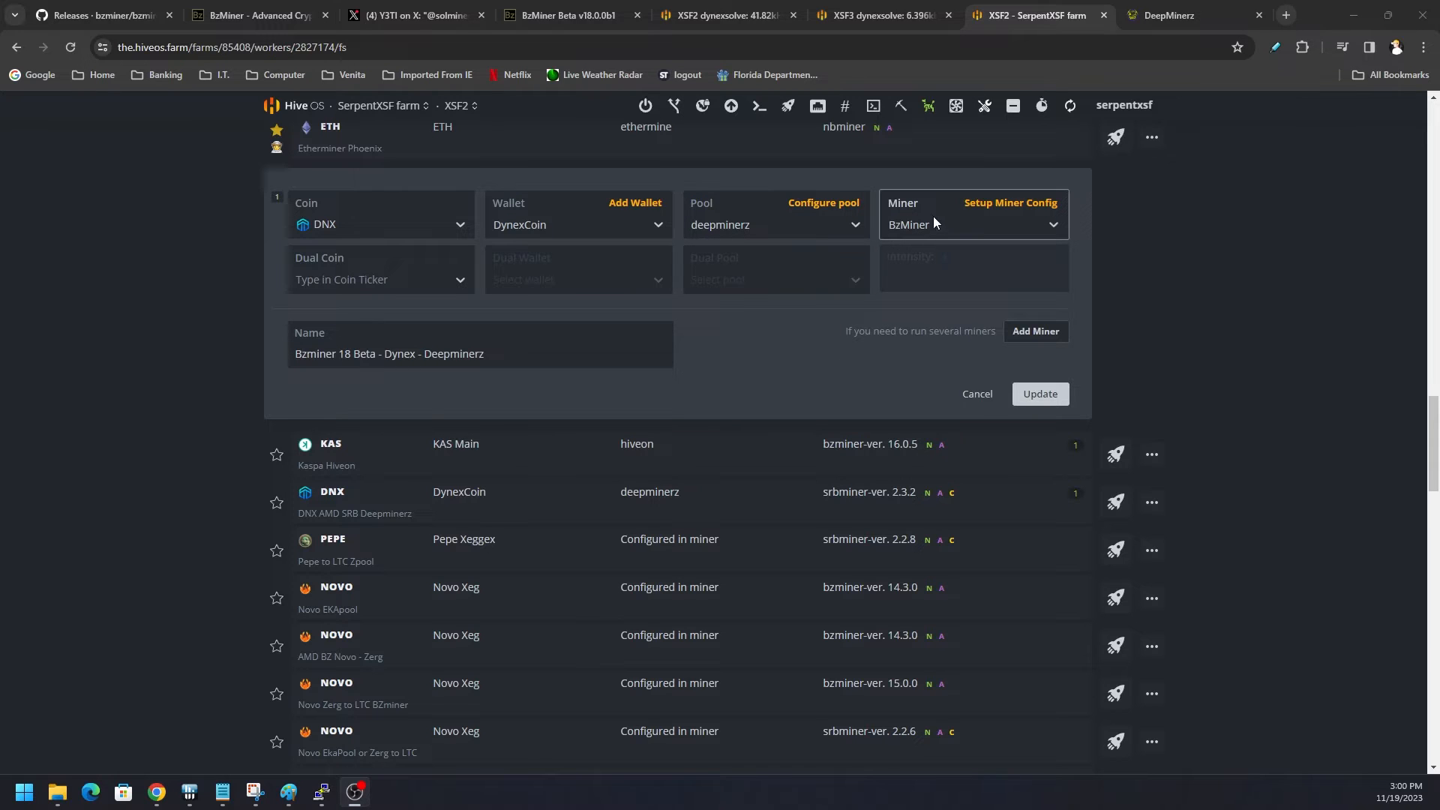
Step: Confirm BzMiner is the selected miner and bring up its Setup Miner Config dialog
click(973, 225)
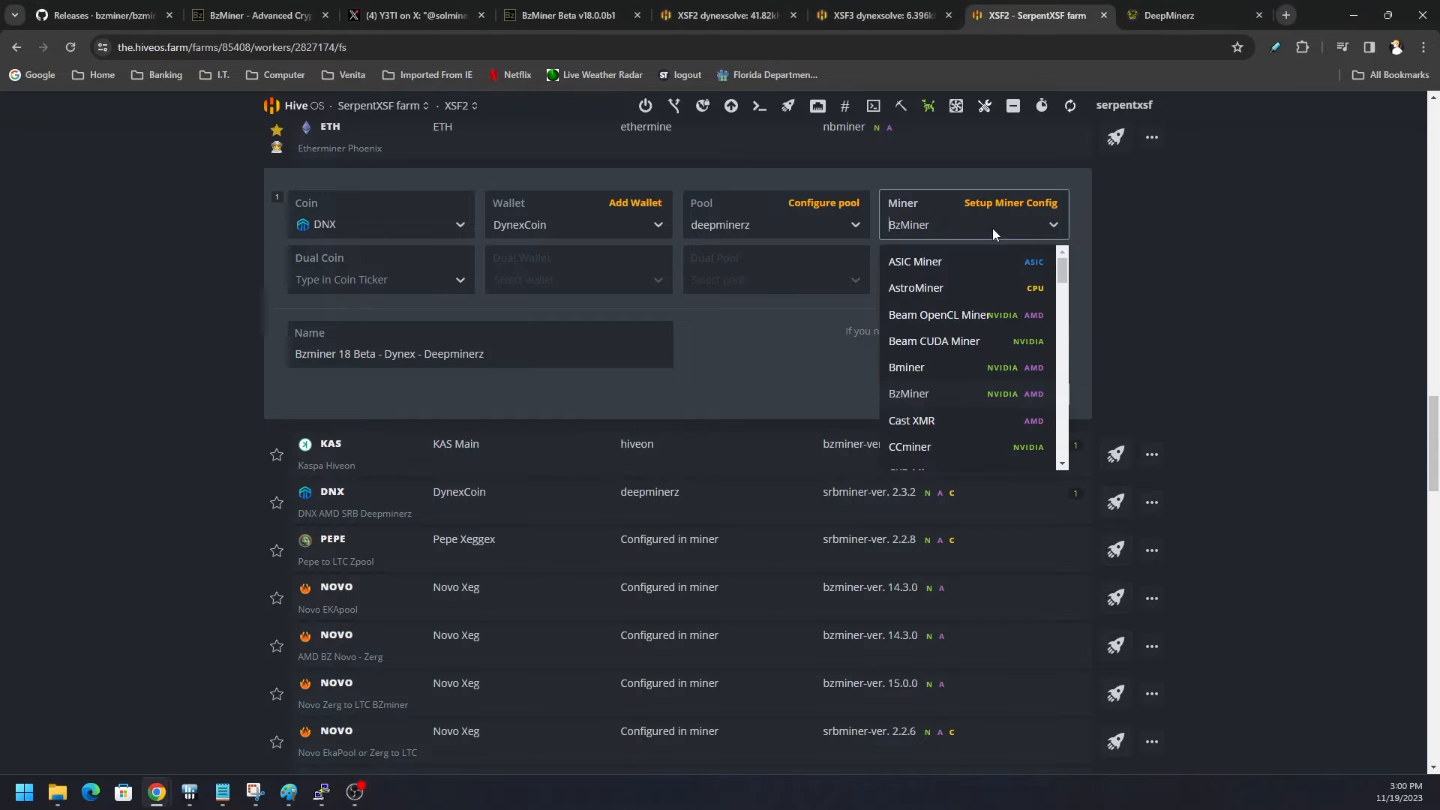
mouse_move(948, 286)
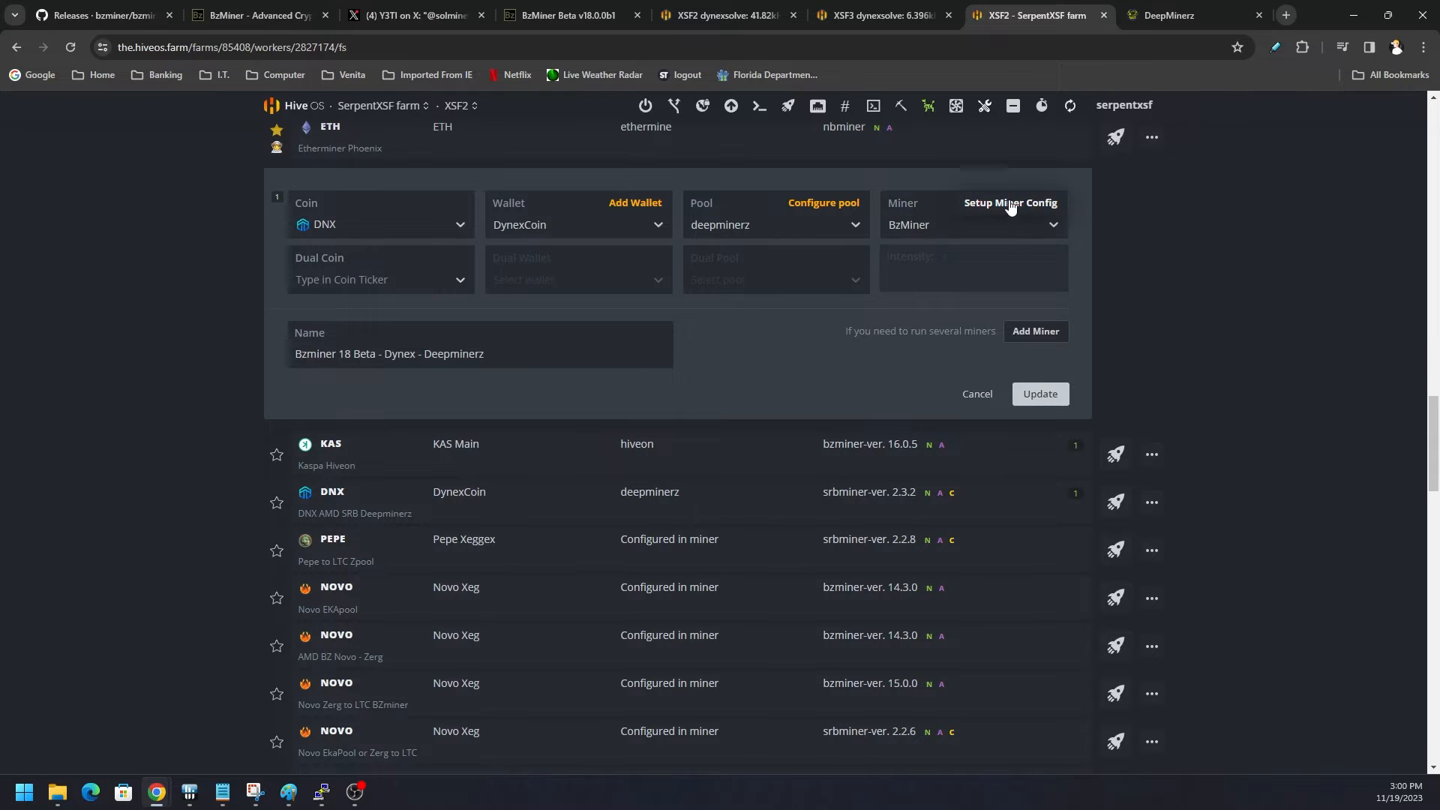
click(1011, 202)
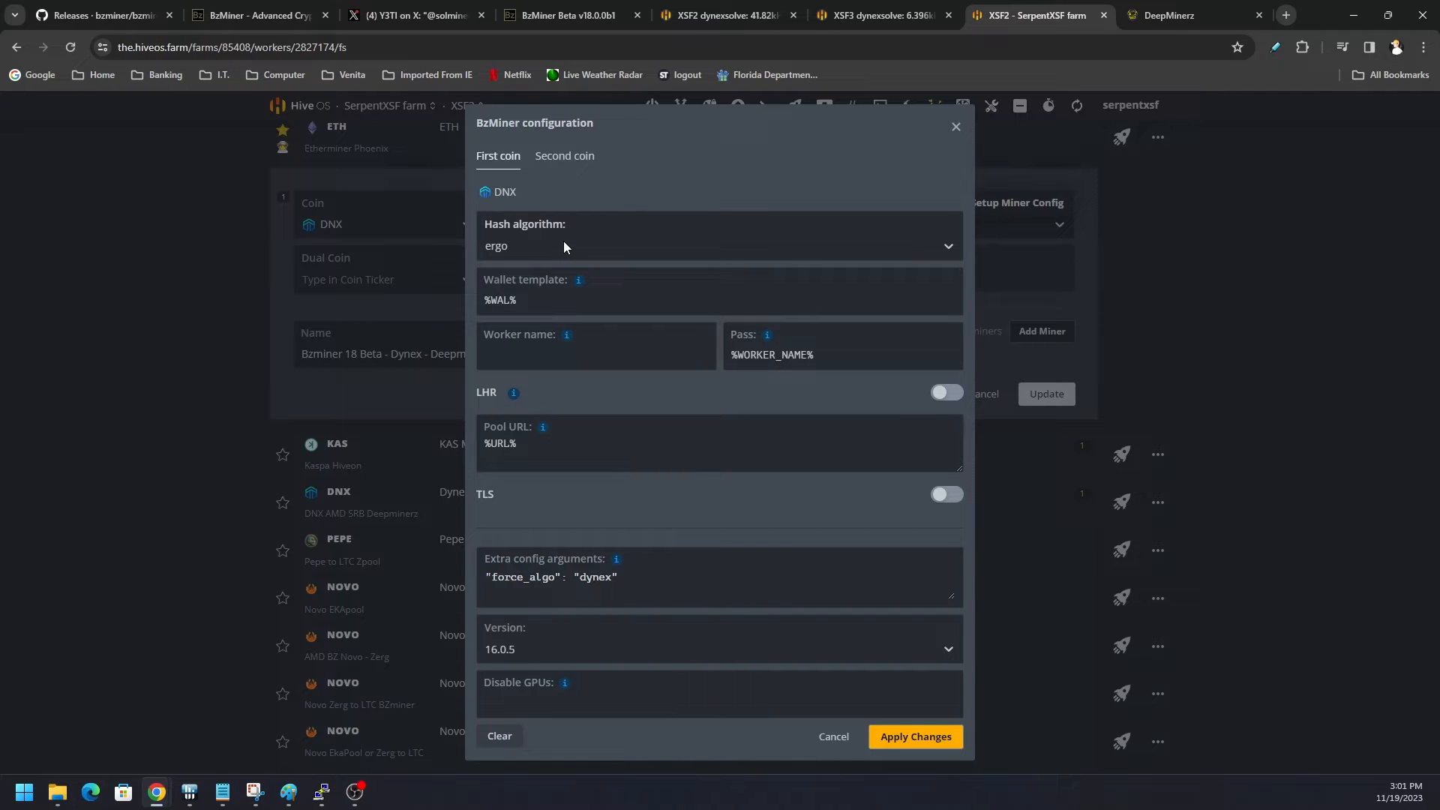
Step: Enter "force_algo": "dynex" in the config and keep BzMiner version 16.0.5
click(549, 298)
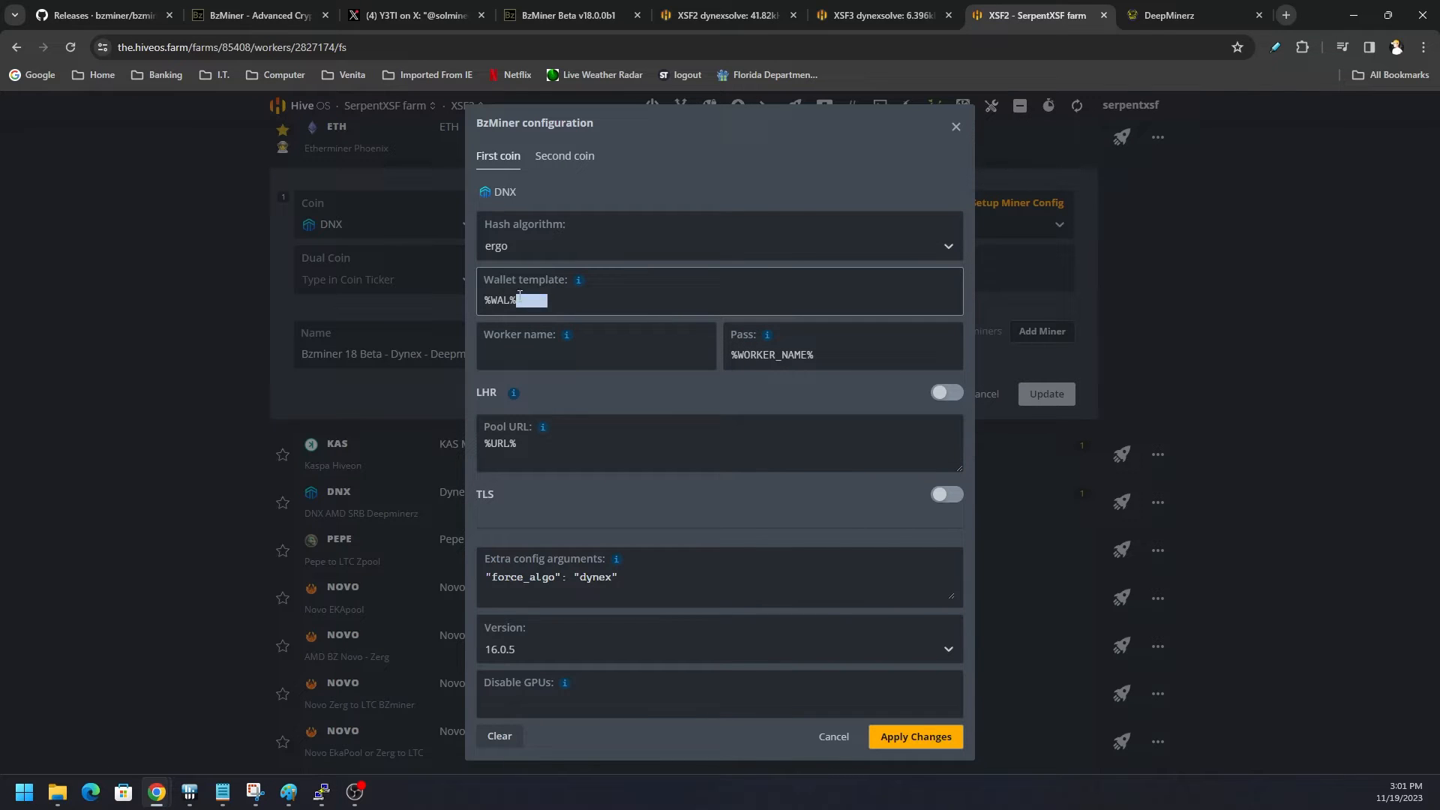
mouse_move(768, 335)
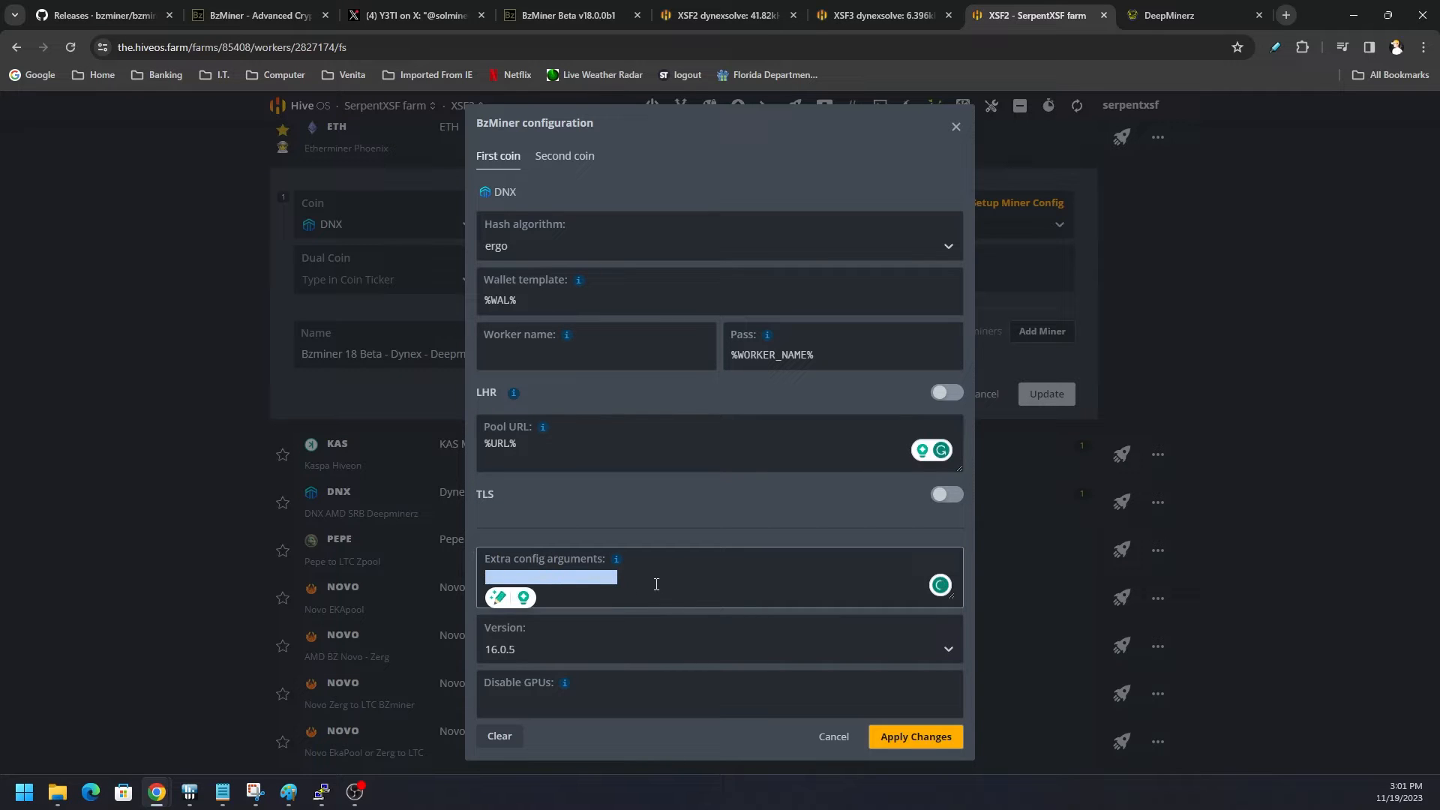
text("force_algo": "dynex")
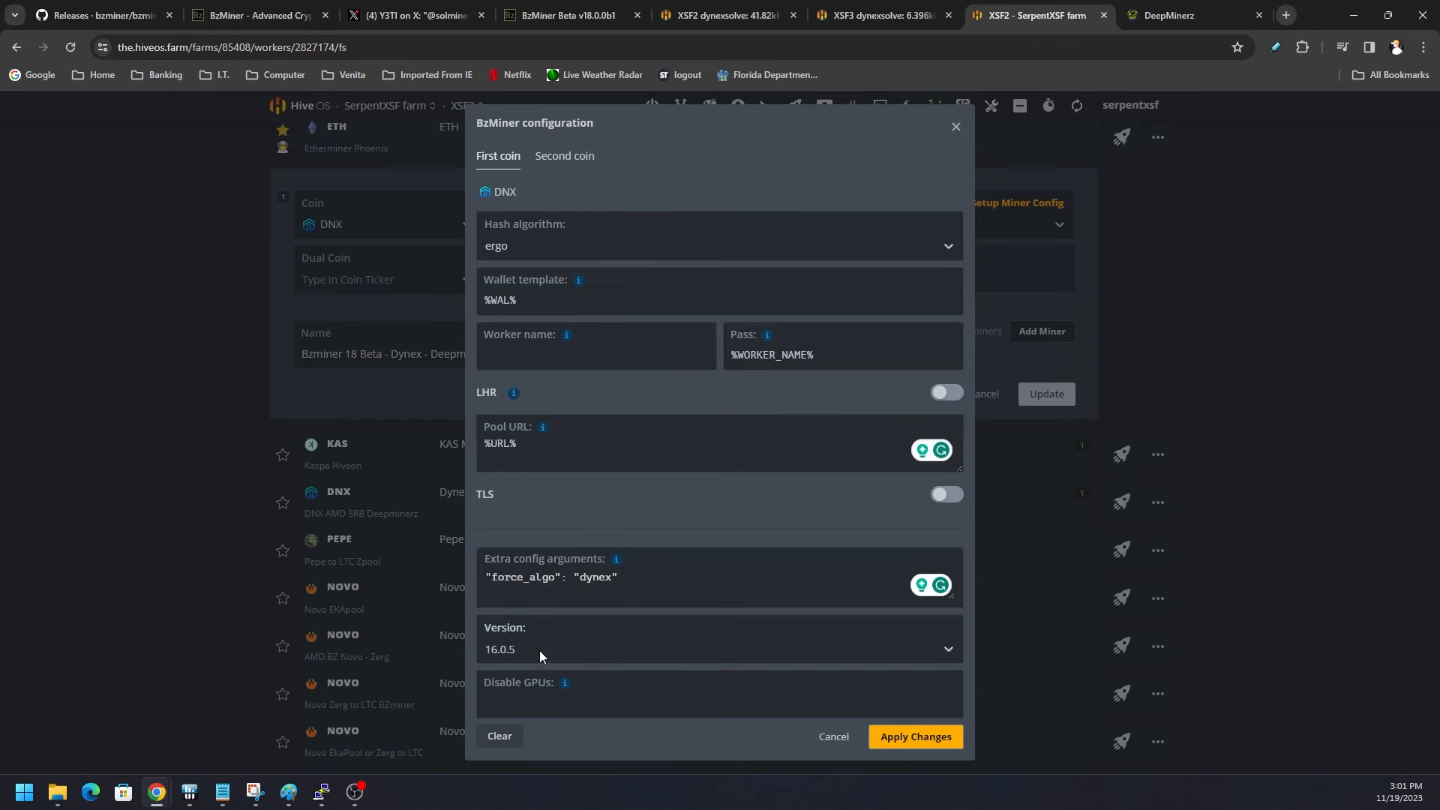
mouse_move(582, 662)
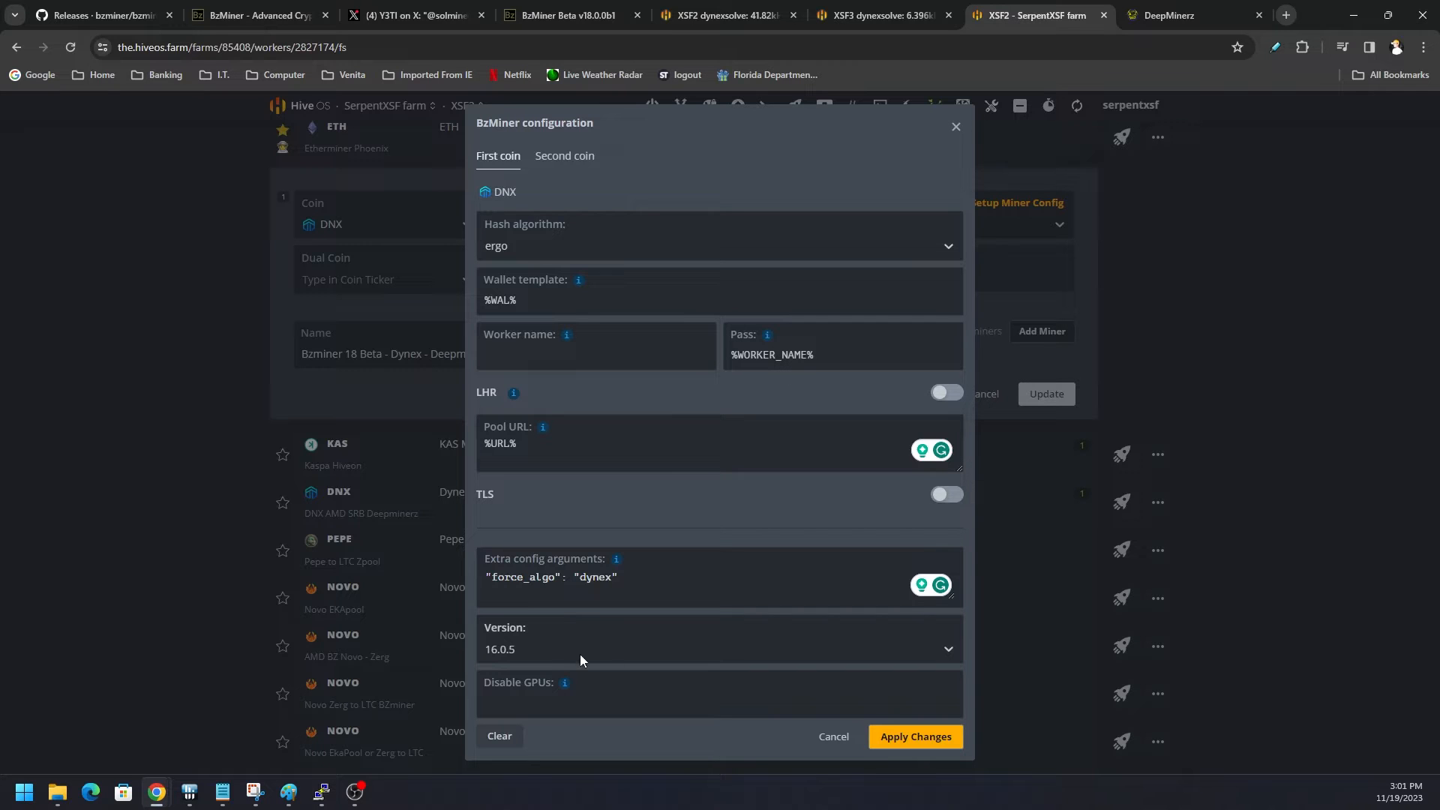
mouse_move(604, 649)
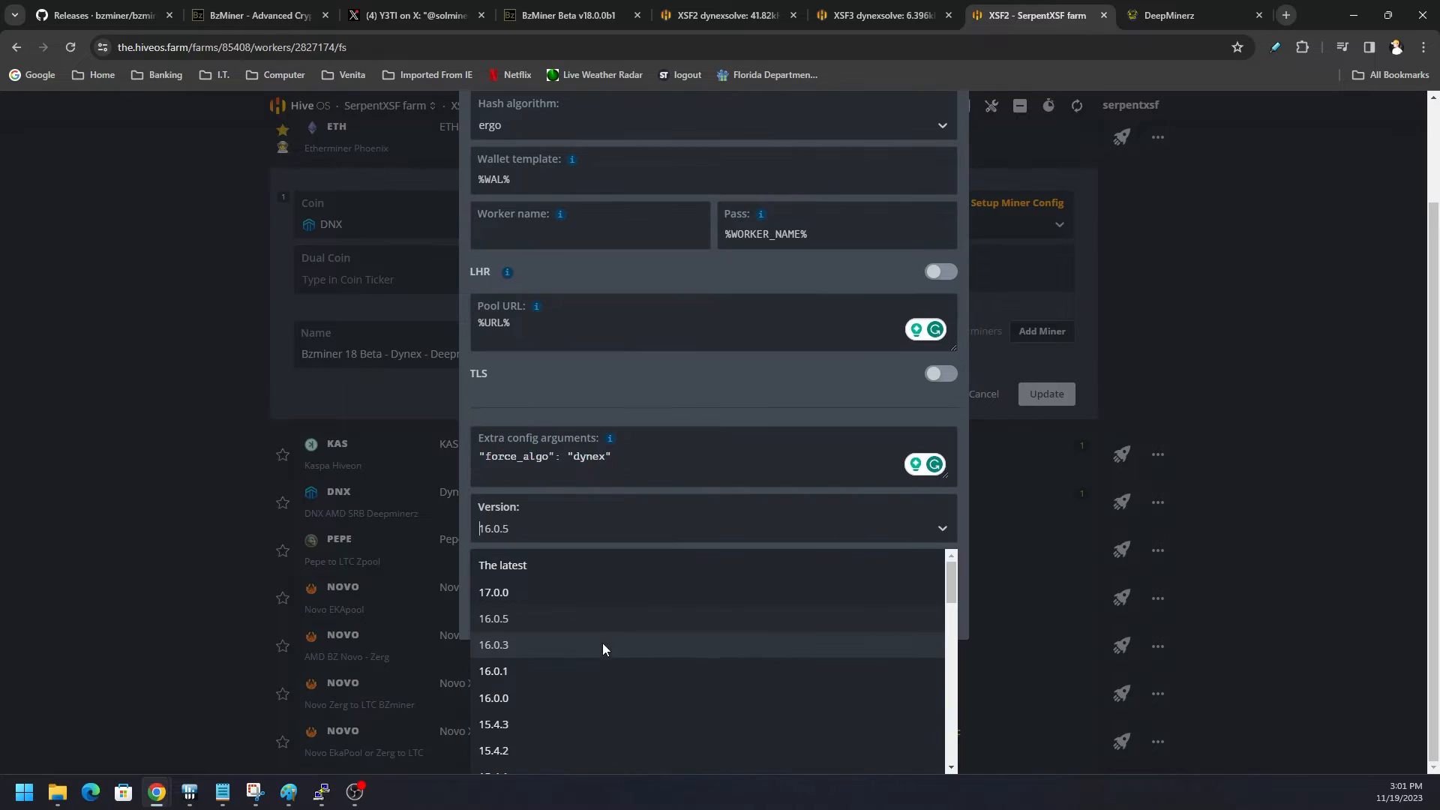
mouse_move(597, 622)
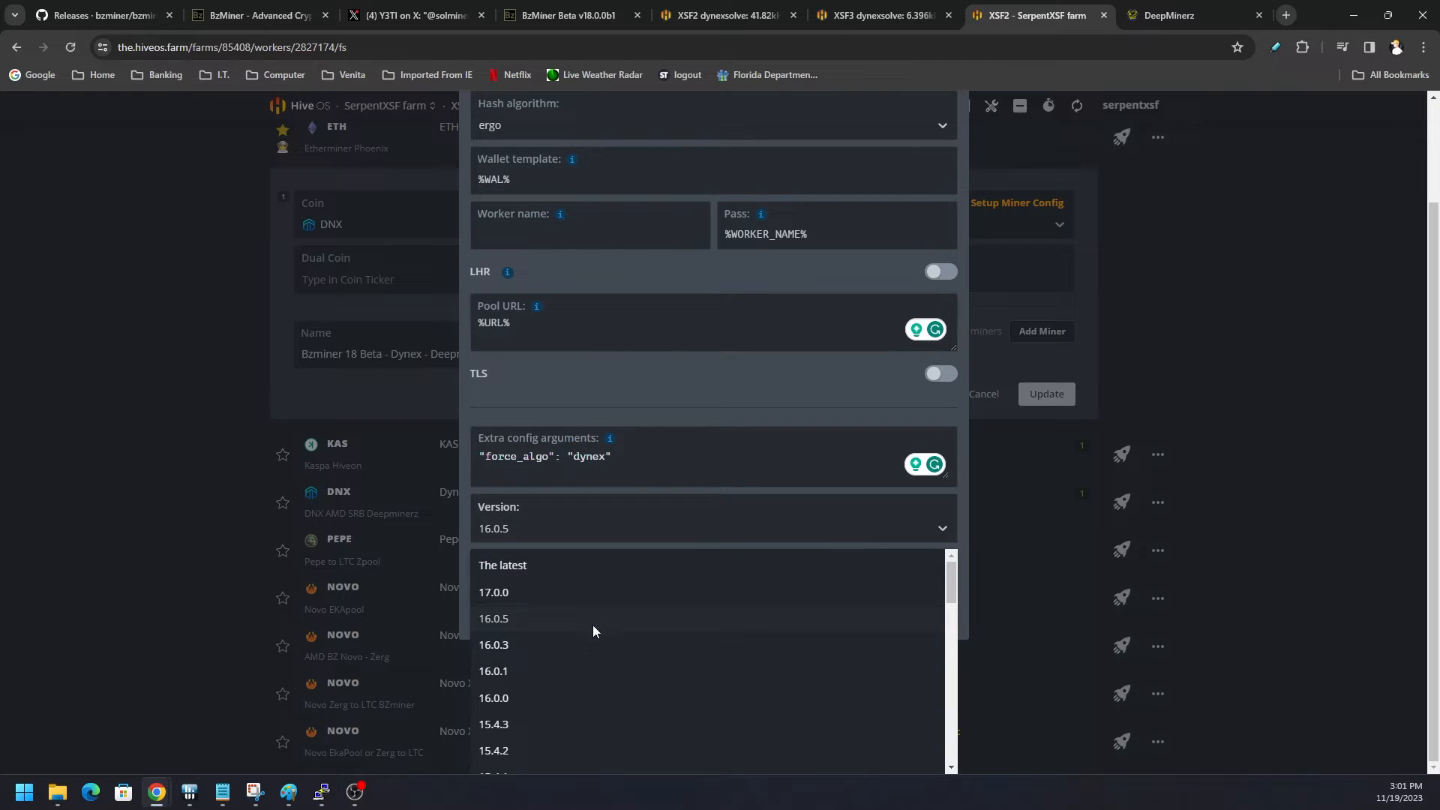
click(494, 618)
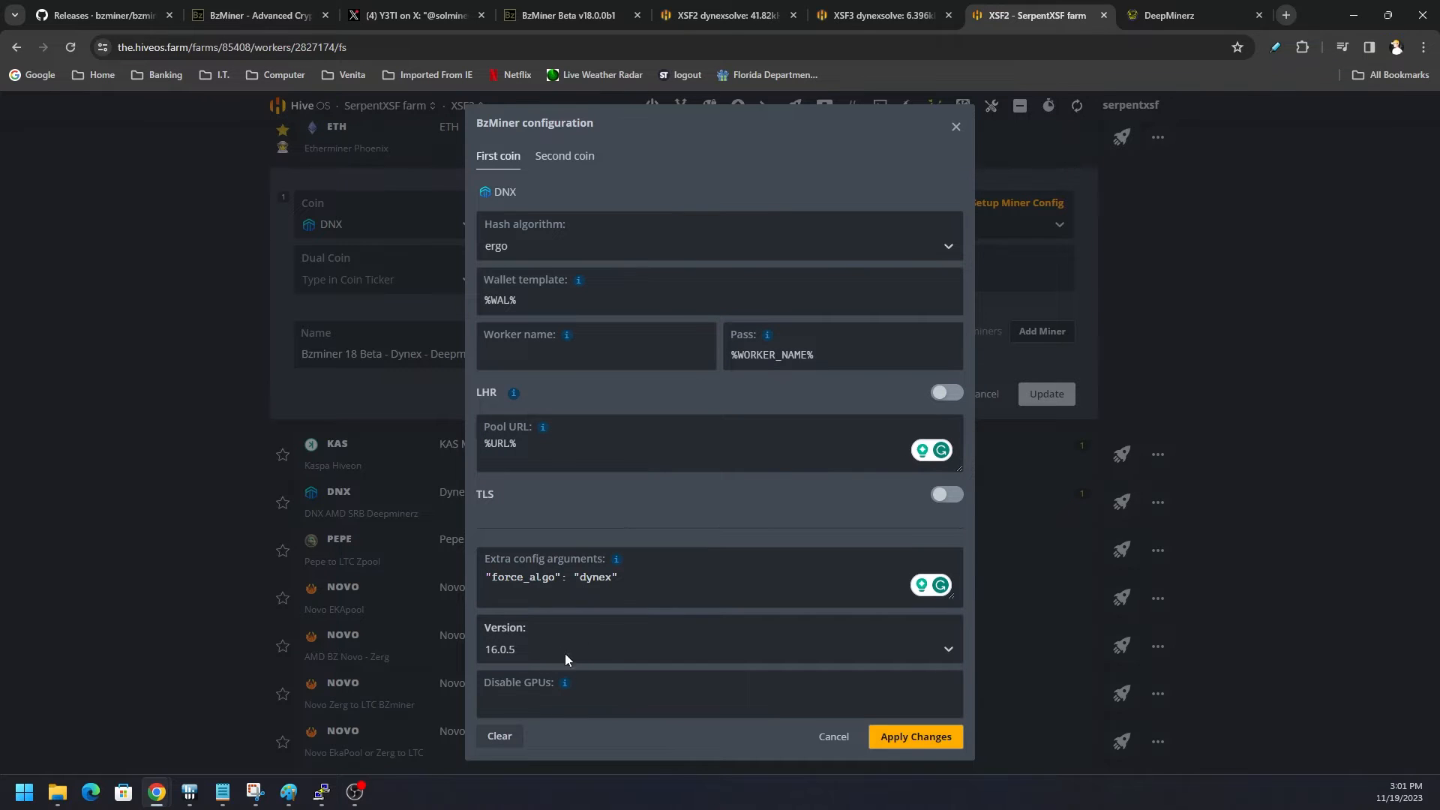
mouse_move(623, 492)
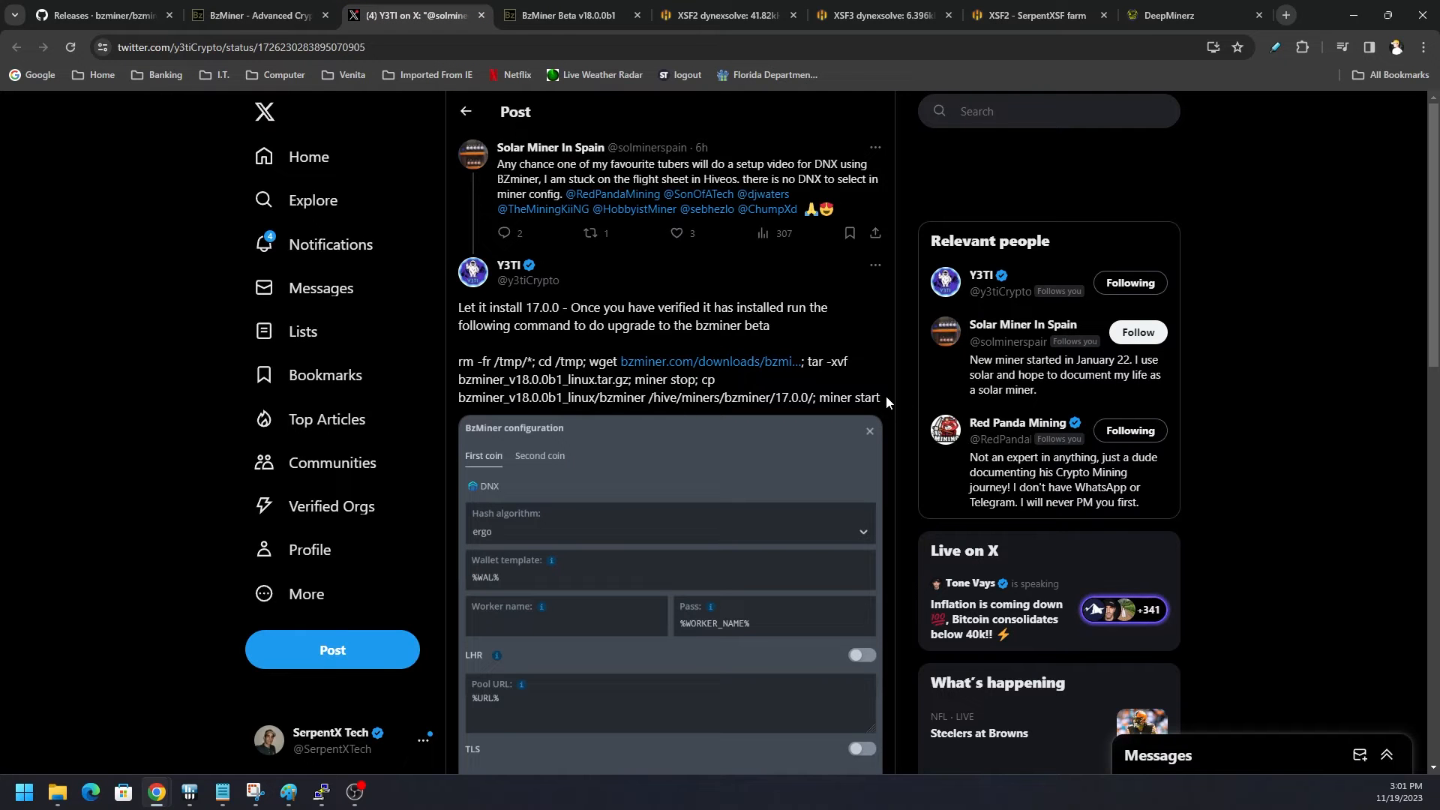
Step: Highlight the 17.0.0 miner folder version in the post's upgrade command
drag(459, 361, 879, 398)
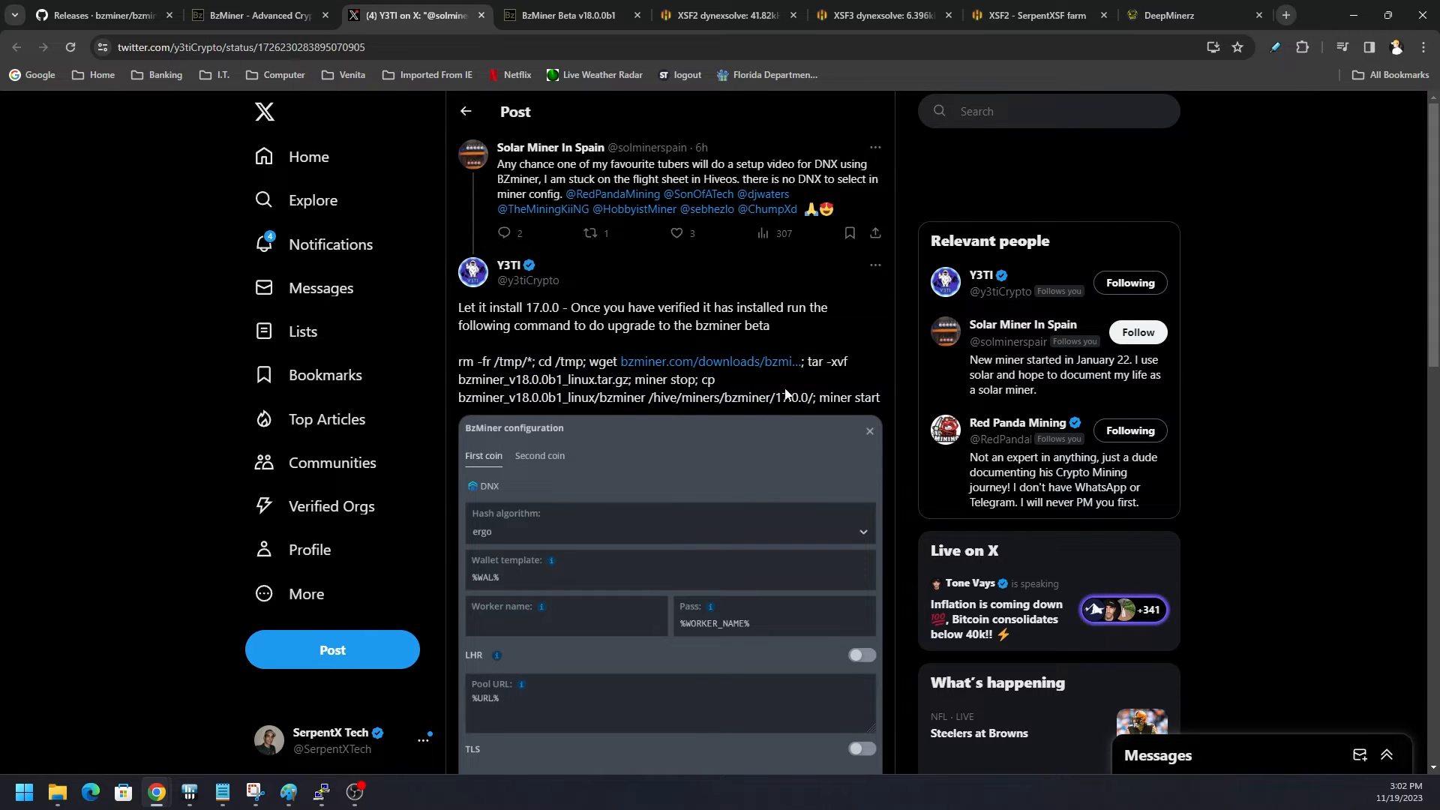
mouse_move(795, 414)
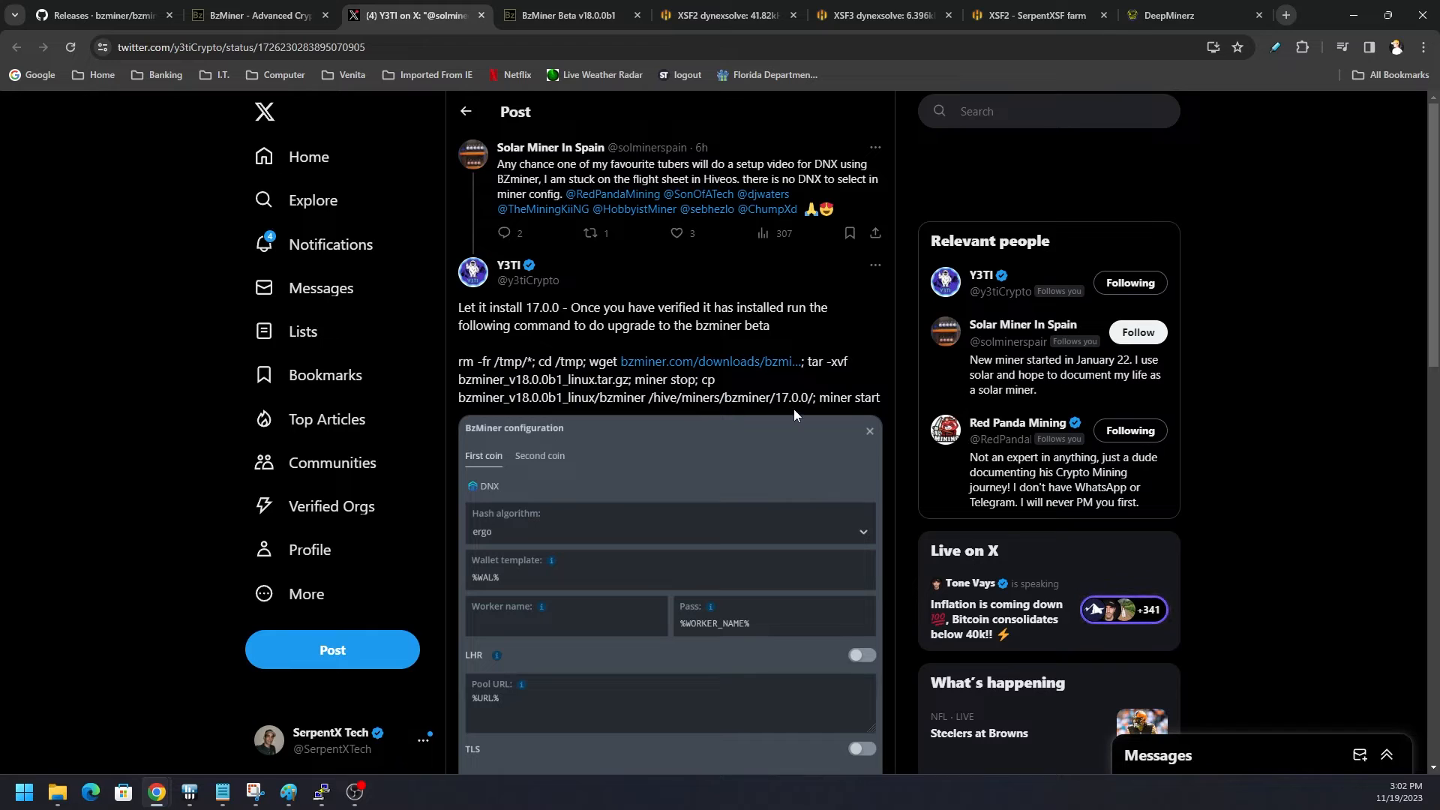
double_click(789, 398)
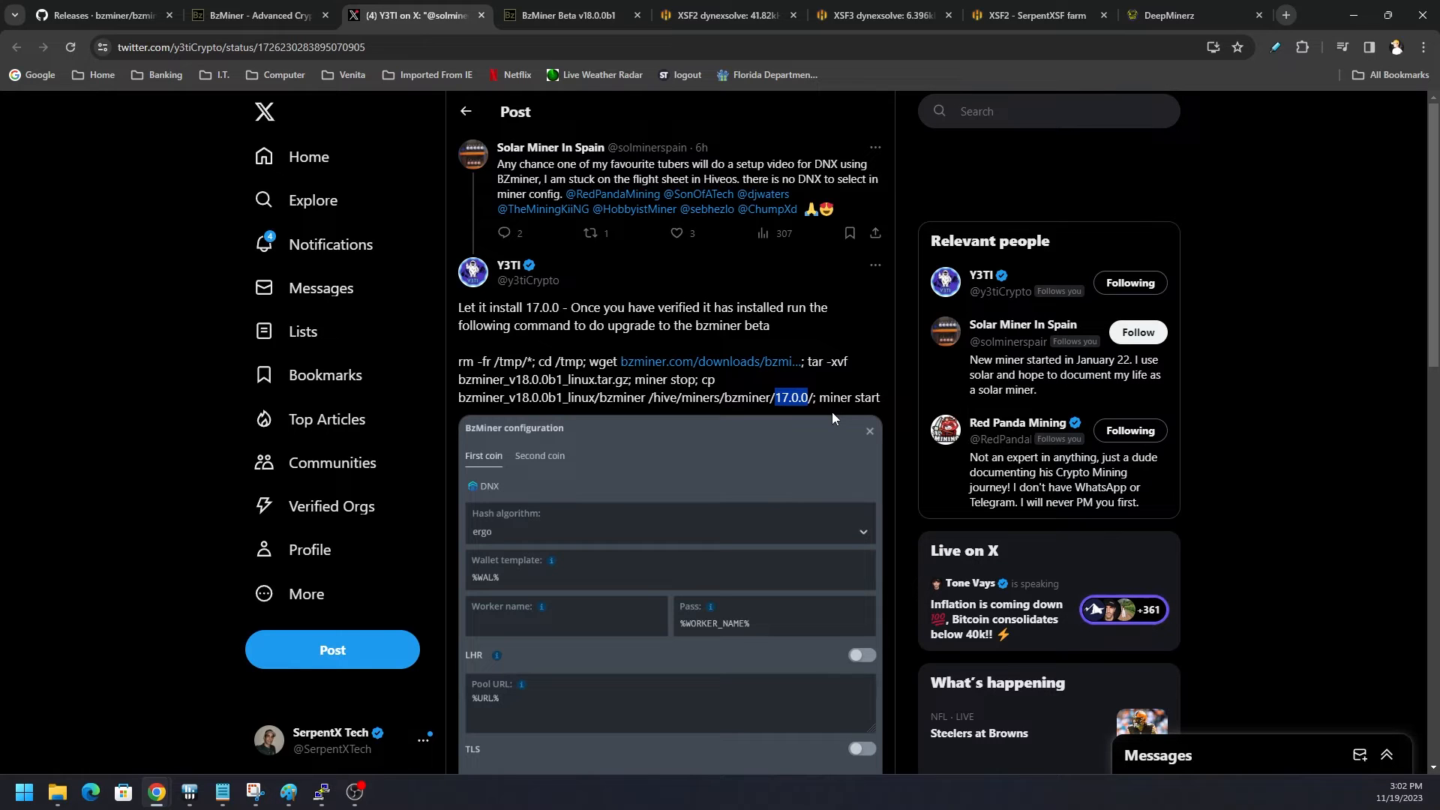
mouse_move(220, 792)
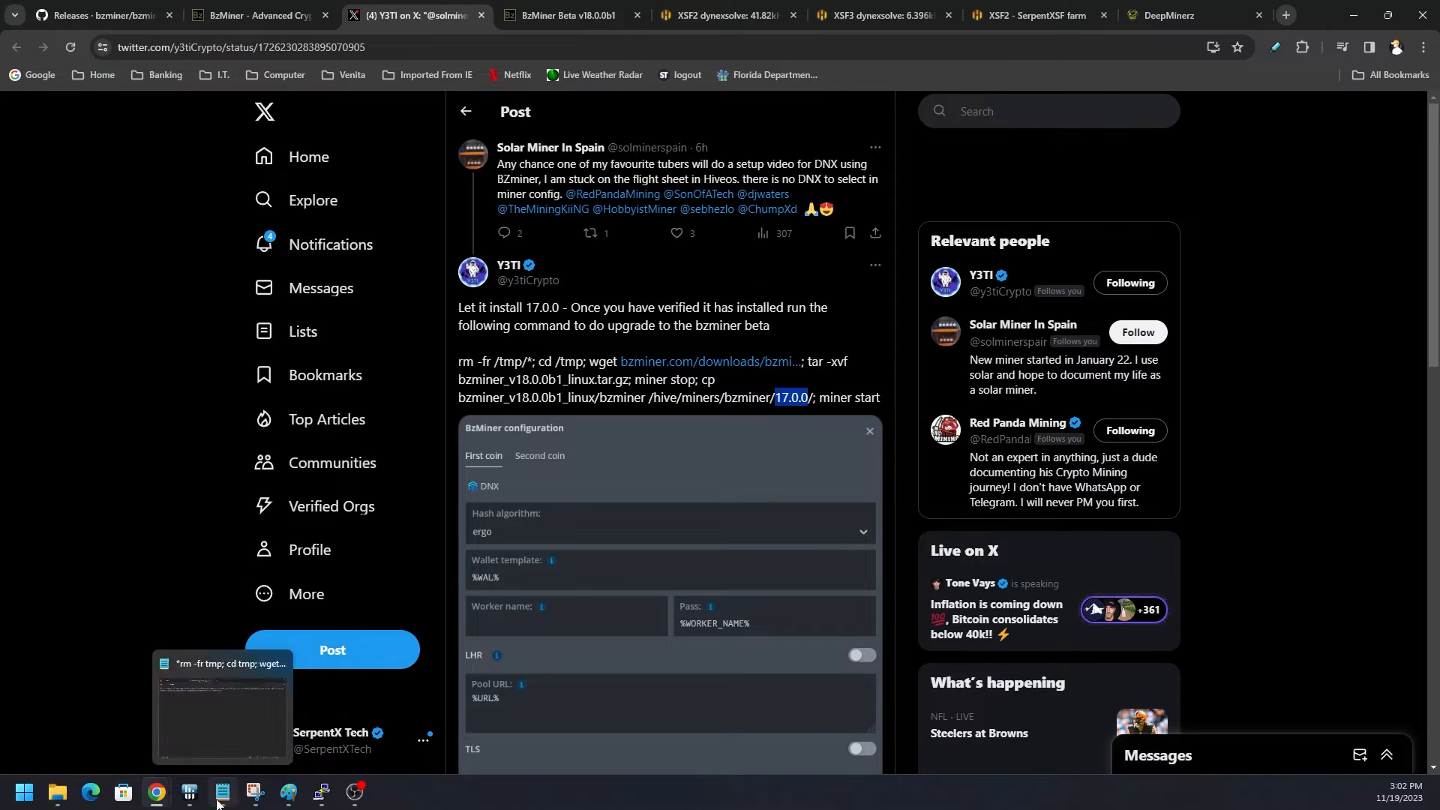
Step: Show the saved v18.0.0b1 upgrade command in Notepad targeting the 16.0.5 folder
click(221, 792)
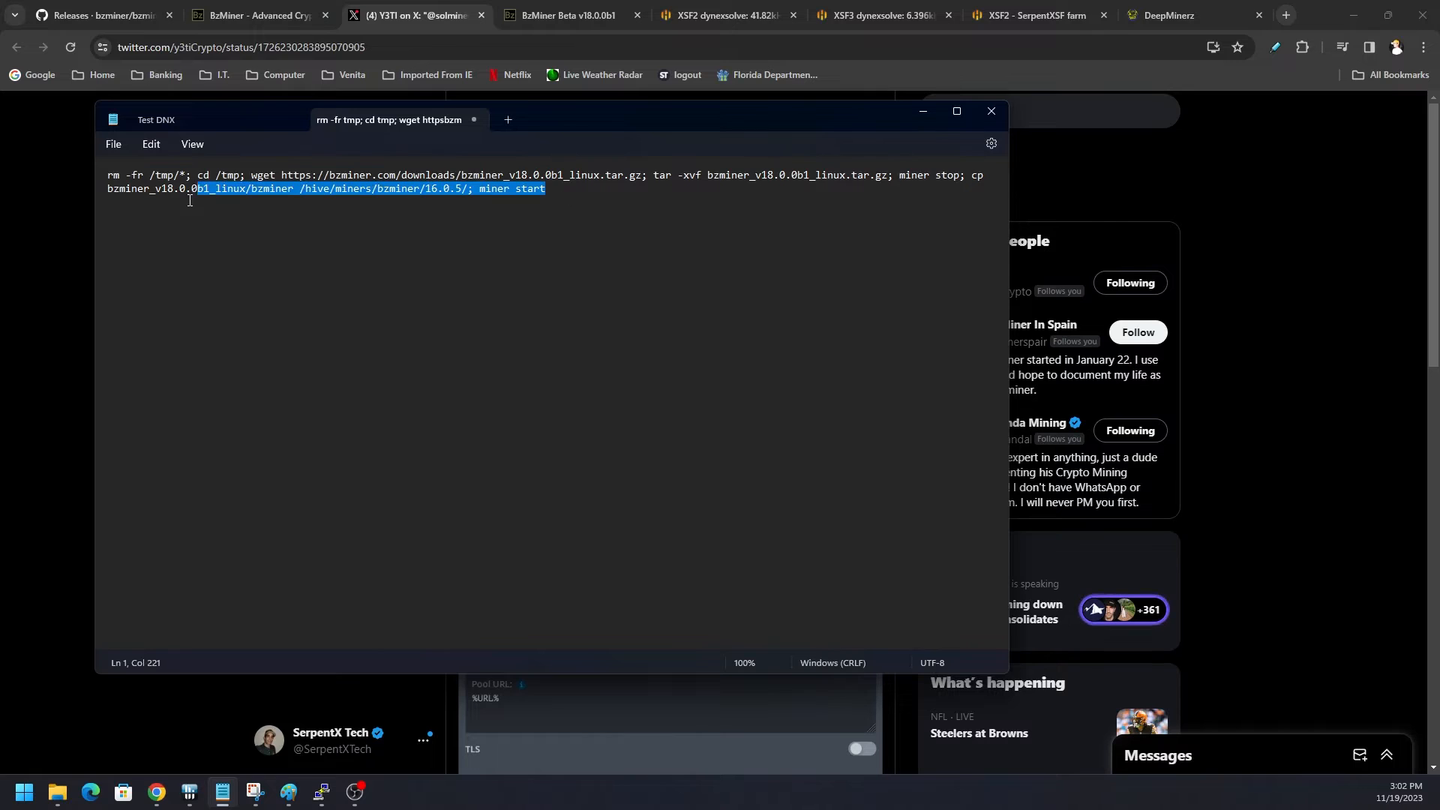
key(ctrl+a)
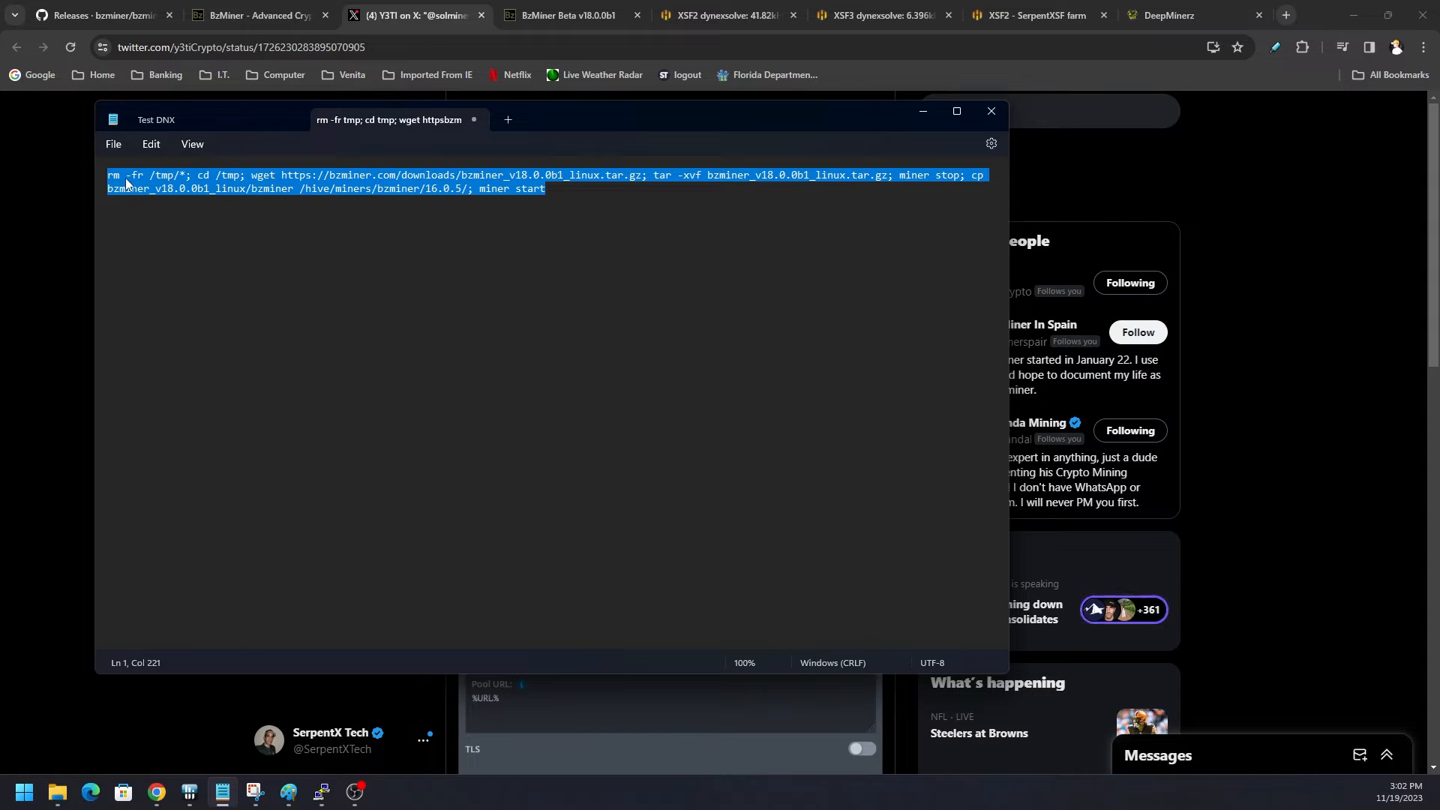
mouse_move(154, 186)
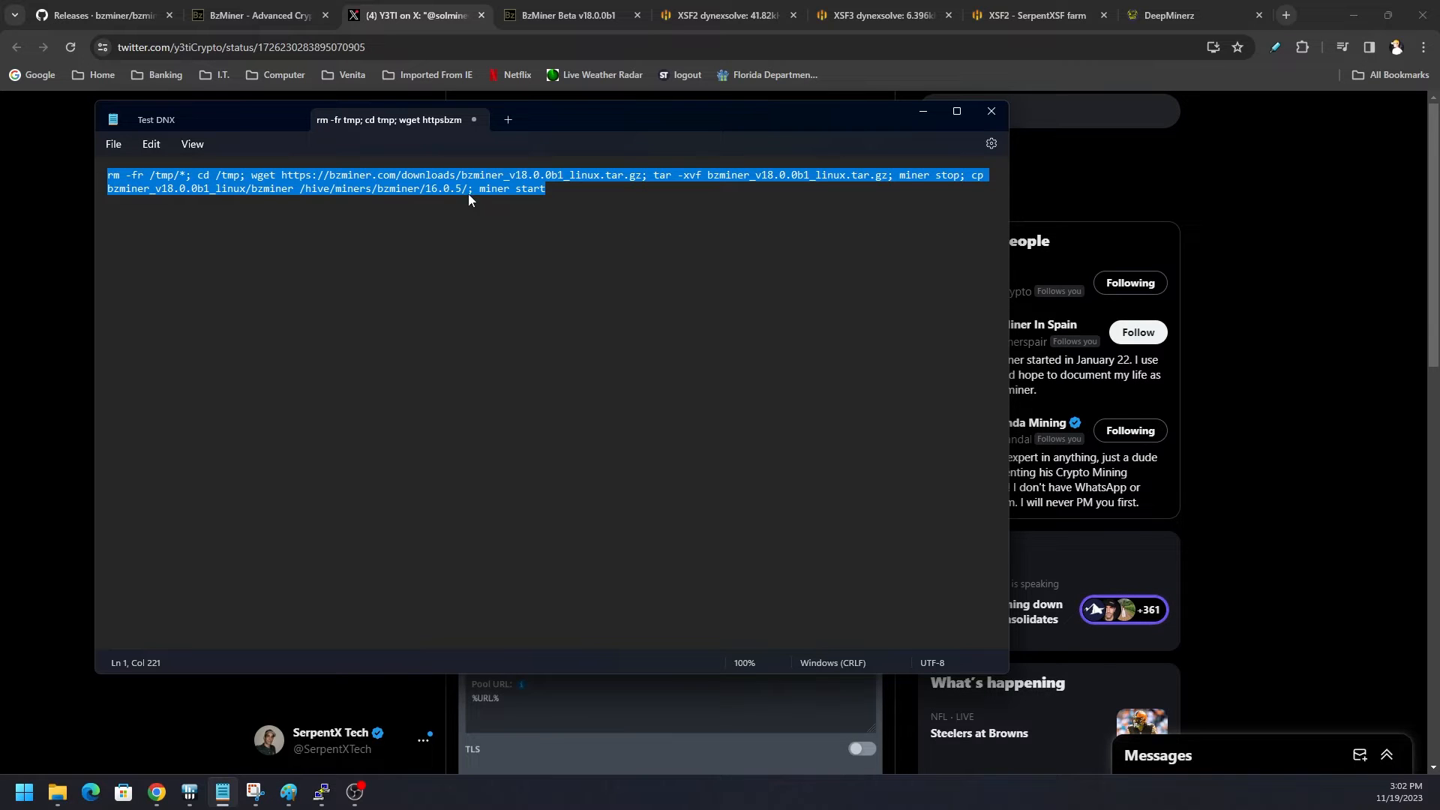
click(554, 189)
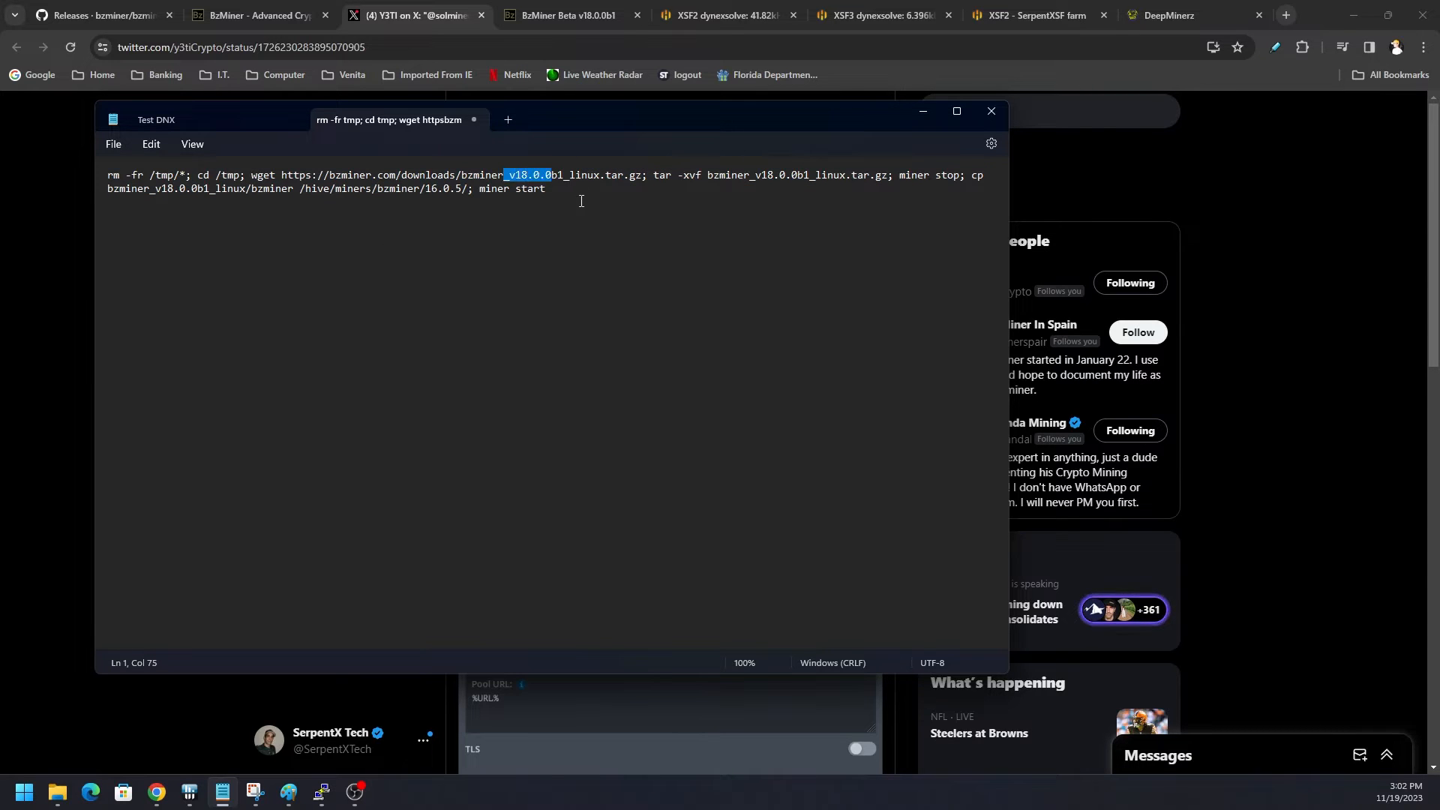
Step: Review the v18.0.0b1 beta page's release notes and download links
click(570, 13)
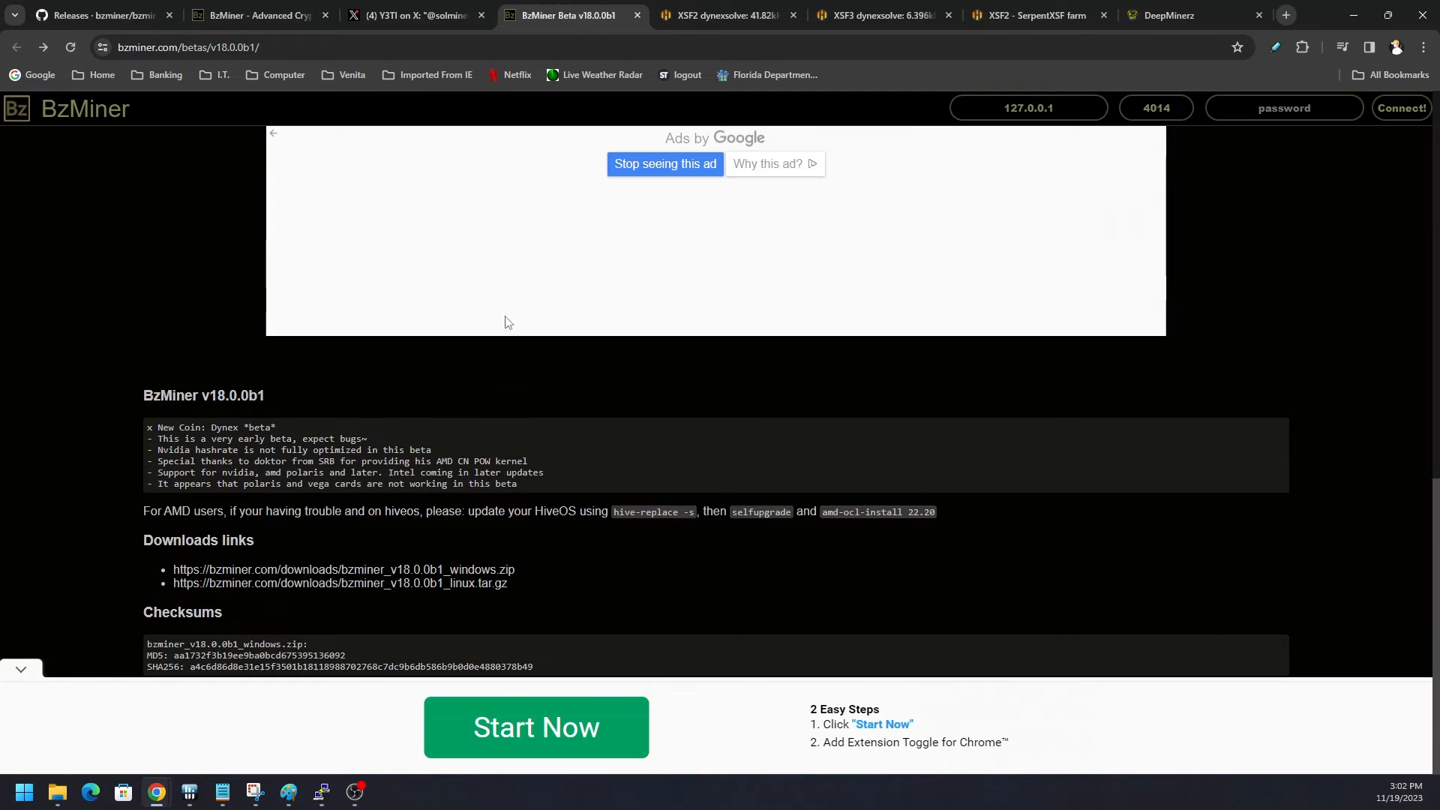
mouse_move(255, 323)
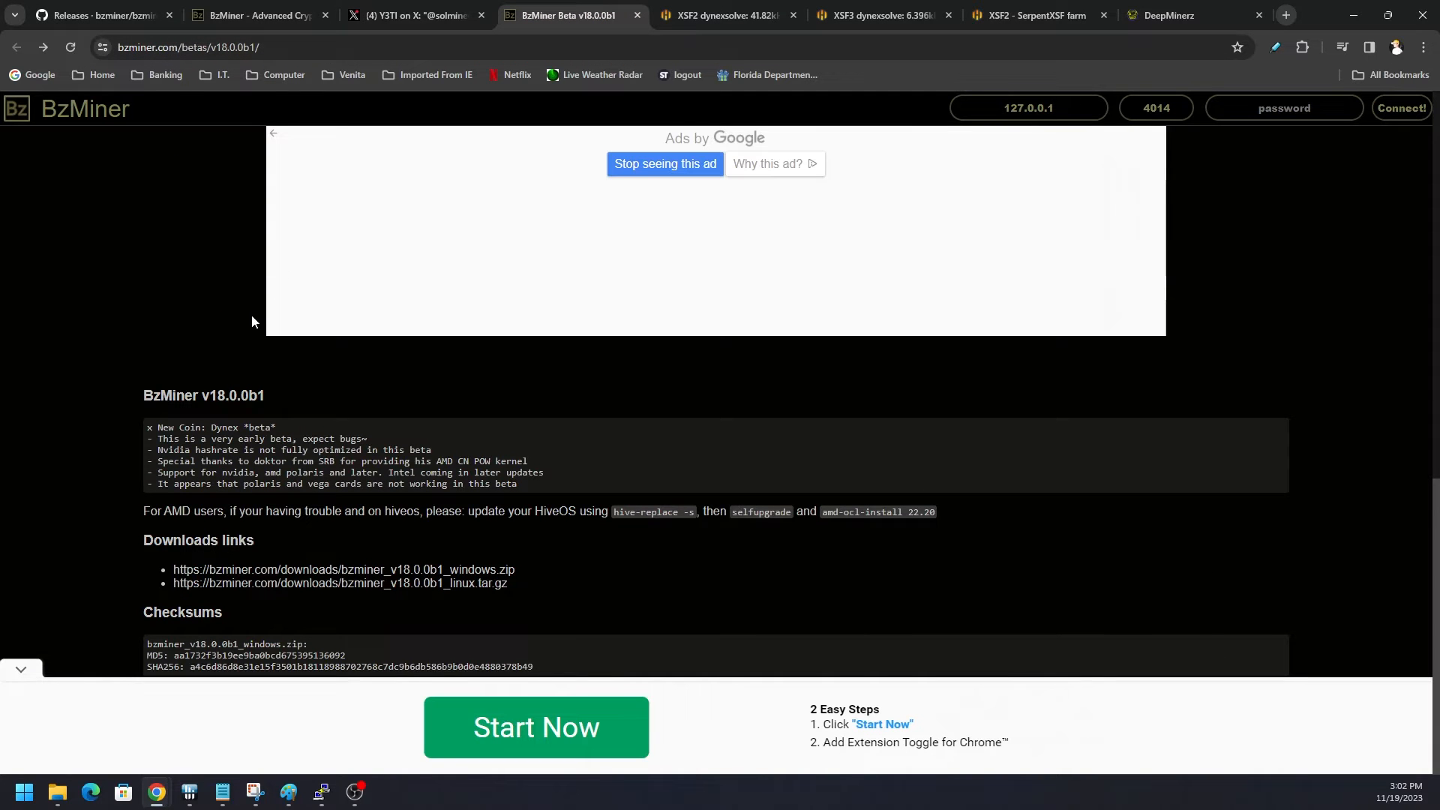
mouse_move(234, 258)
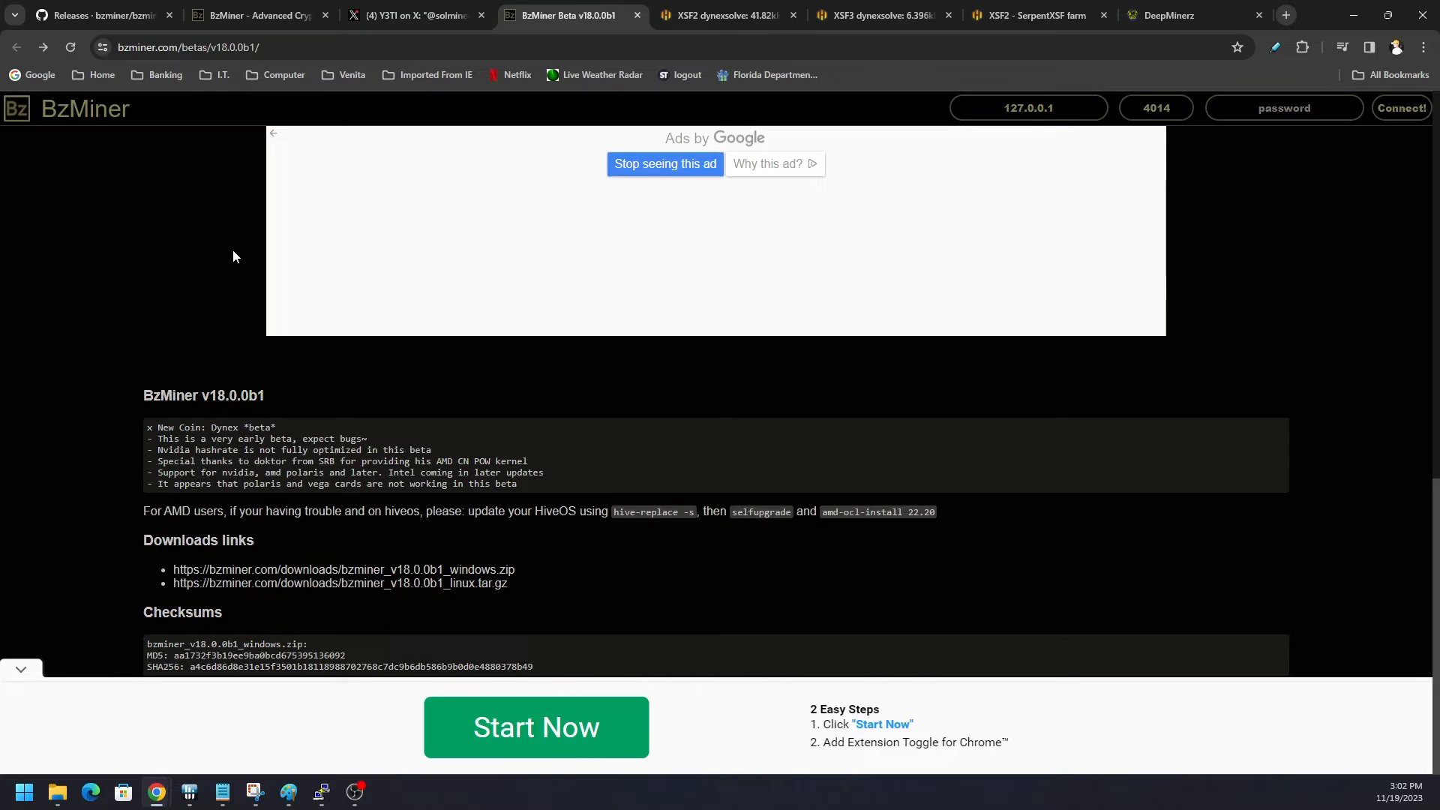
mouse_move(360, 435)
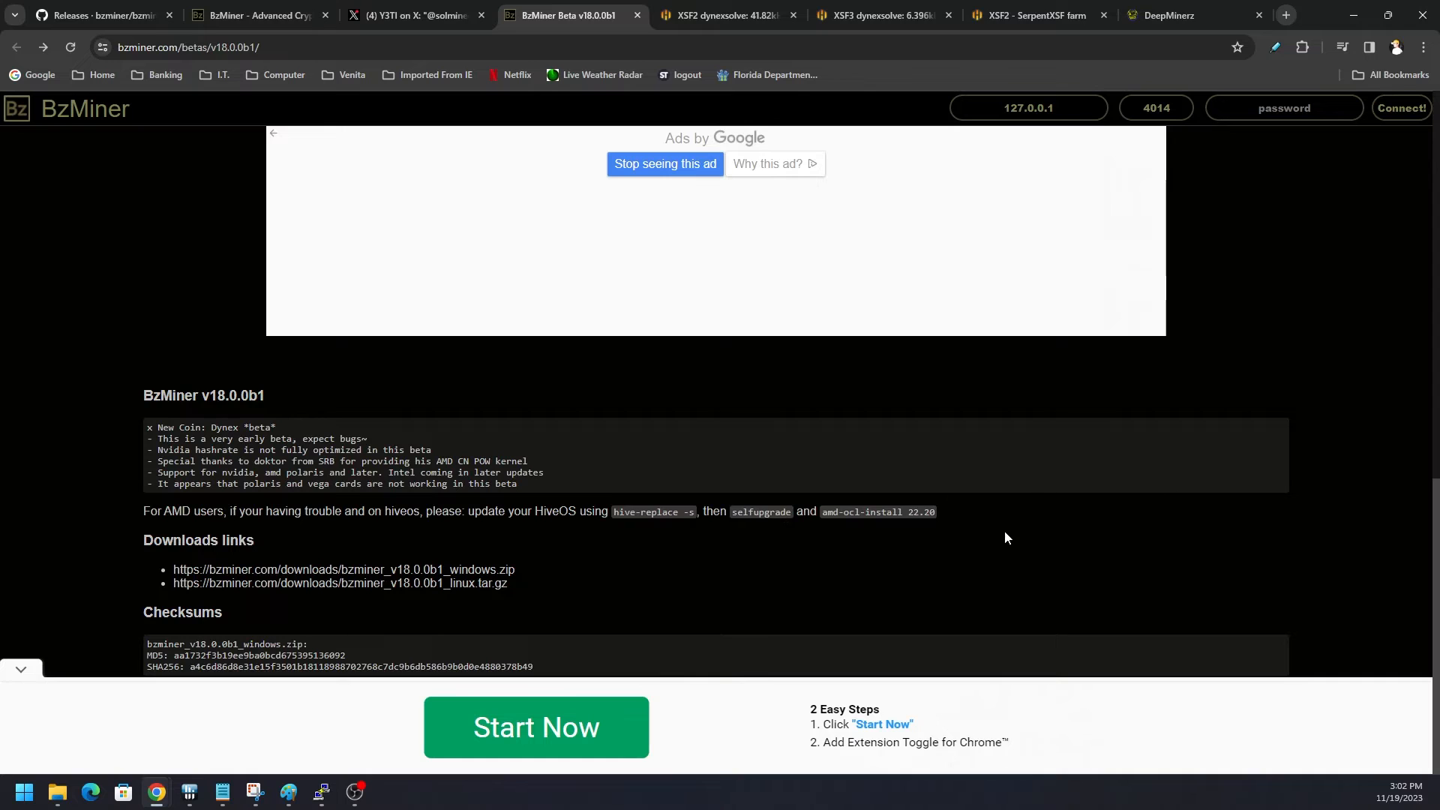
scroll(down, 3)
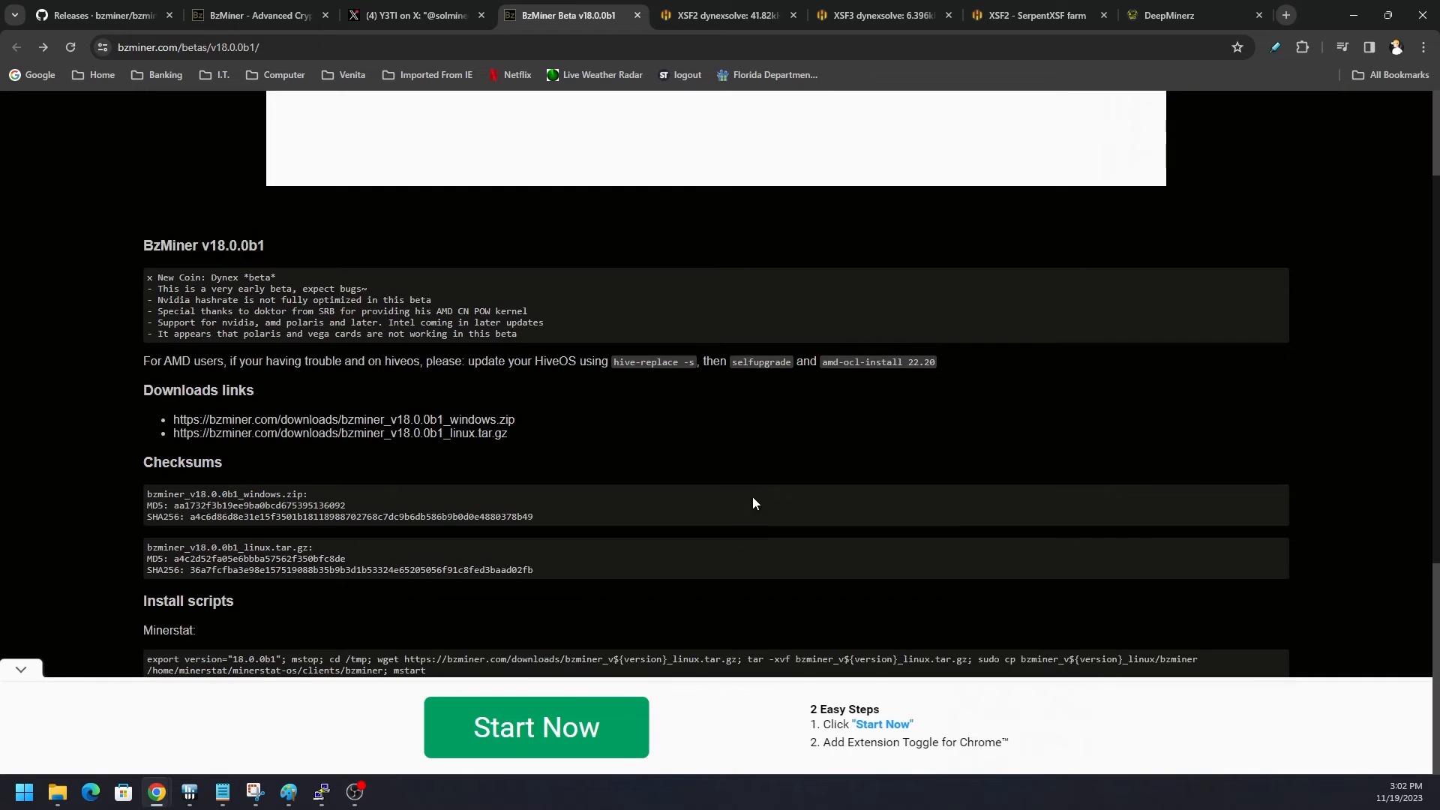
mouse_move(471, 431)
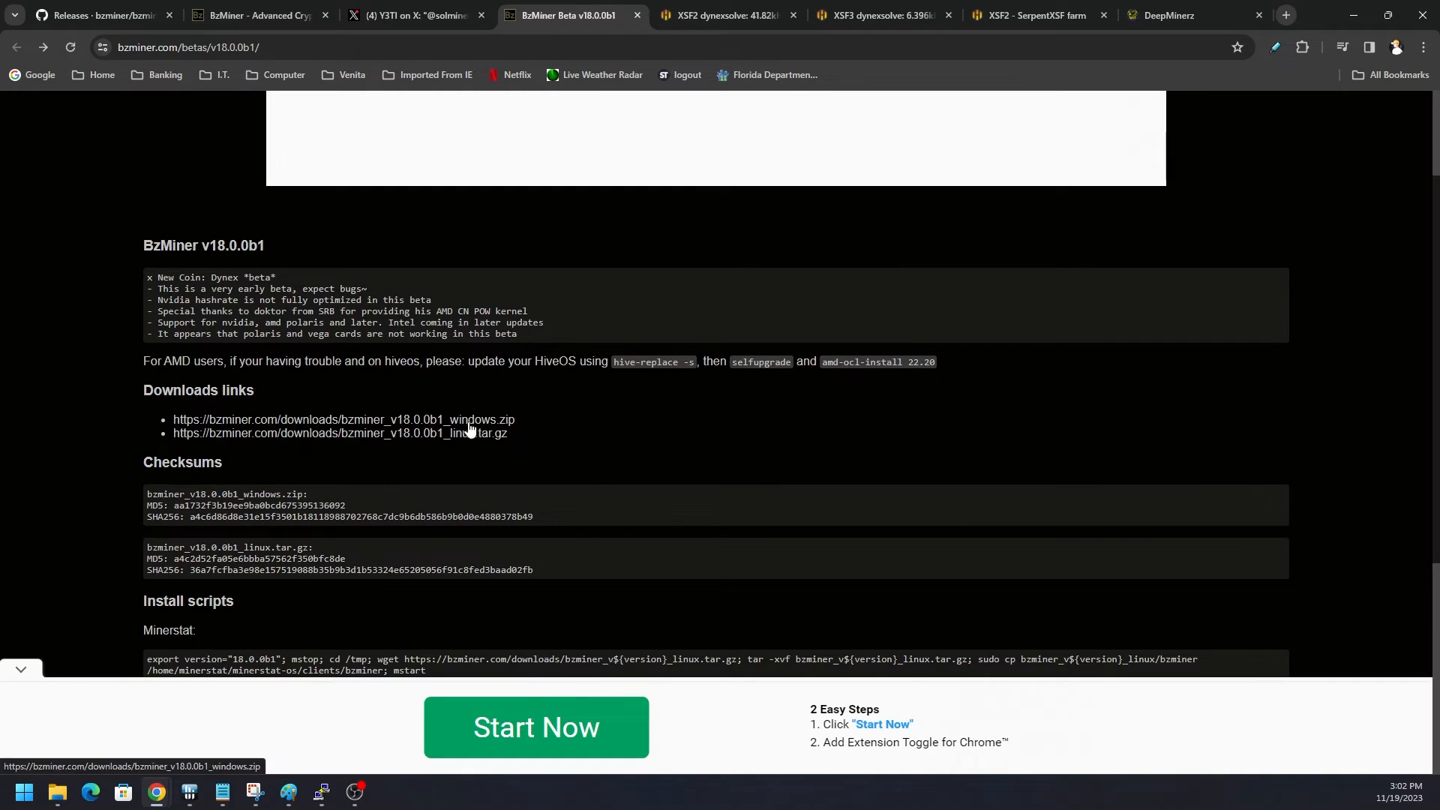
mouse_move(420, 447)
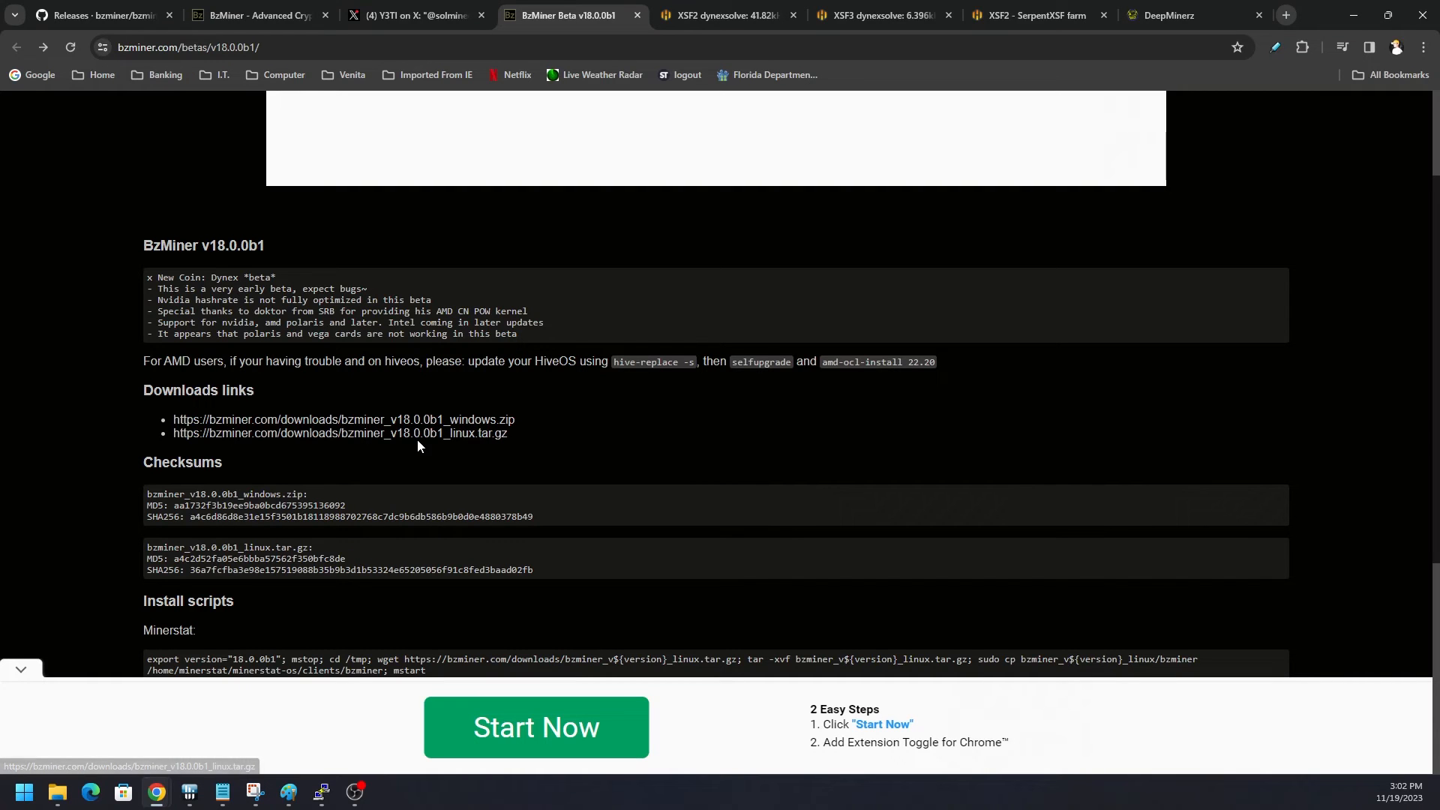
mouse_move(577, 495)
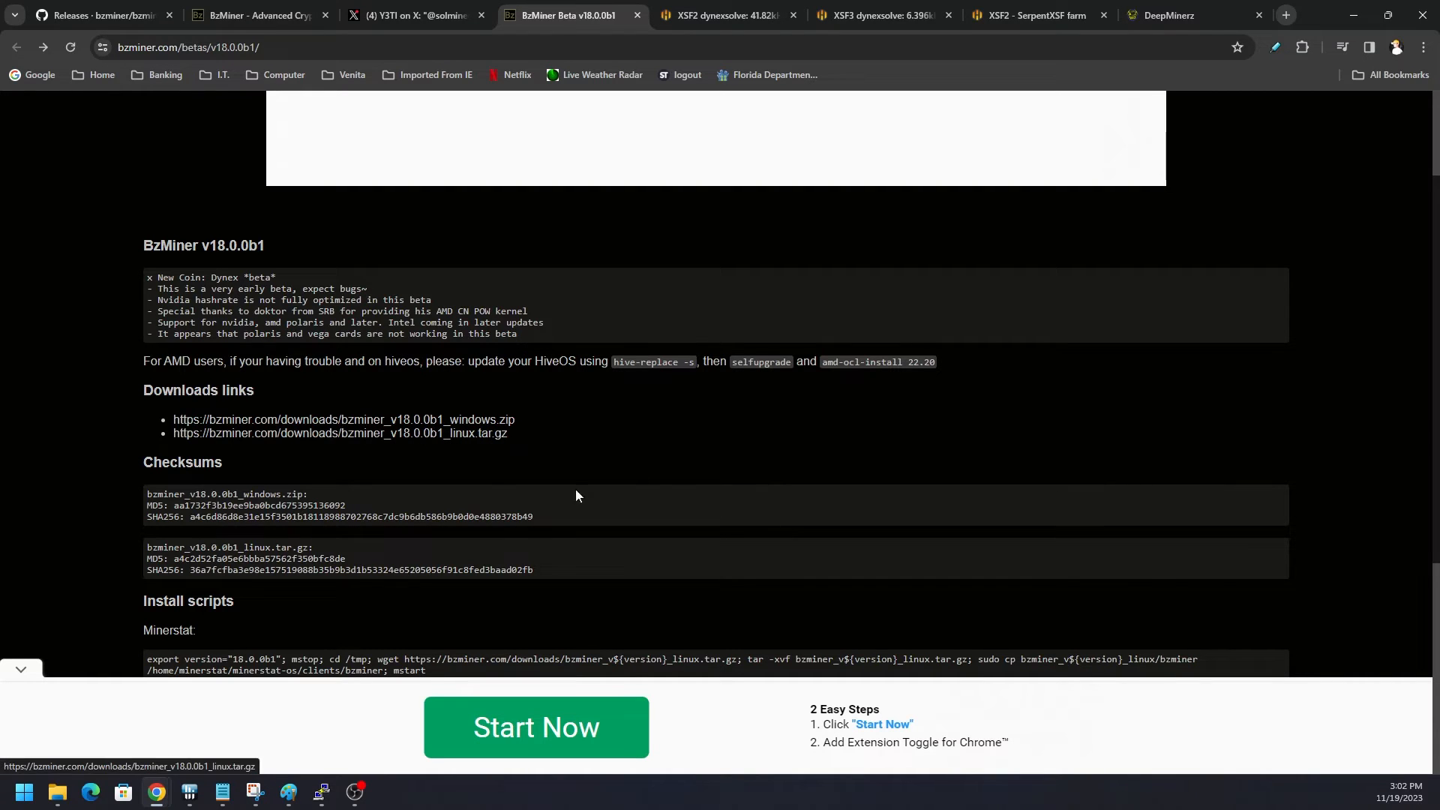
mouse_move(498, 216)
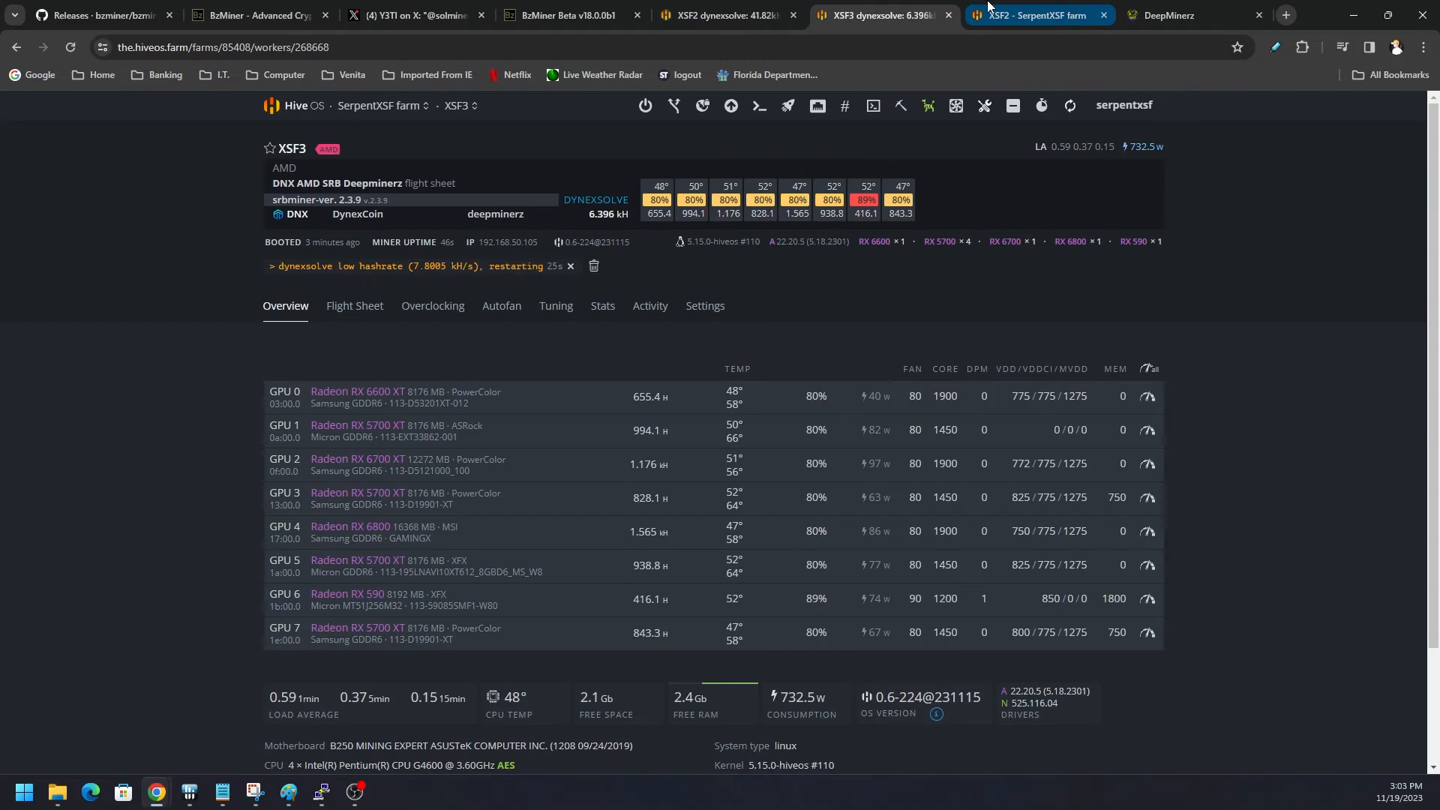
Step: Apply the BzMiner config, save the Bzminer 18 Beta Dynex flight sheet and launch it on XSF2
click(1032, 15)
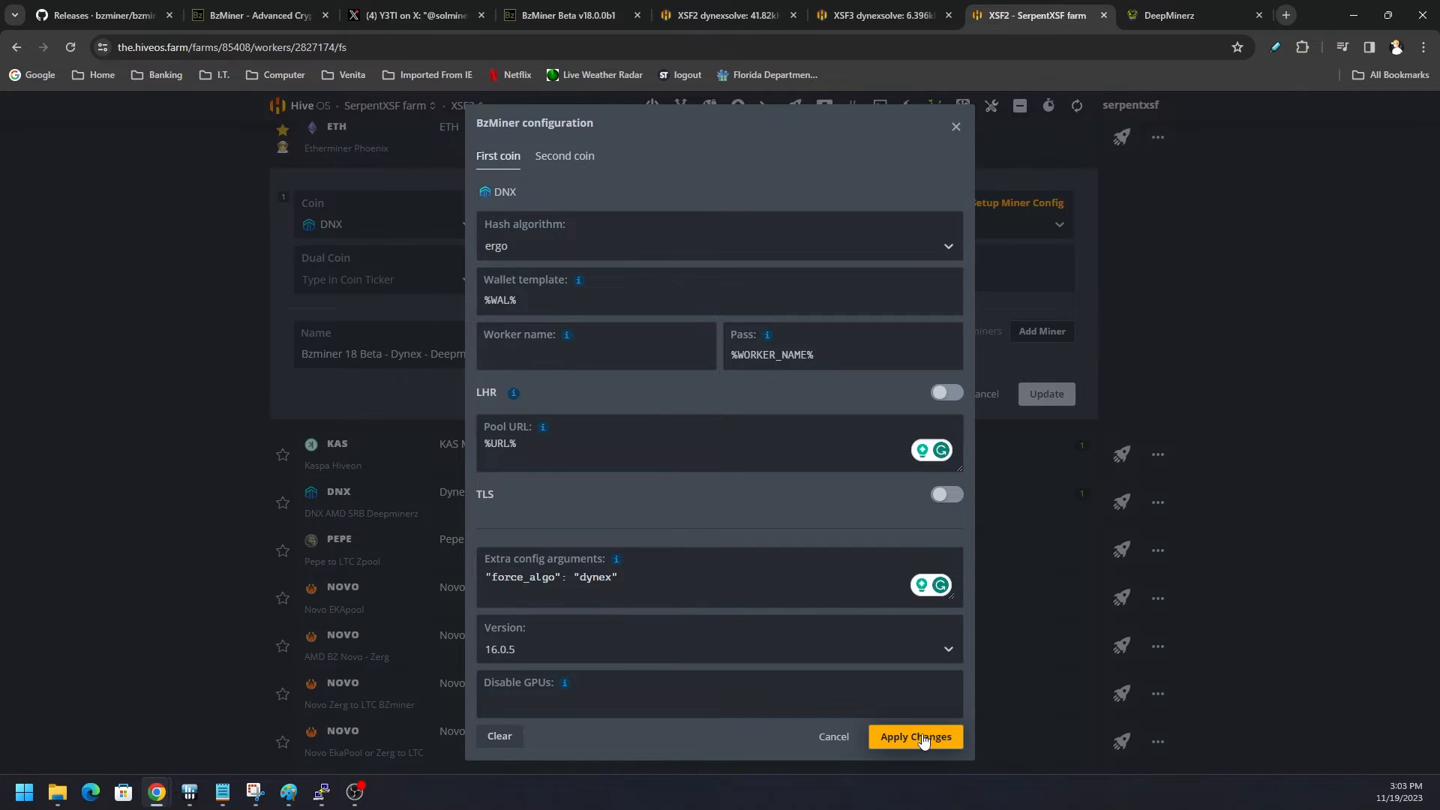
click(915, 737)
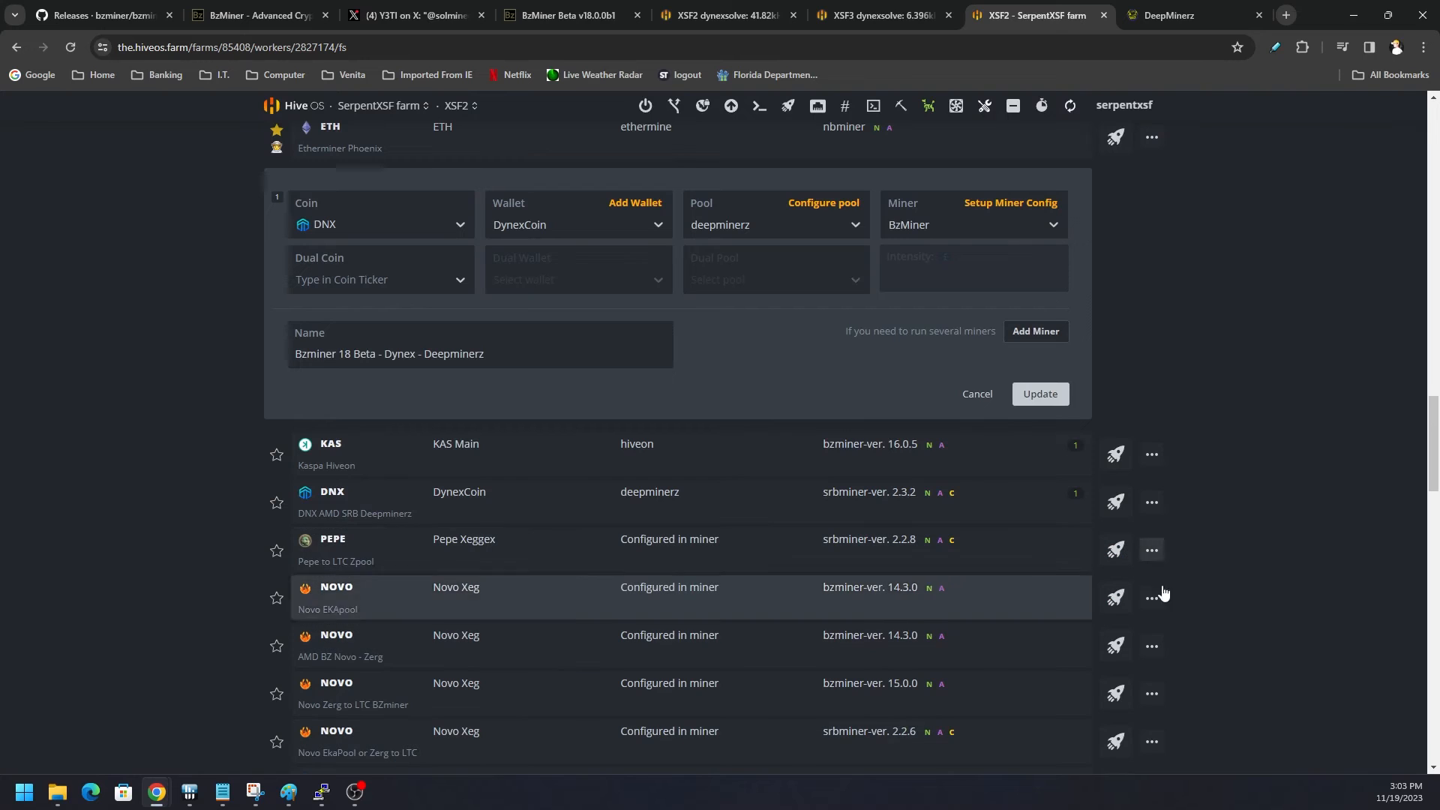
triple_click(387, 354)
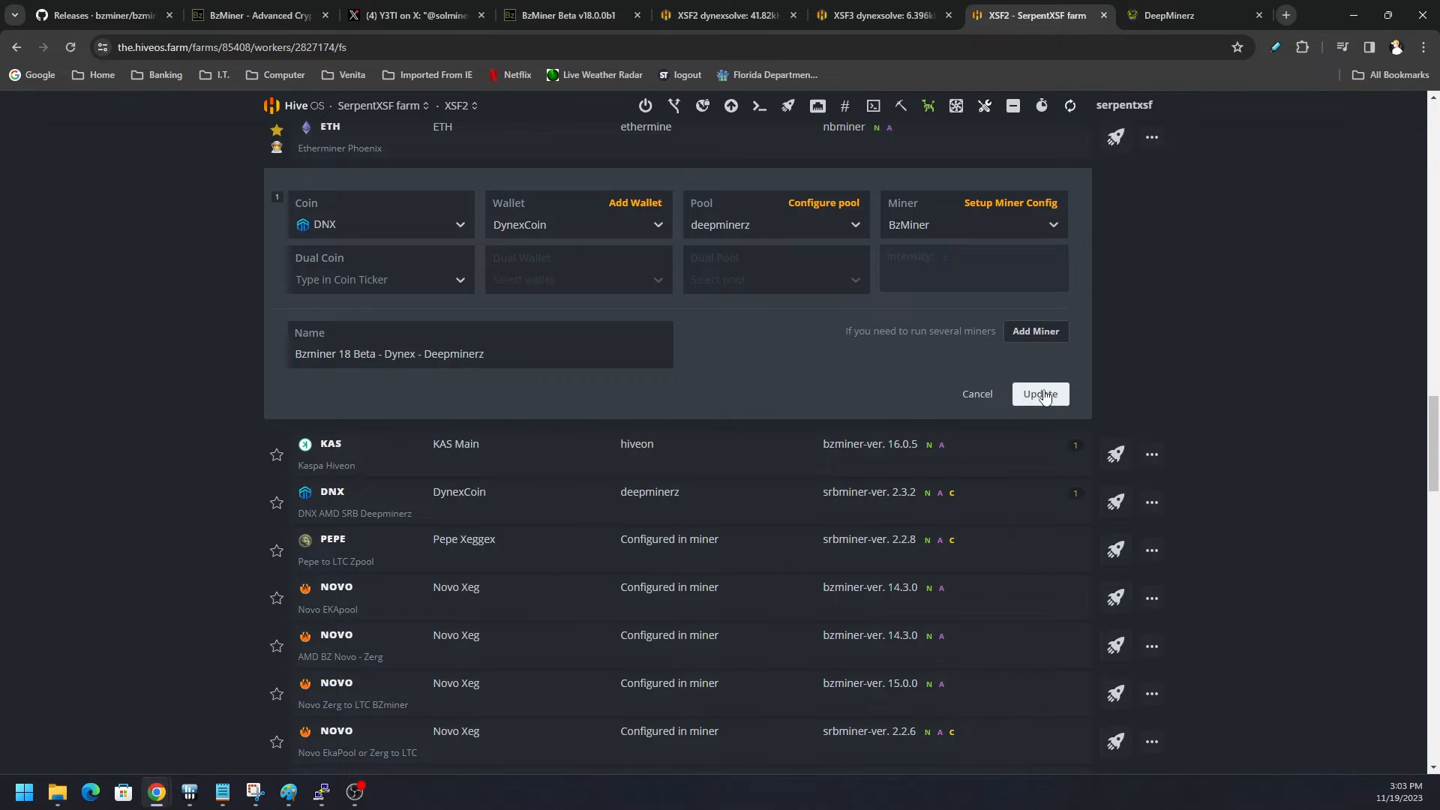
click(1041, 393)
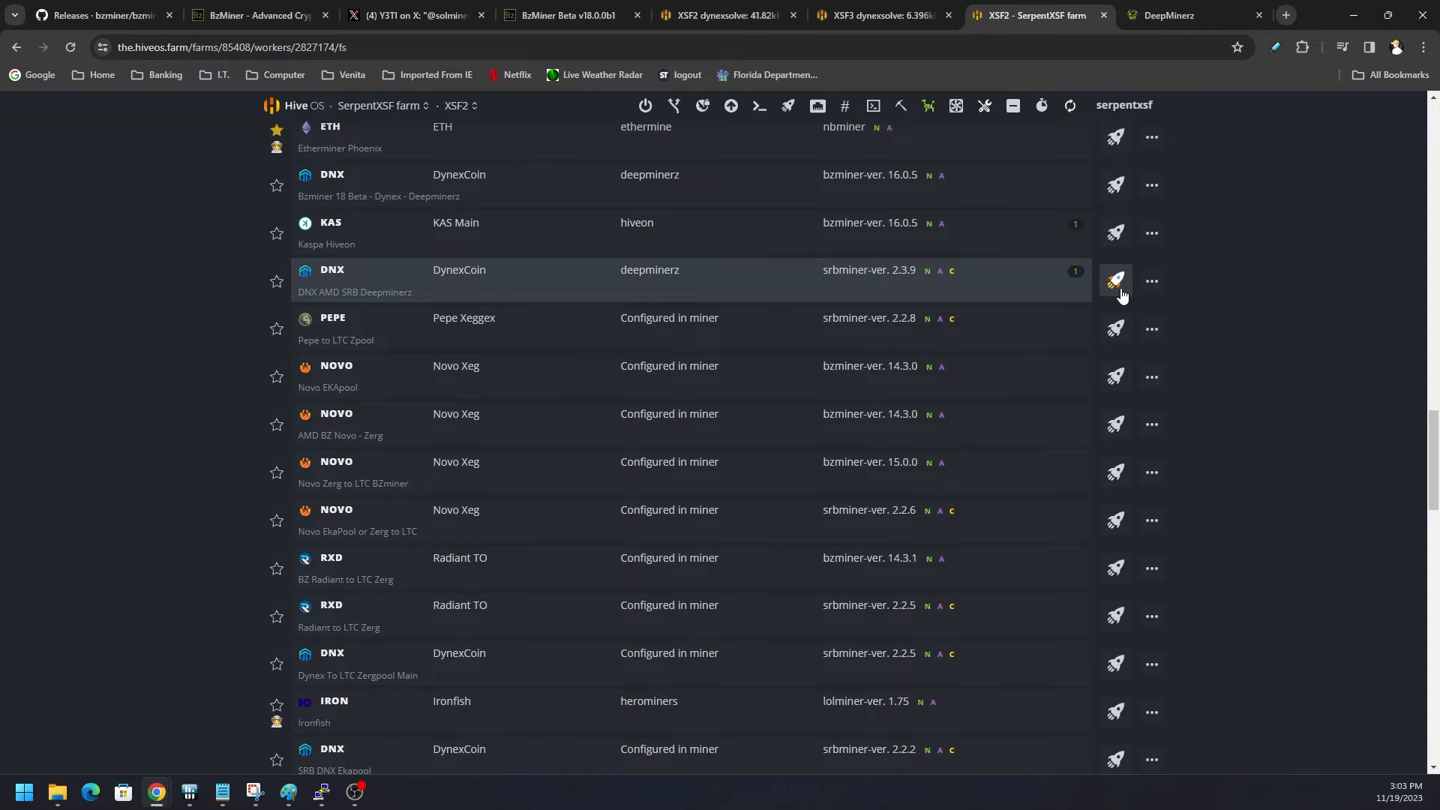
click(1116, 280)
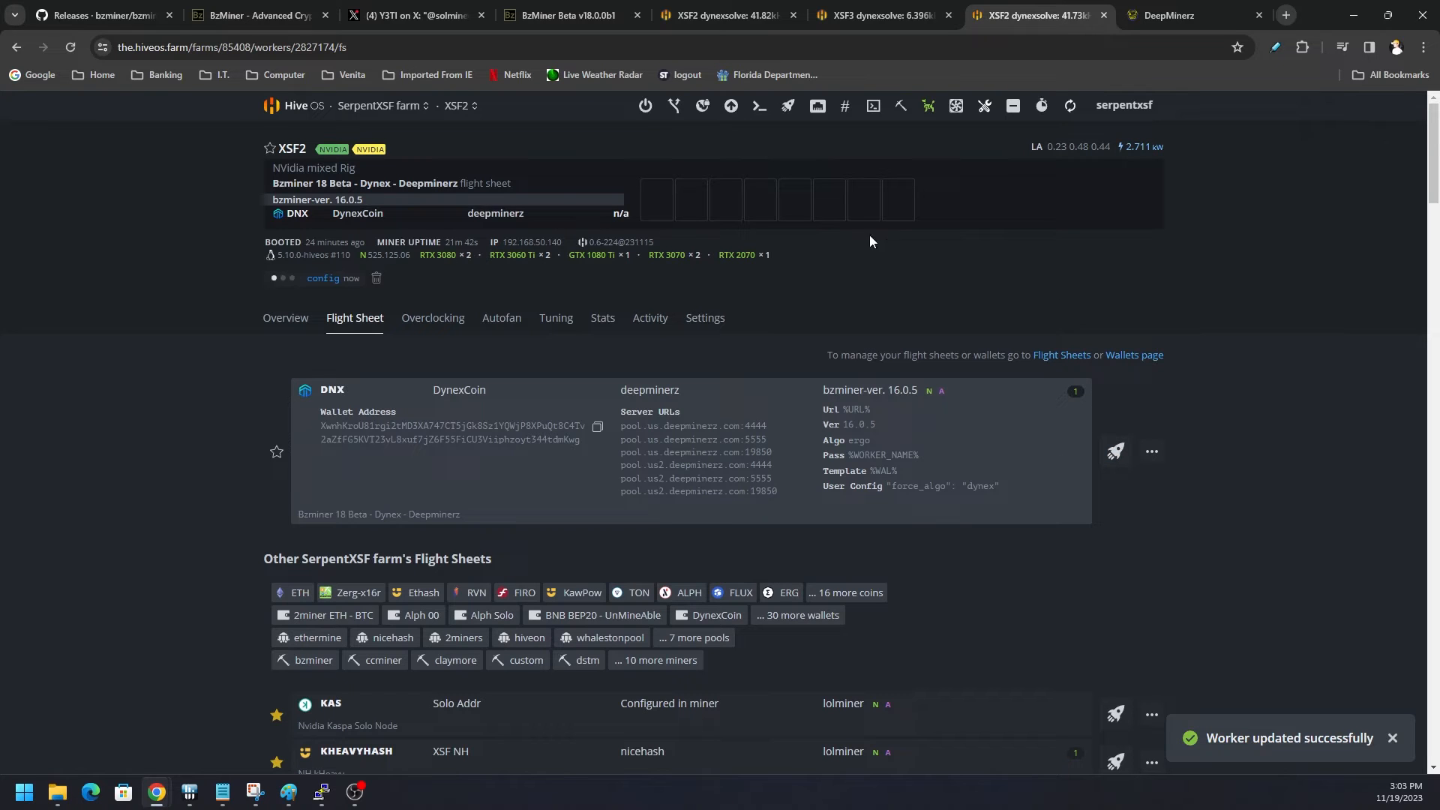
mouse_move(759, 105)
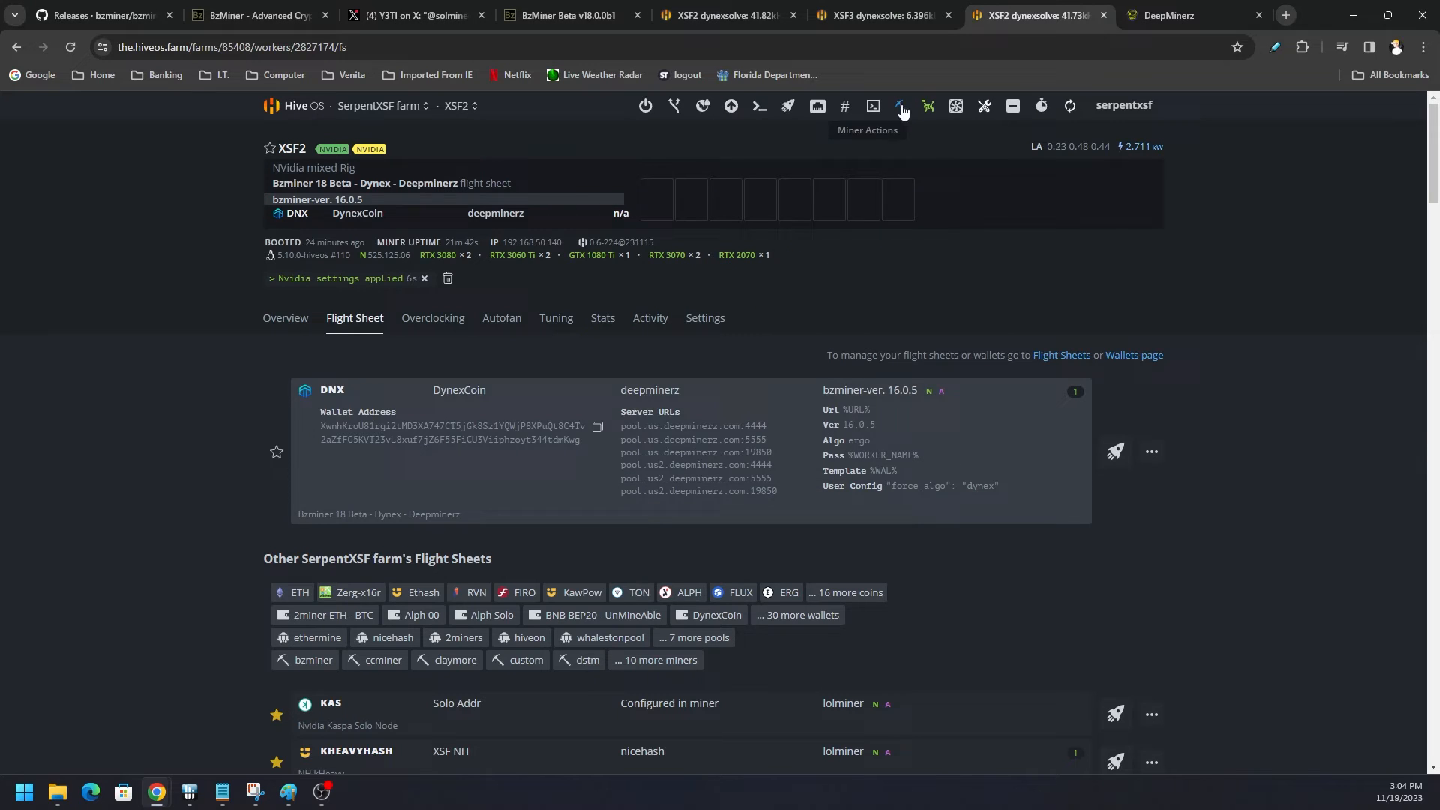
Step: Bring up the remote command window for the XSF2 rig from the worker toolbar
click(873, 105)
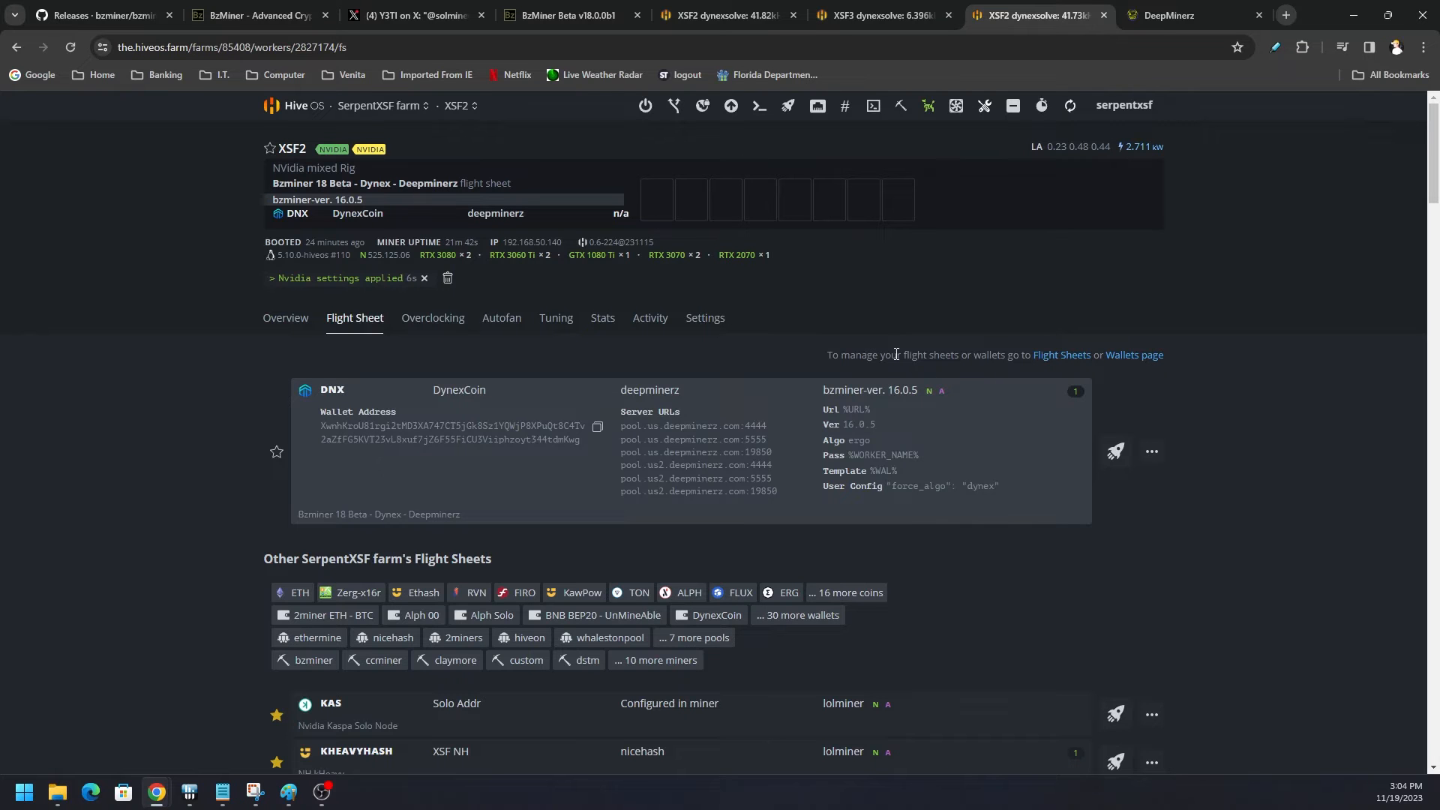
click(759, 105)
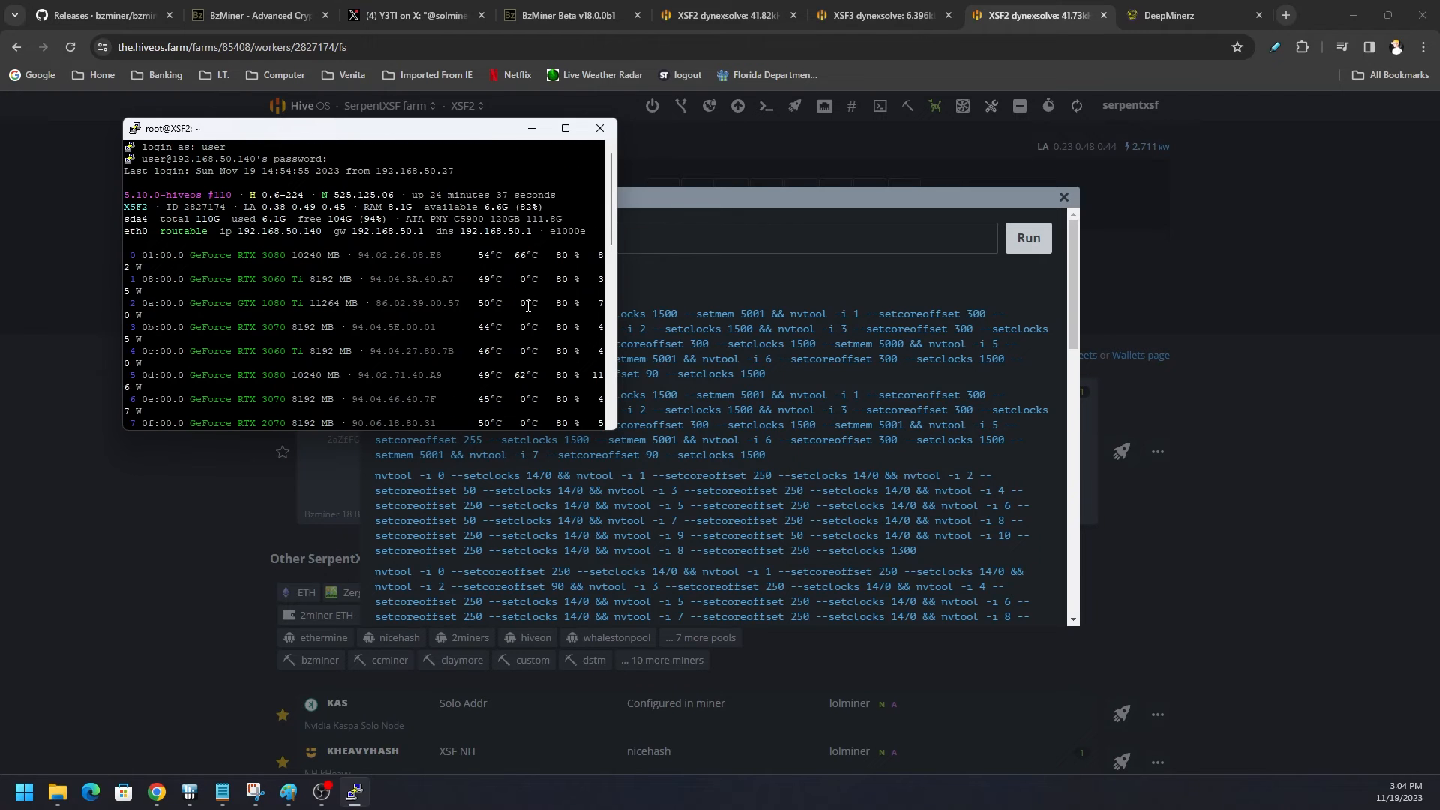
Step: Run 'miner' to show BzMiner connecting to the Deepminerz Dynex pool and initializing GPUs
text(miner)
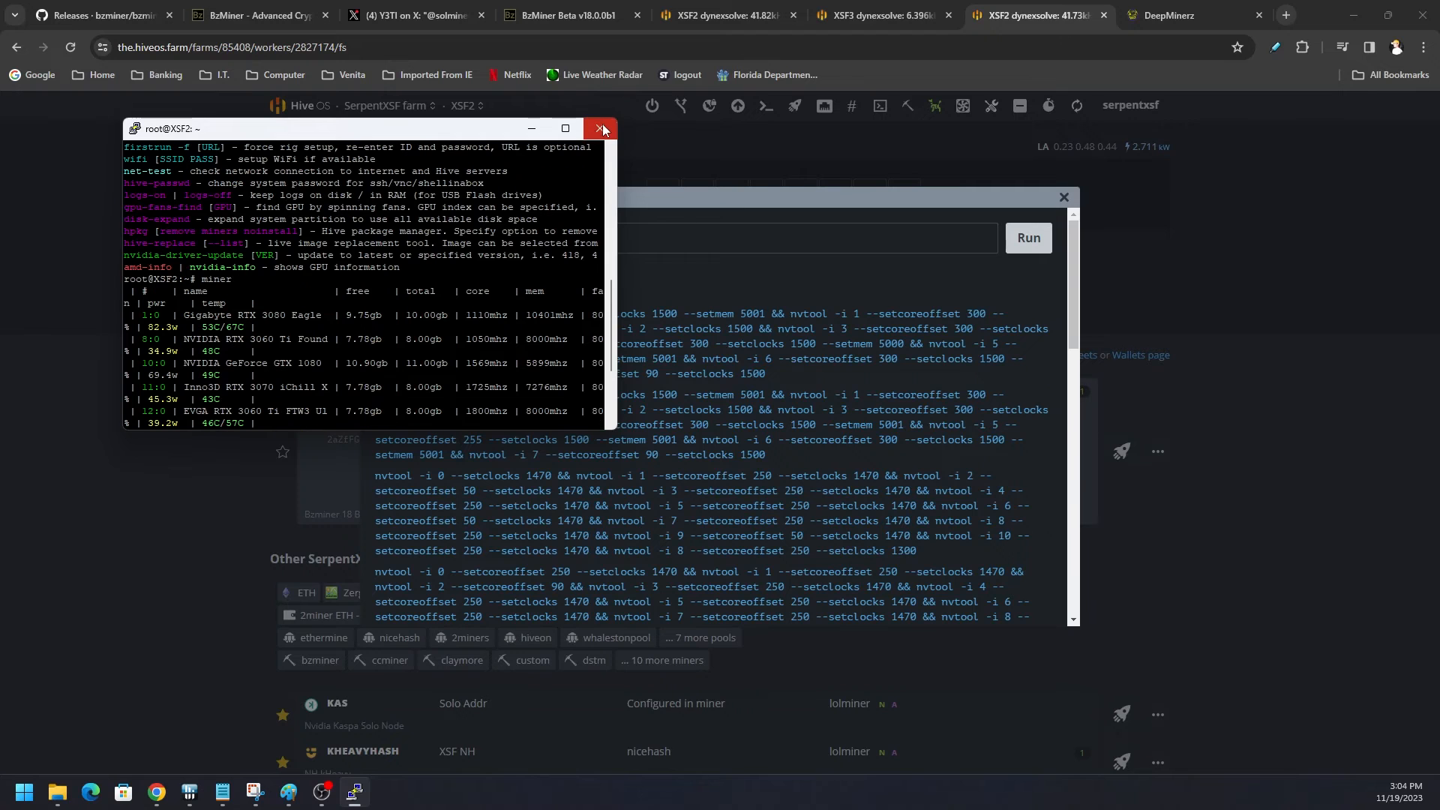
click(600, 129)
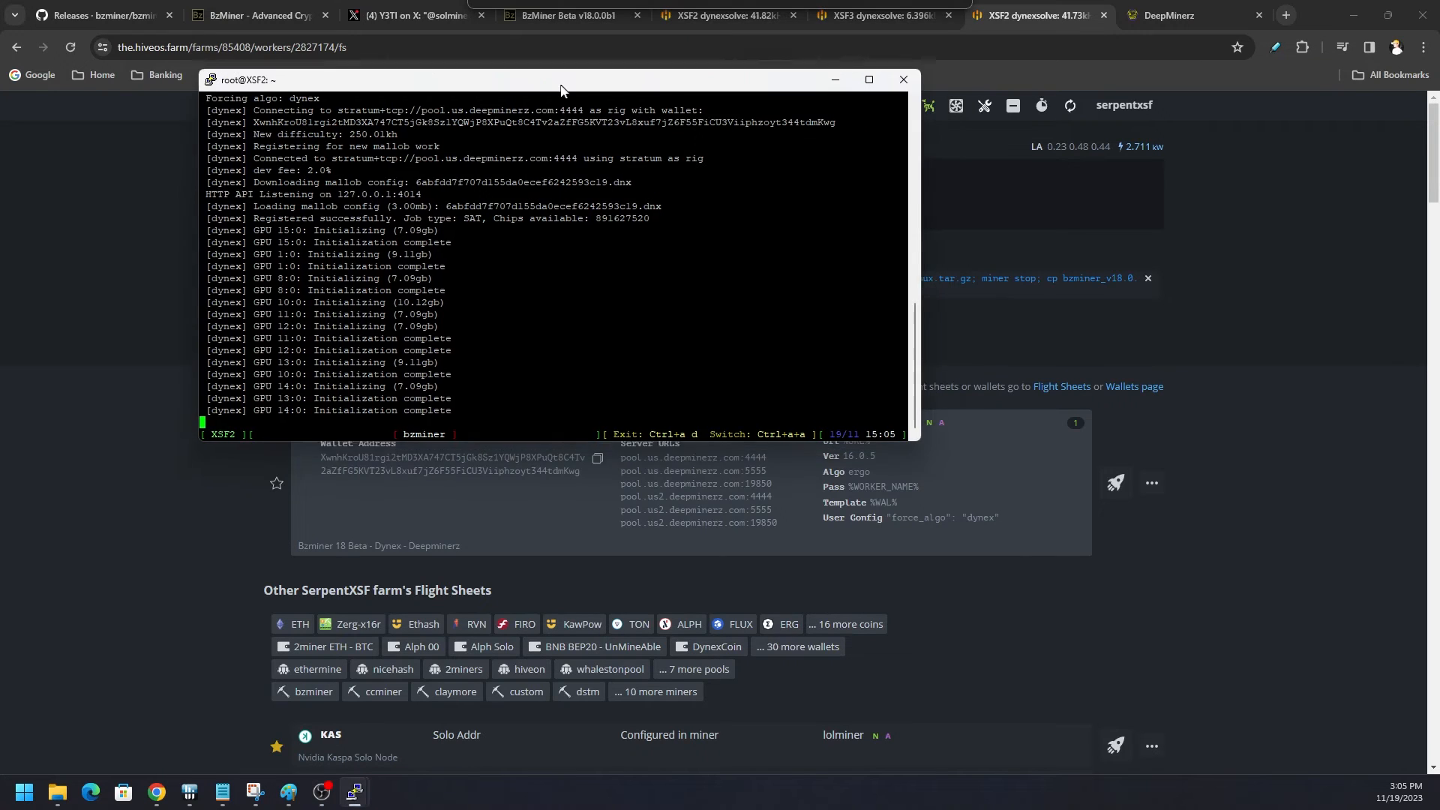
Step: On XSF3's page, start editing the DYNEXSOLVE kH/s minimum hashrate in the watchdog panel
click(885, 14)
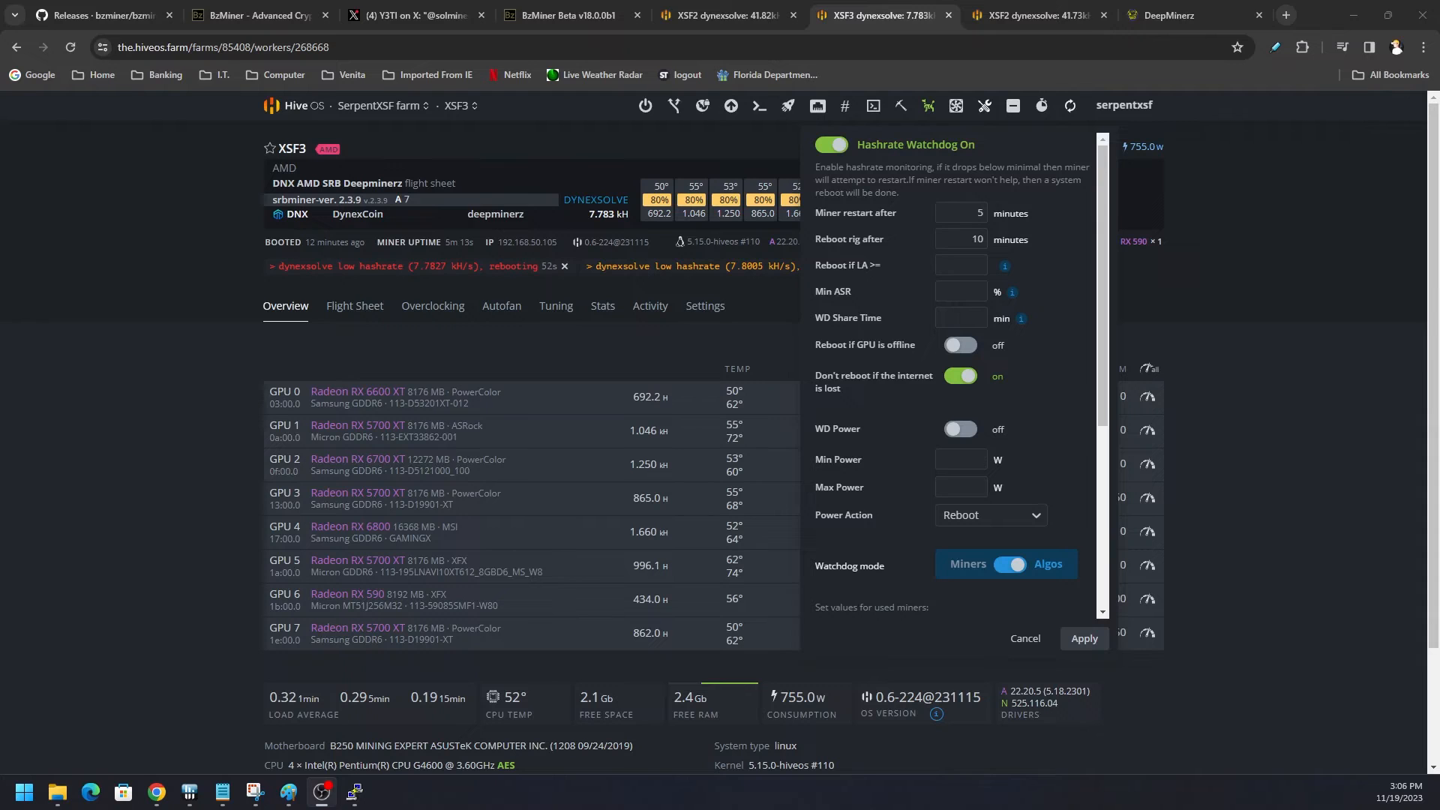
scroll(down, 3)
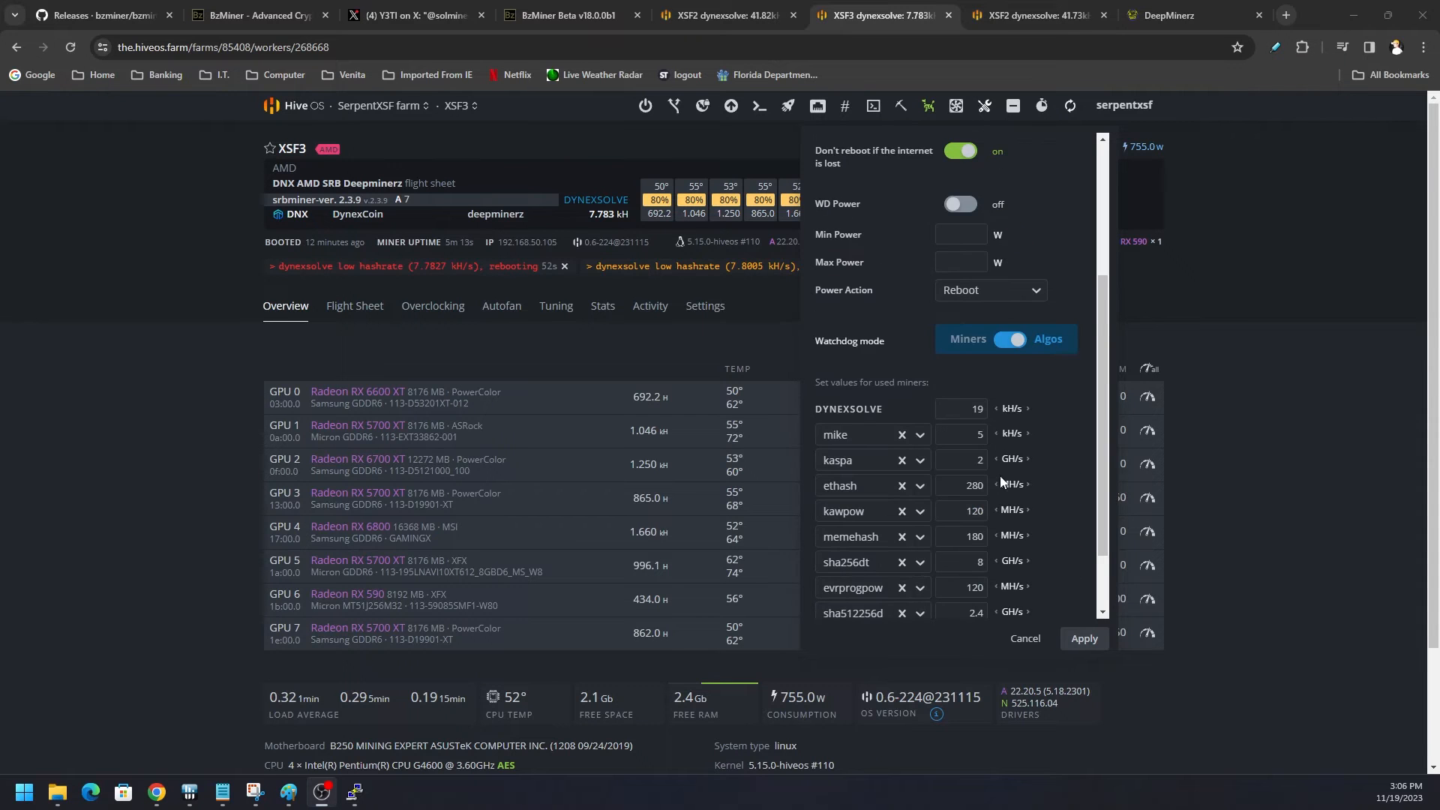
scroll(down, 3)
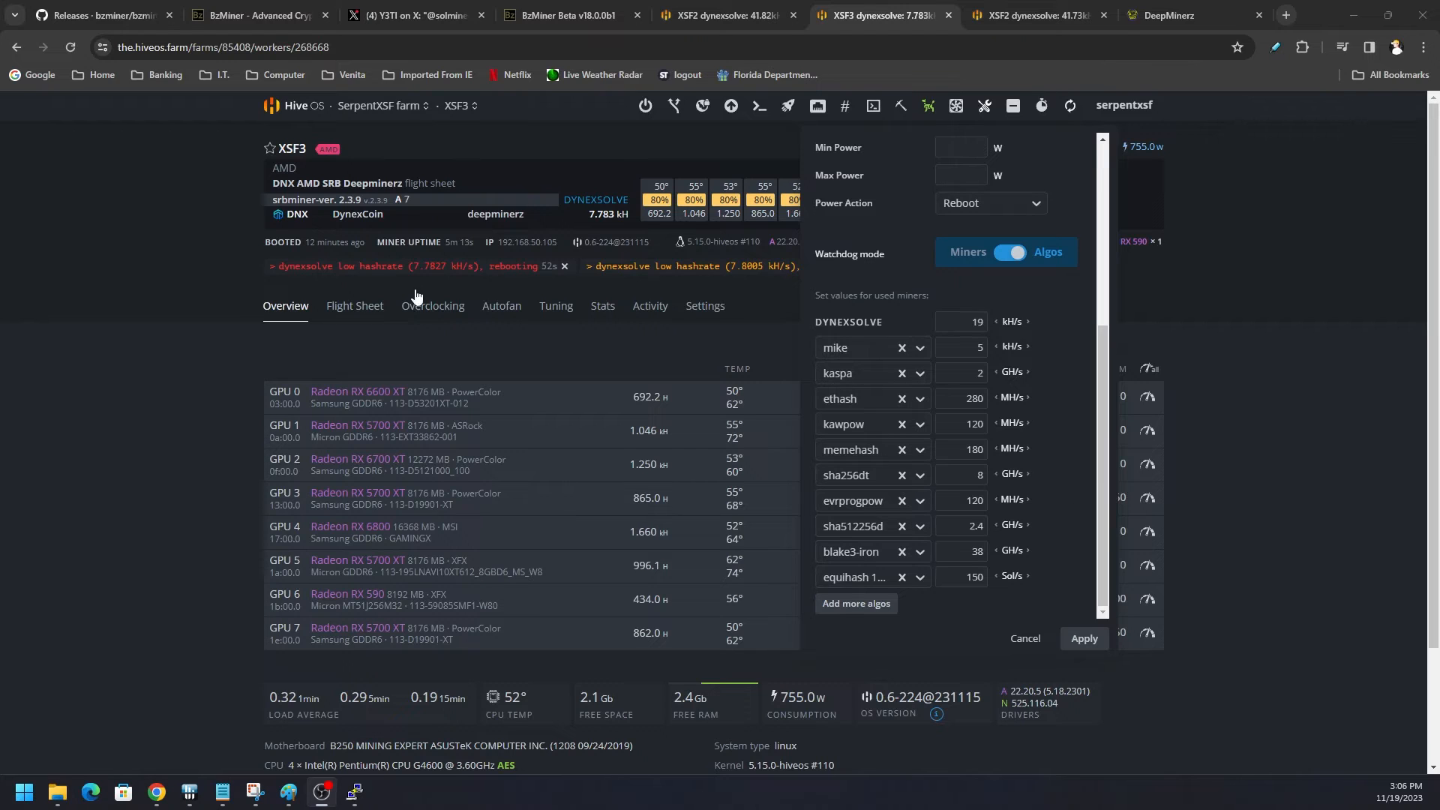
mouse_move(453, 286)
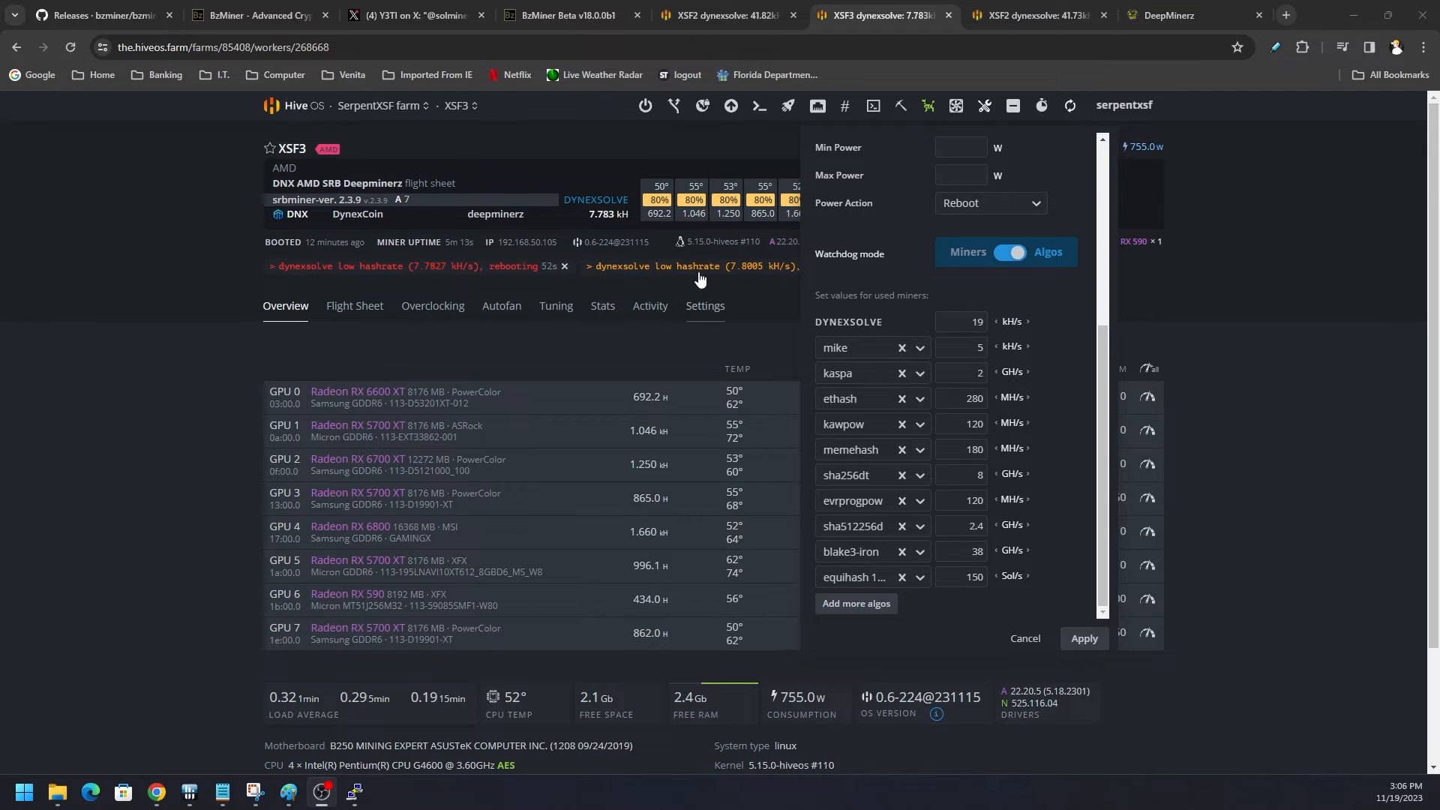
click(960, 321)
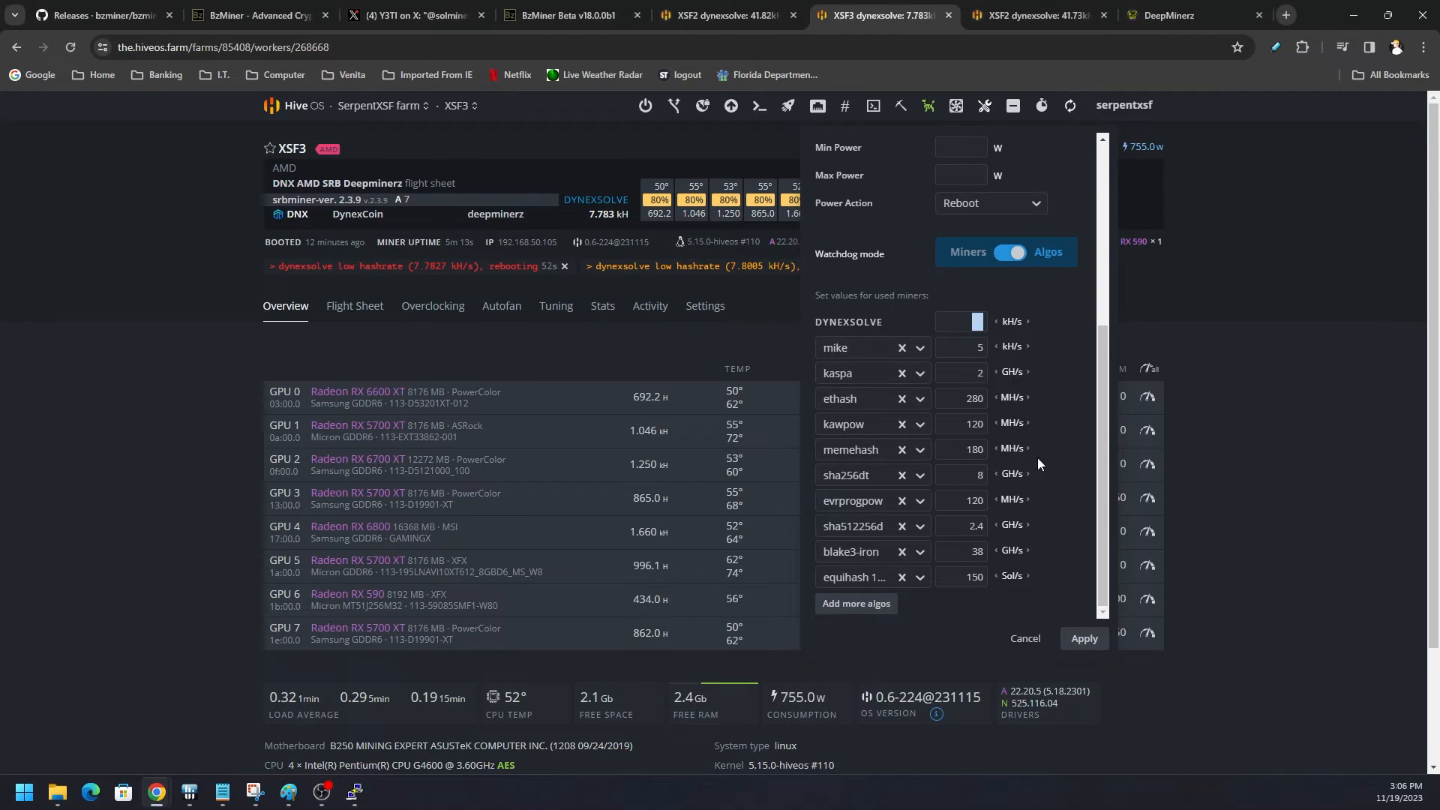
mouse_move(1062, 460)
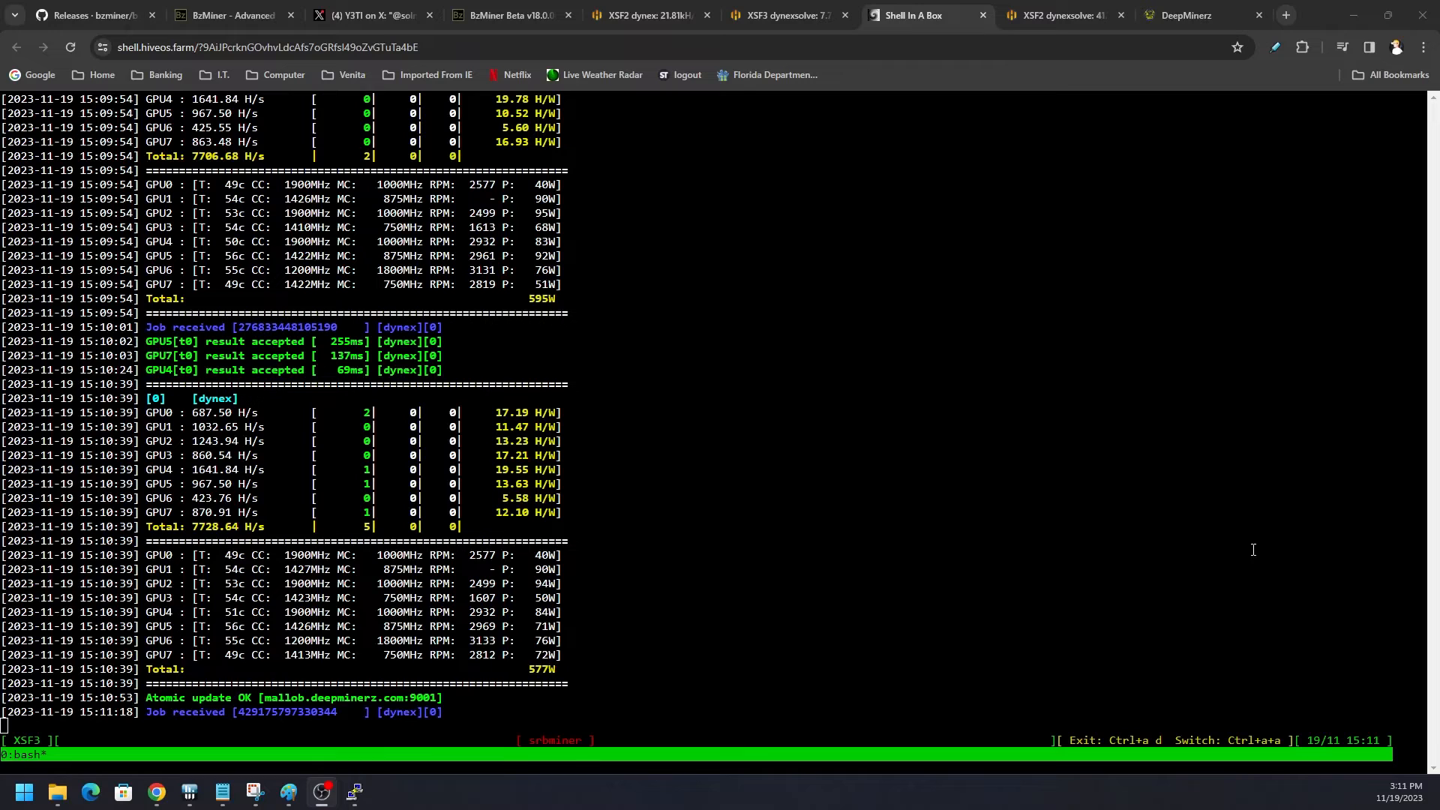
Step: Leave the shell for XSF3's overview, now reporting about 7.7 kH/s on DYNEXSOLVE
click(787, 36)
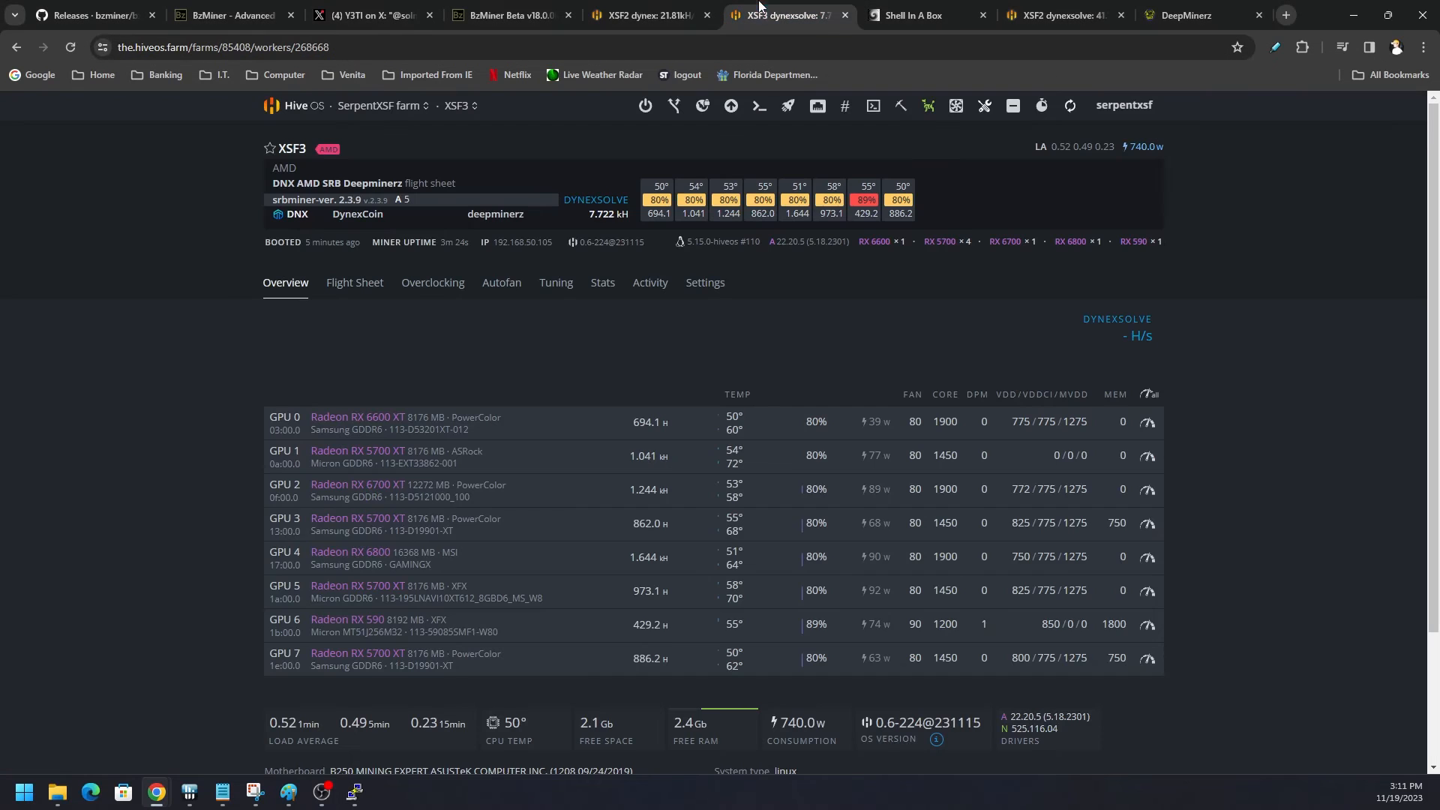
mouse_move(1363, 555)
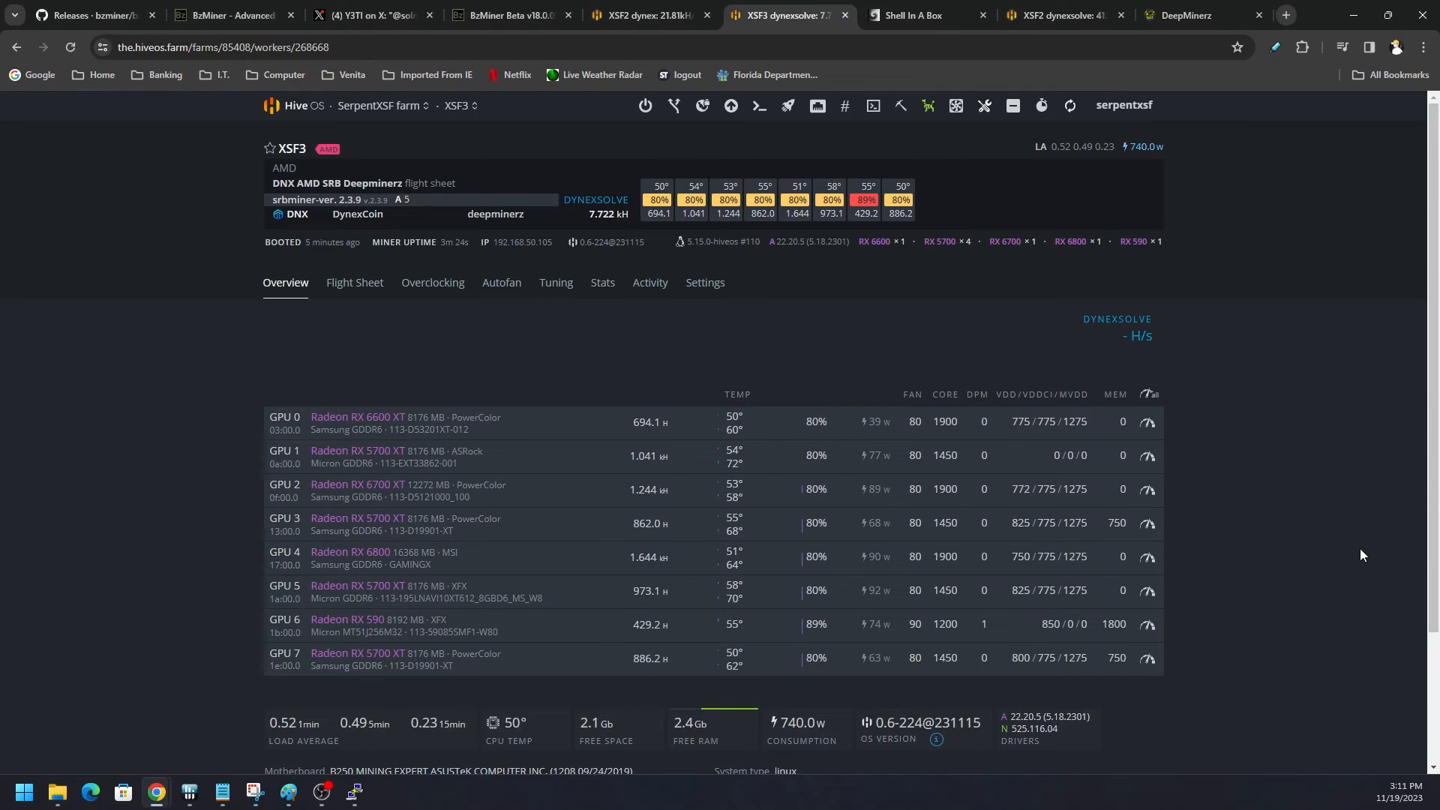
mouse_move(1257, 545)
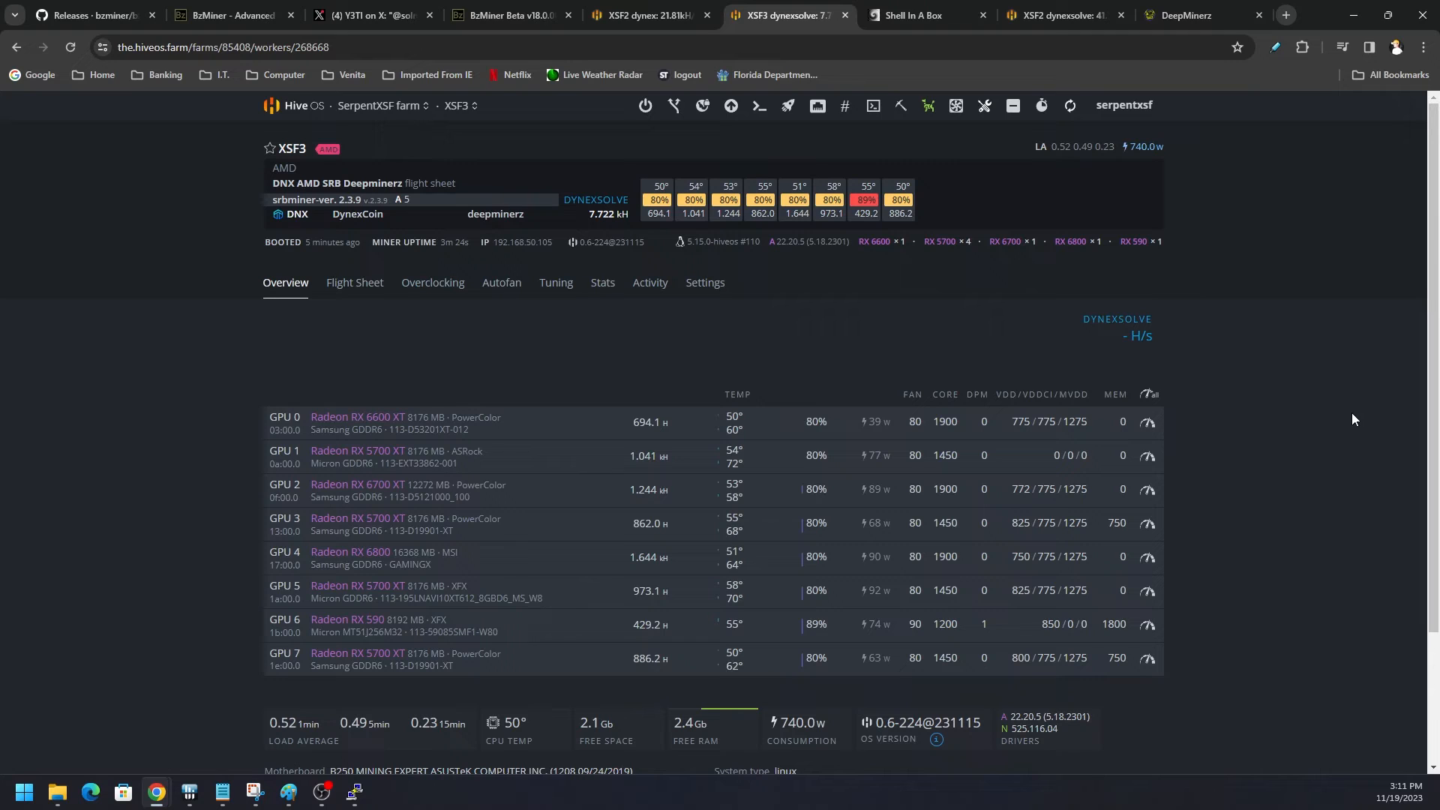
mouse_move(372, 239)
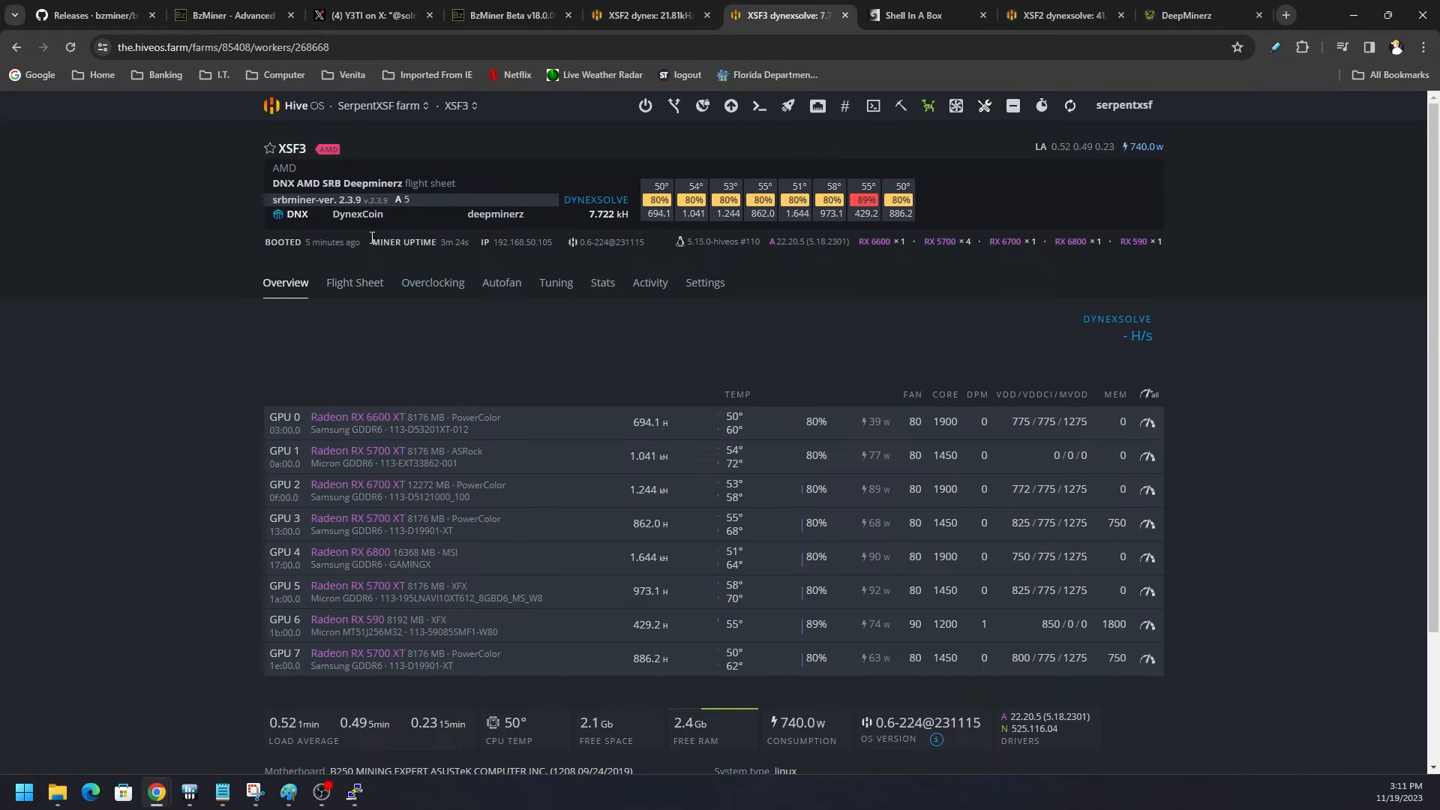
mouse_move(615, 408)
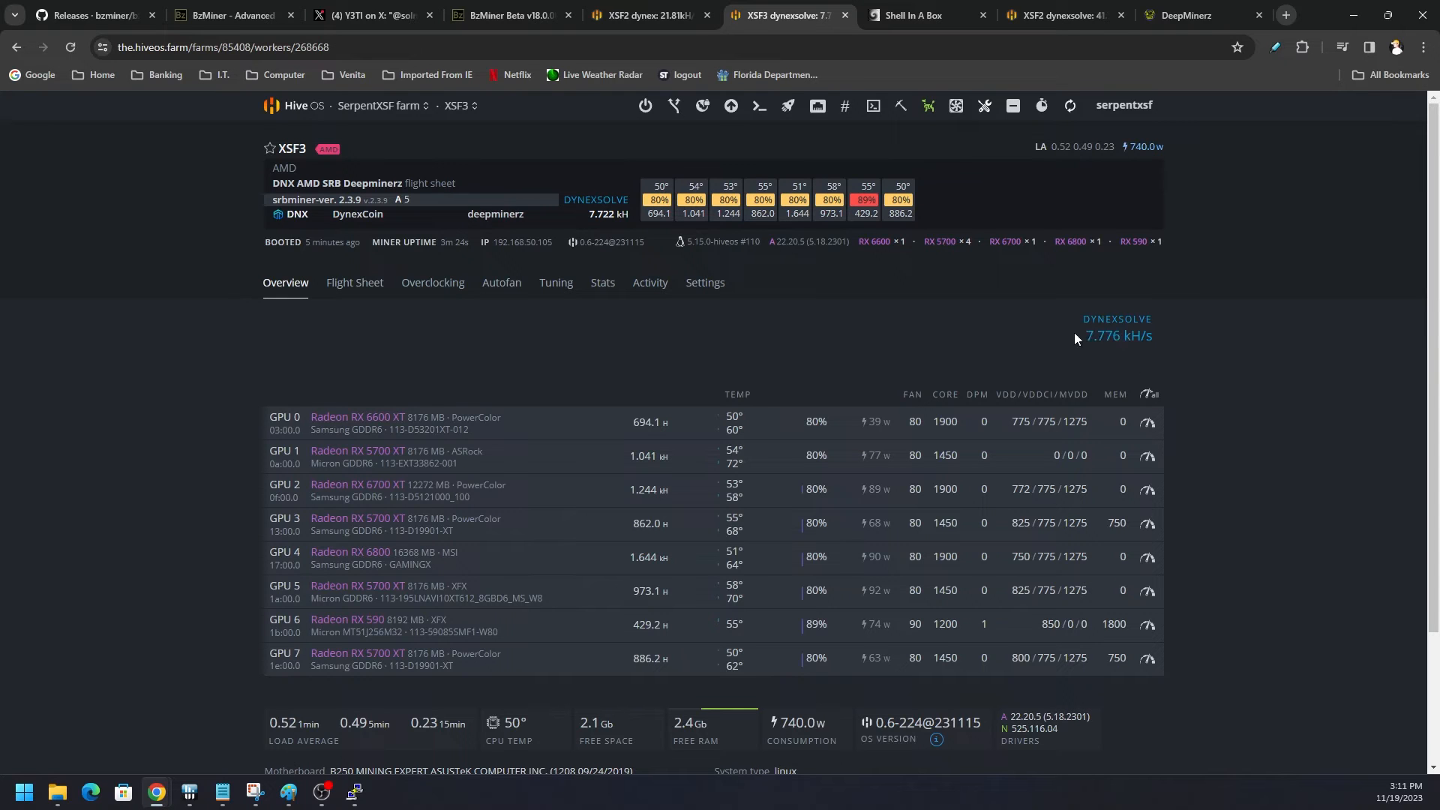
mouse_move(1215, 384)
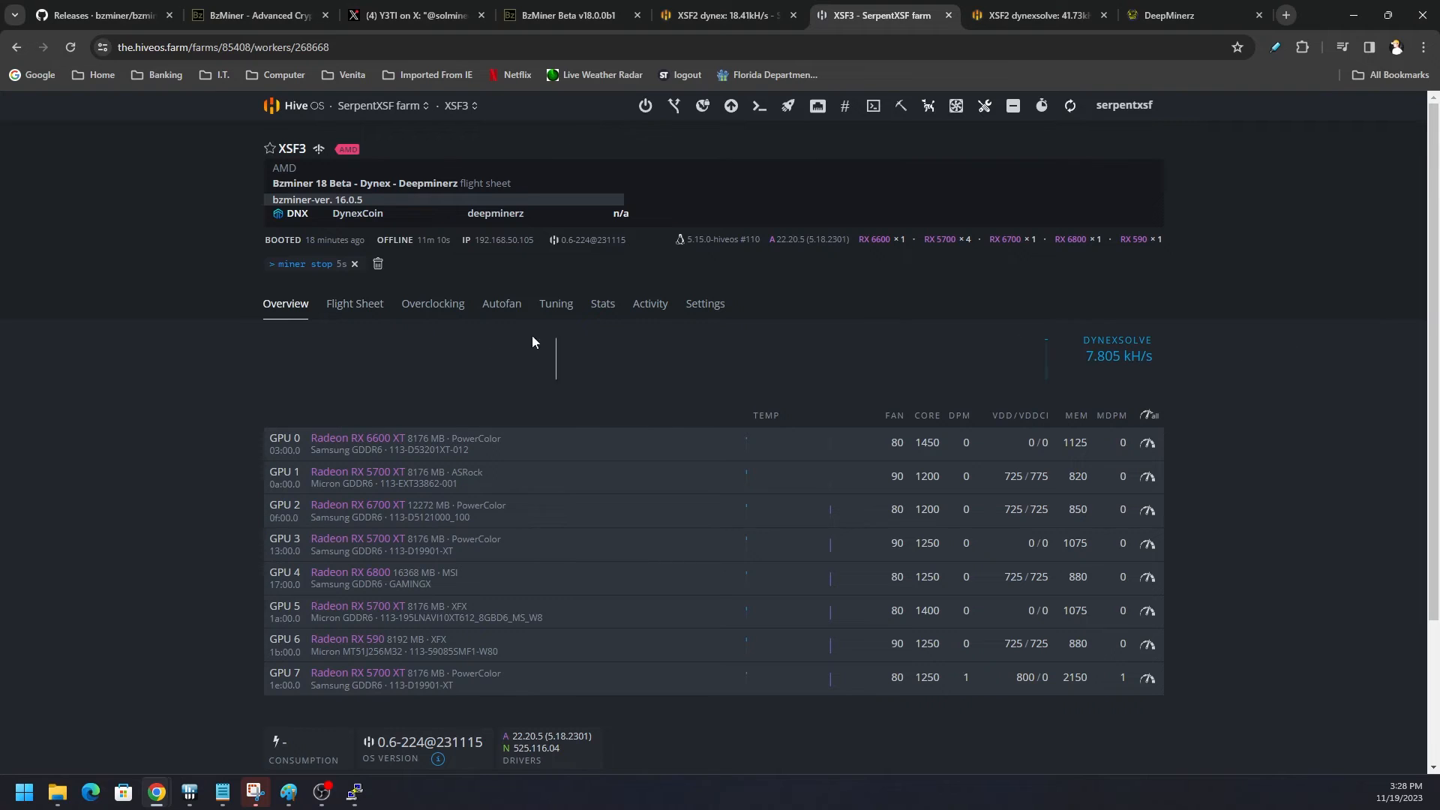
Step: Show XSF3's Bzminer 18 Beta - Dynex - Deepminerz flight sheet with its force_algo dynex config
click(354, 303)
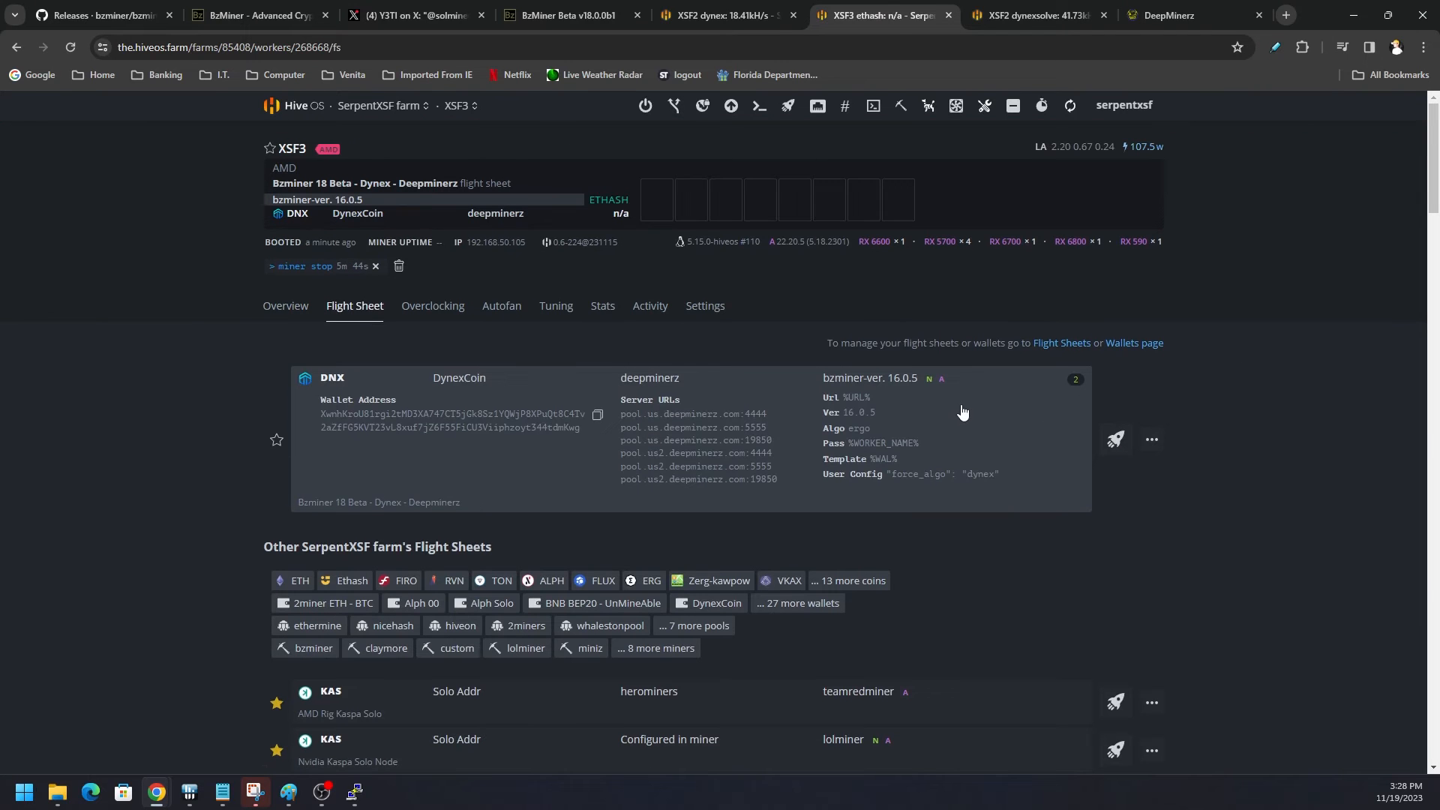
mouse_move(873, 433)
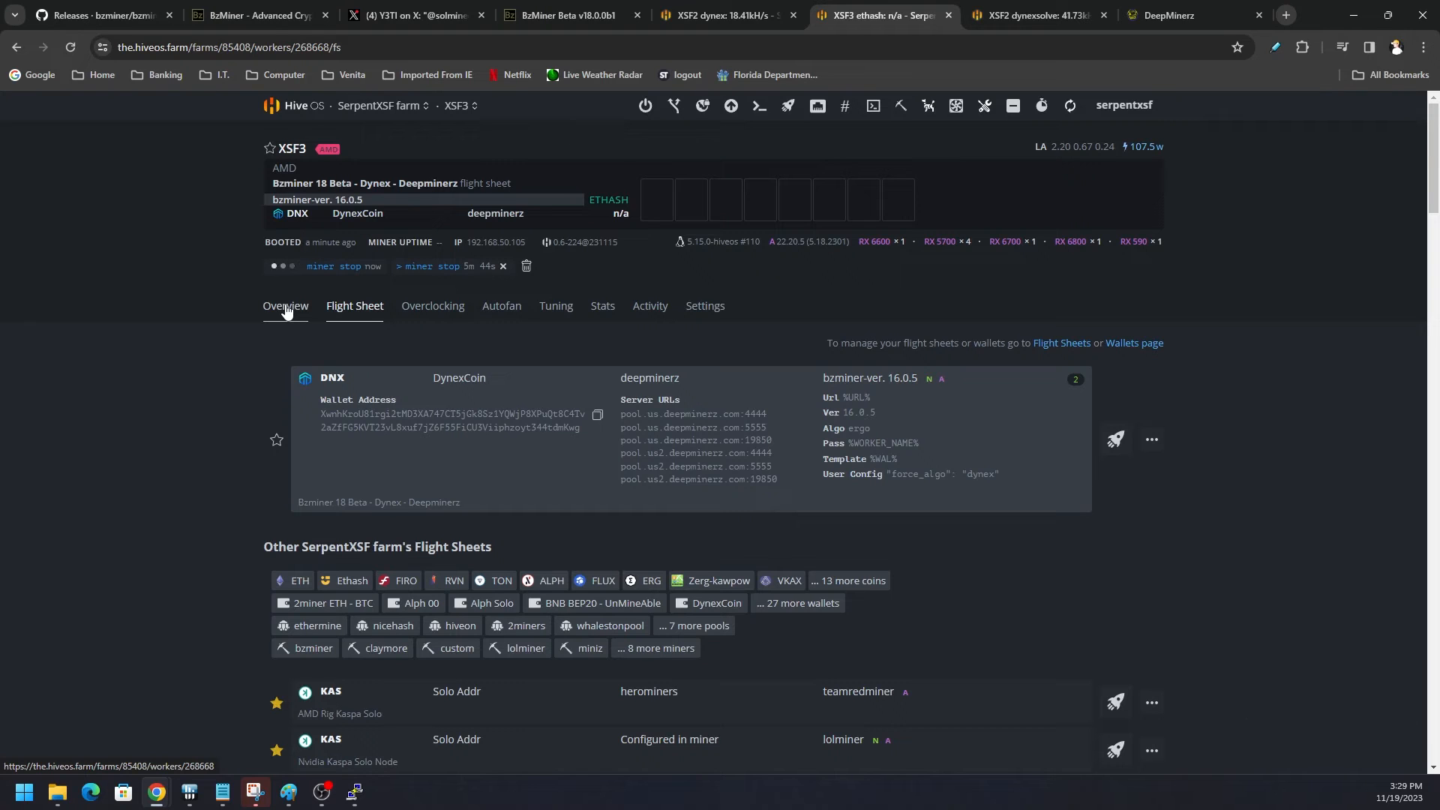
mouse_move(927, 105)
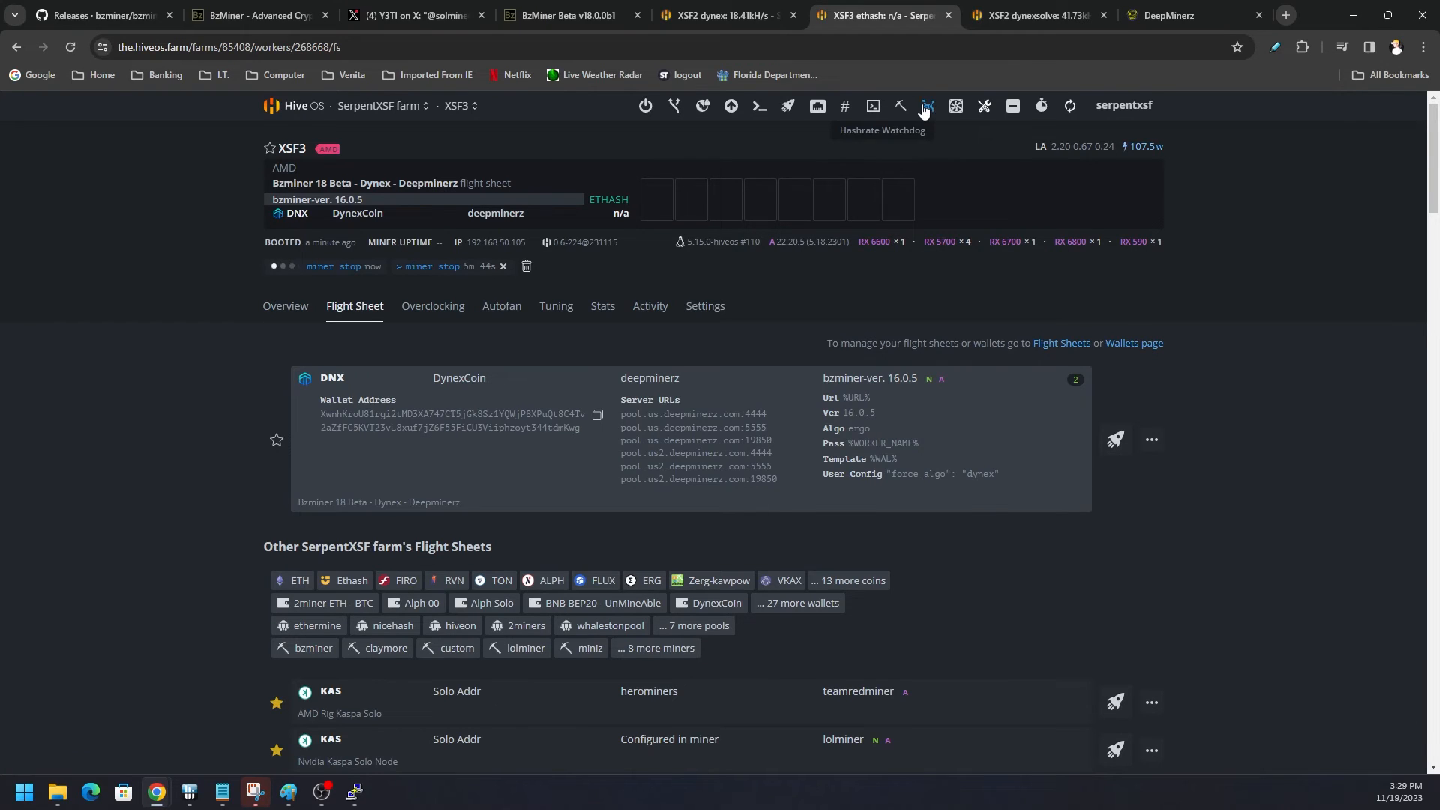
mouse_move(909, 478)
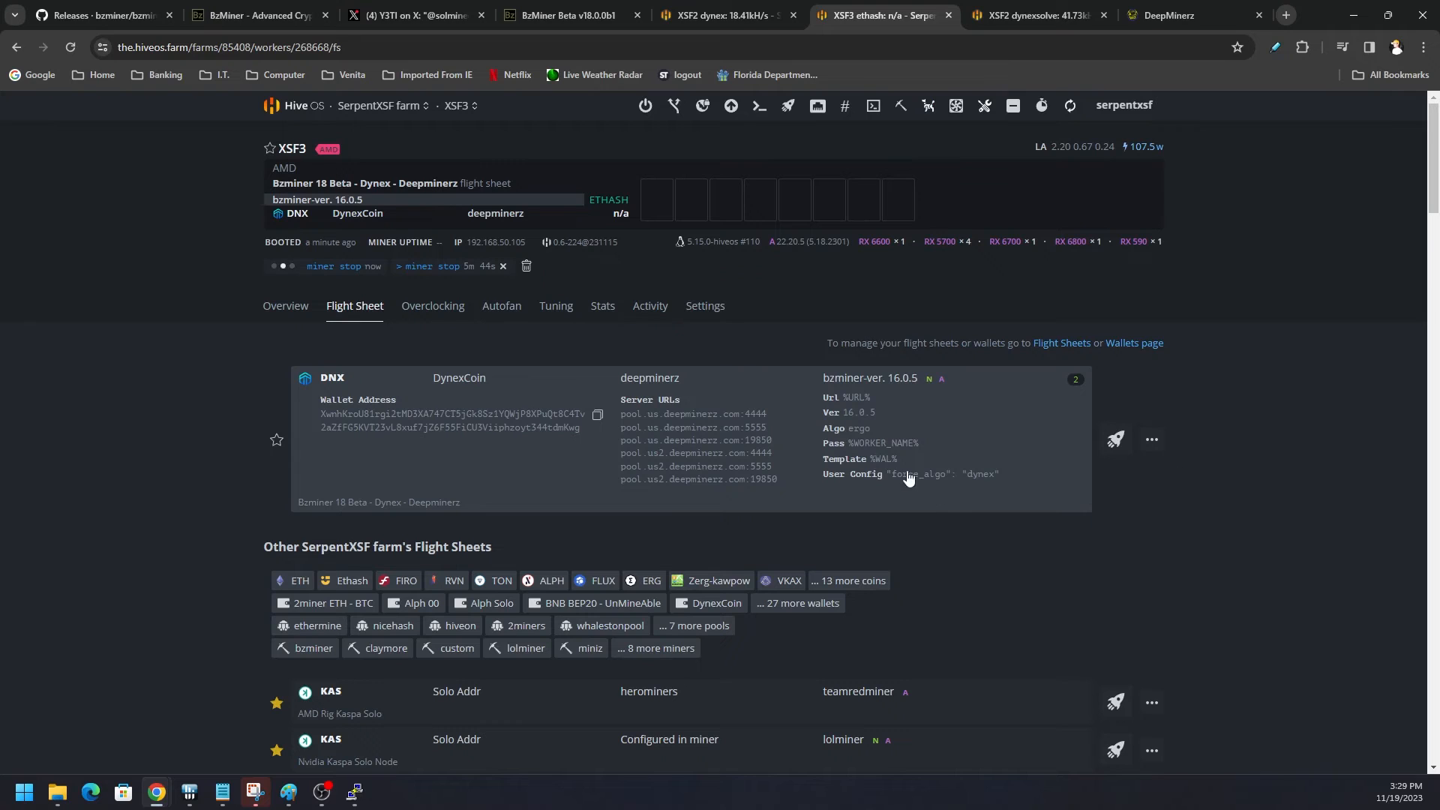
mouse_move(873, 438)
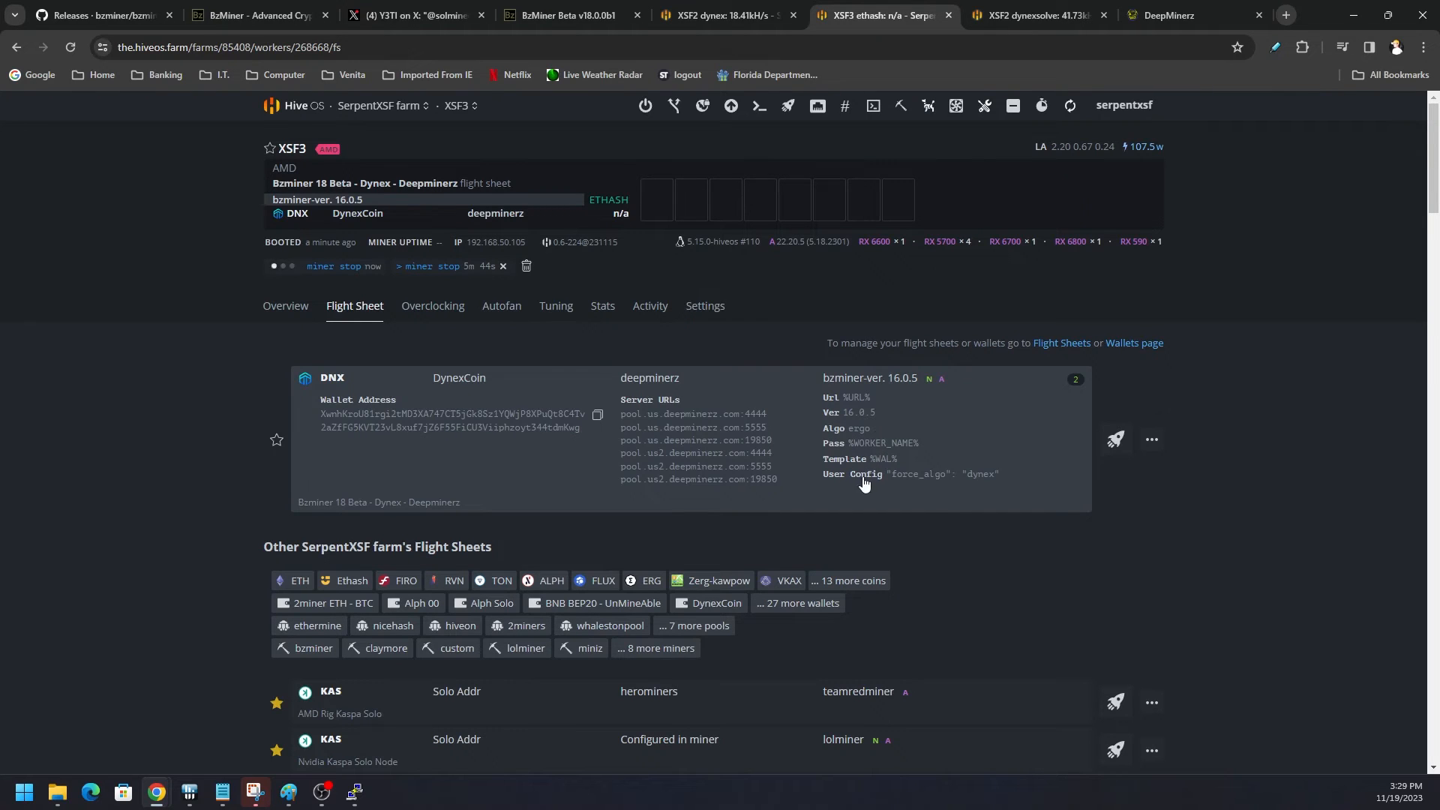
mouse_move(676, 454)
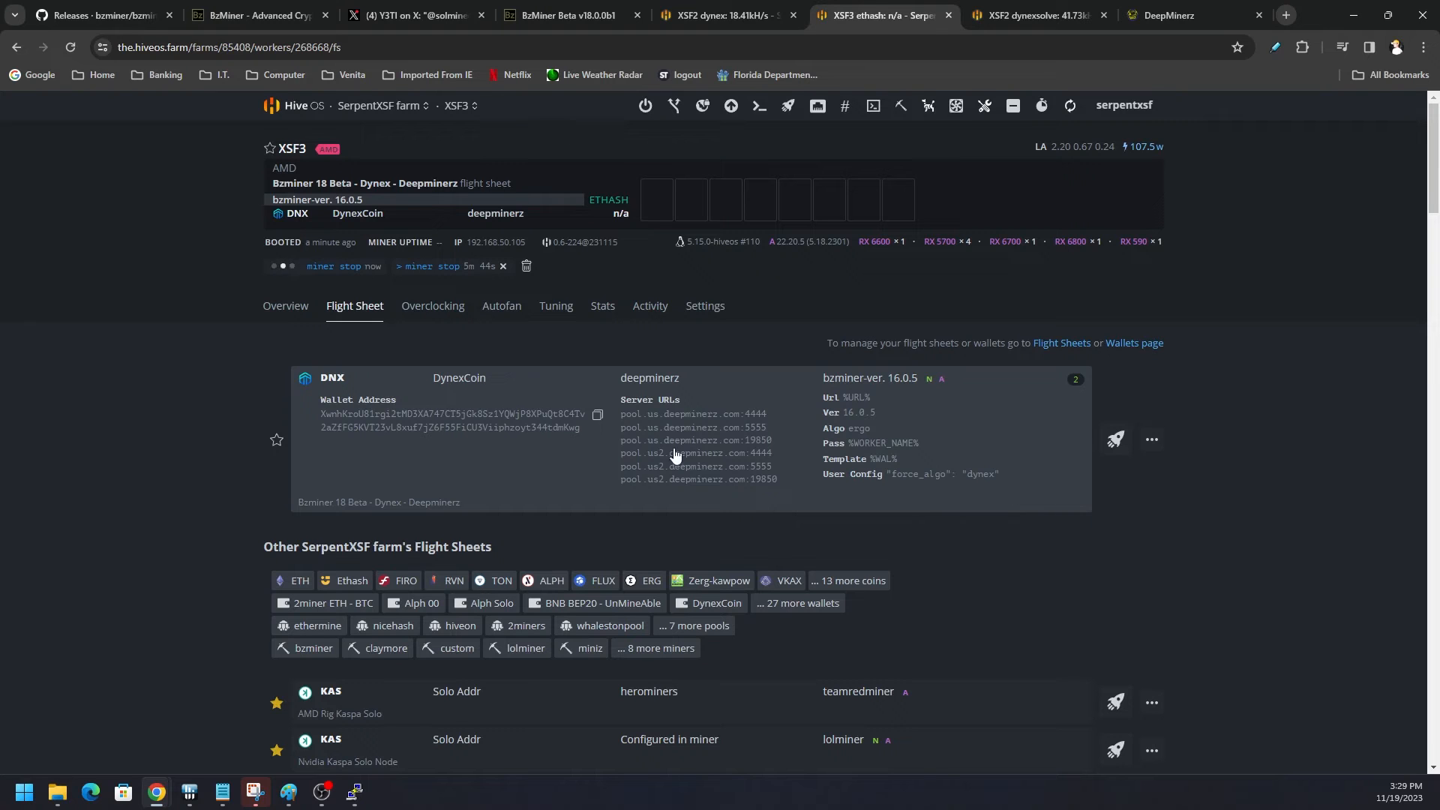
click(720, 15)
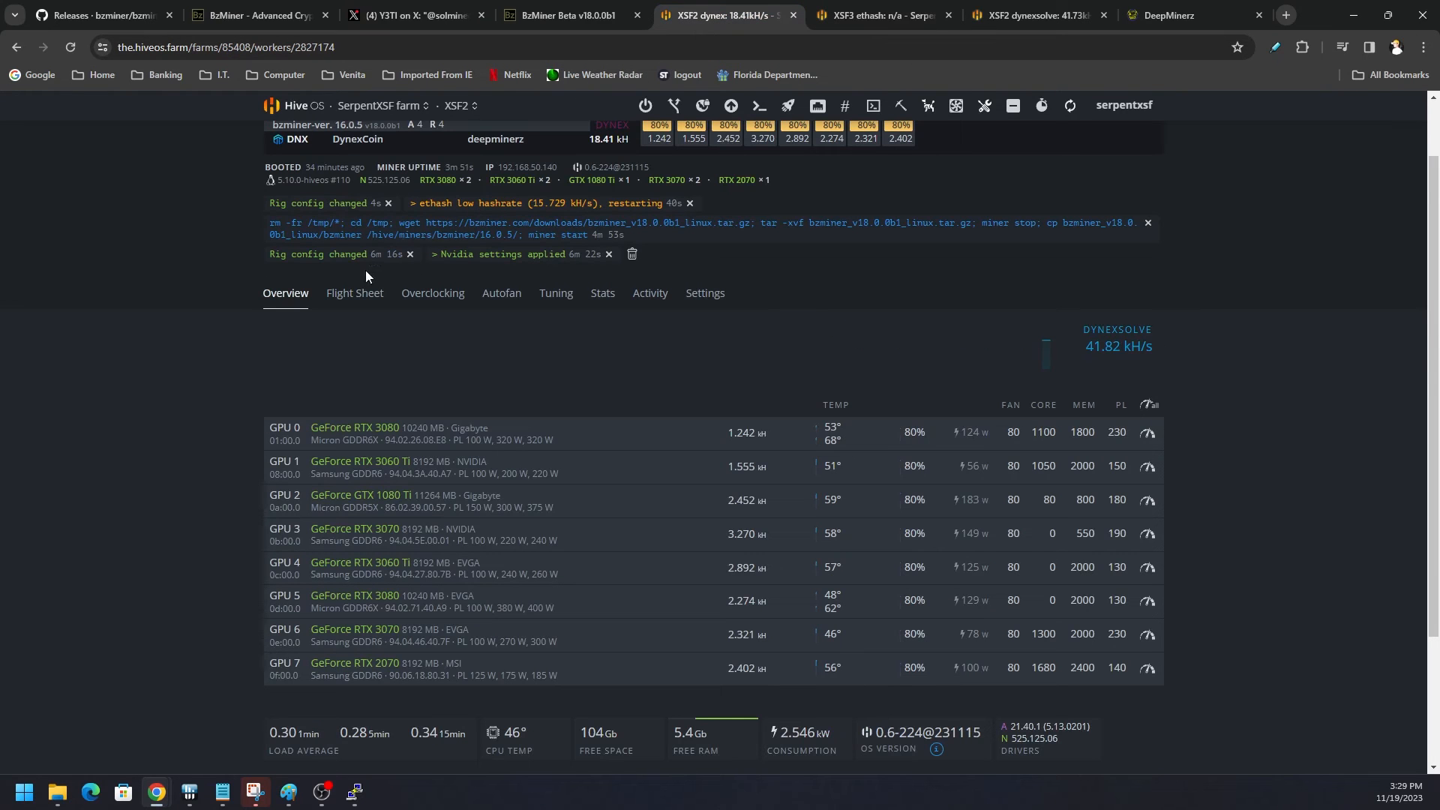
mouse_move(468, 219)
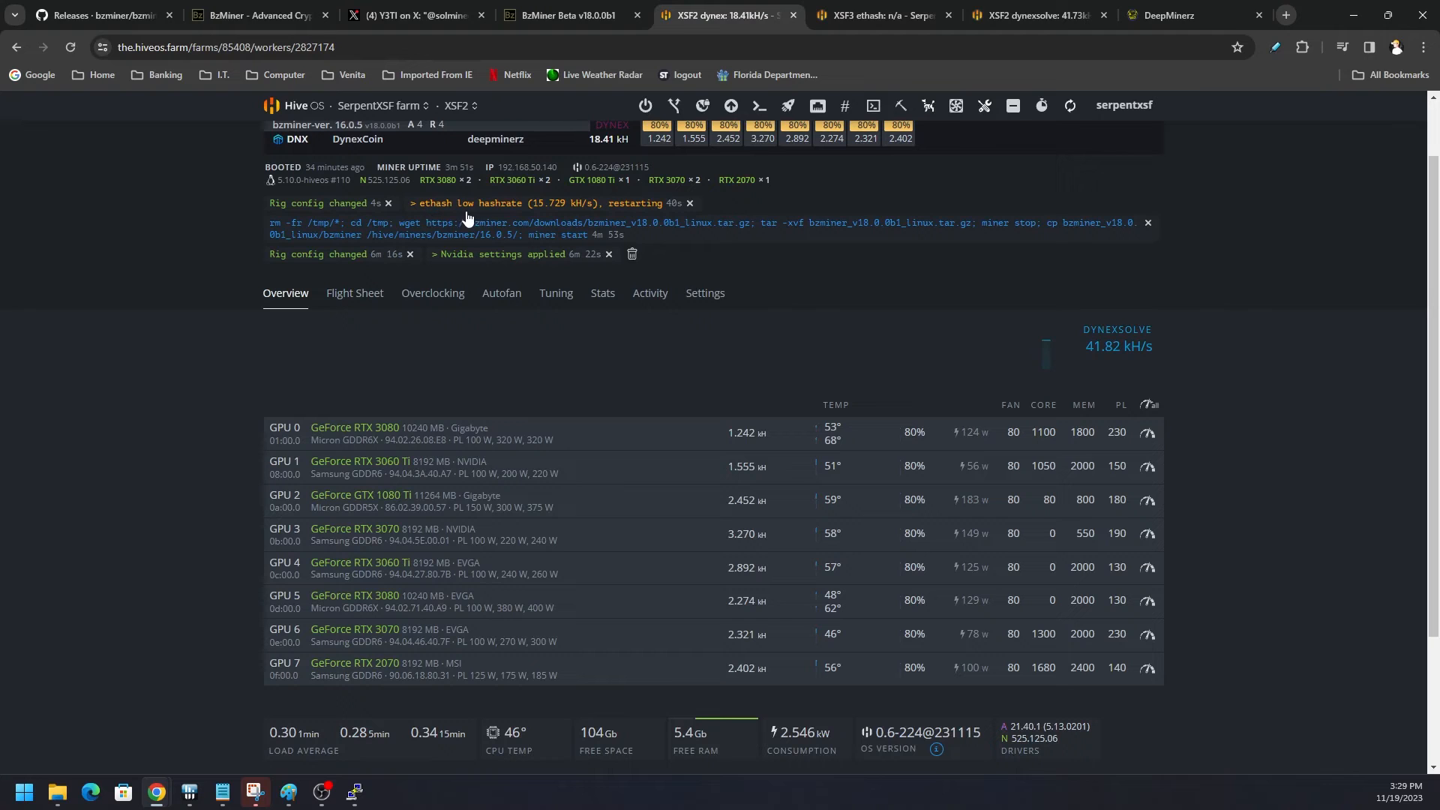
mouse_move(594, 186)
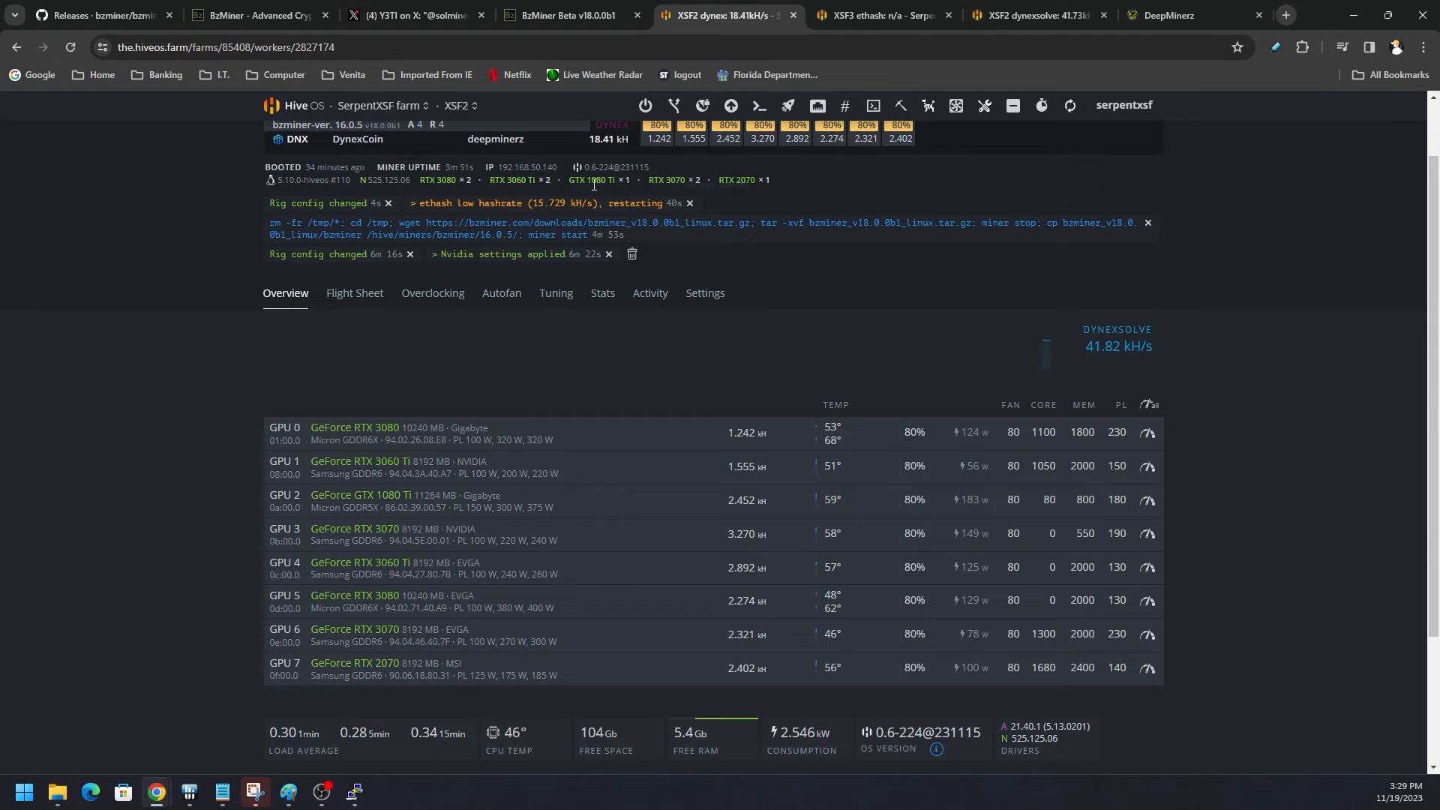
mouse_move(927, 105)
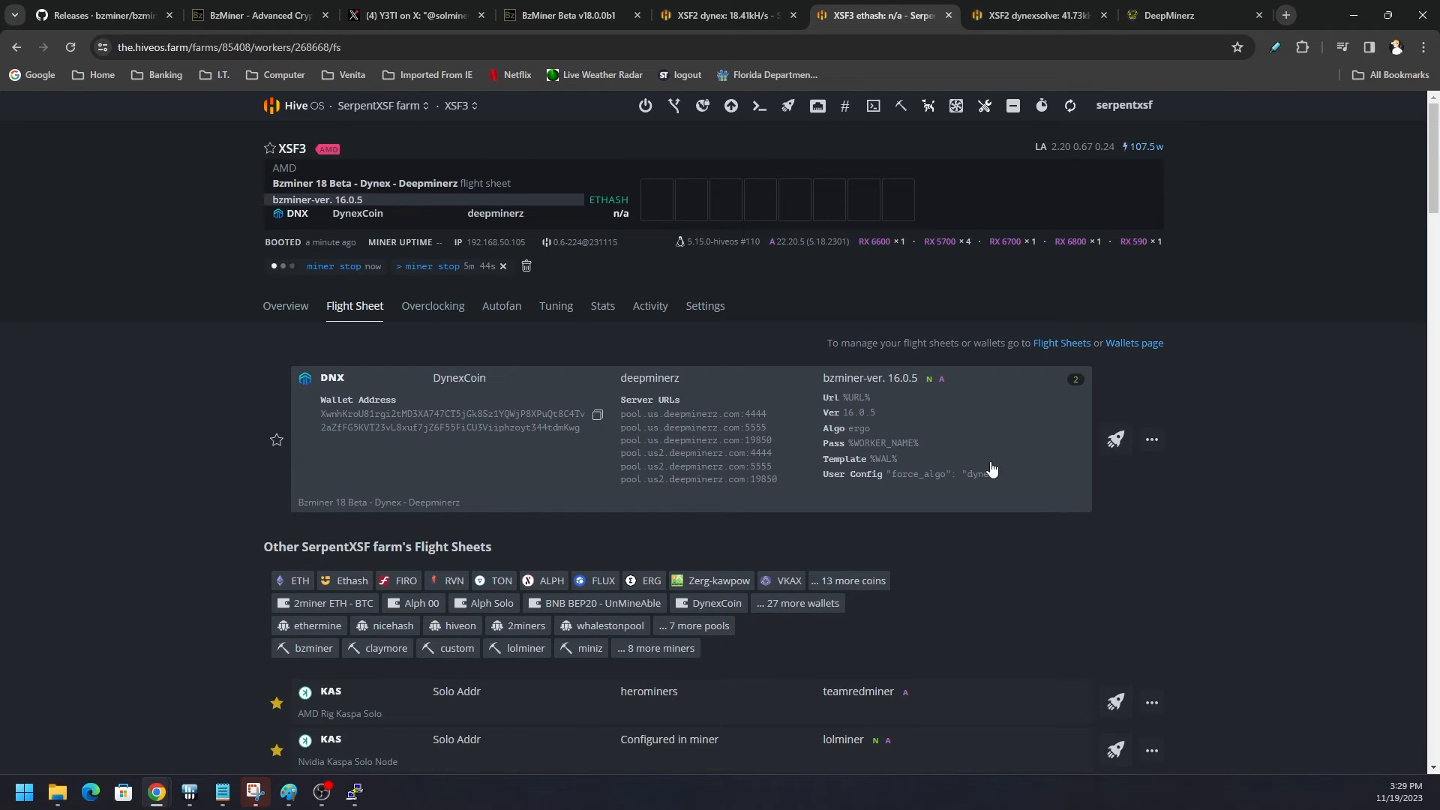
mouse_move(905, 480)
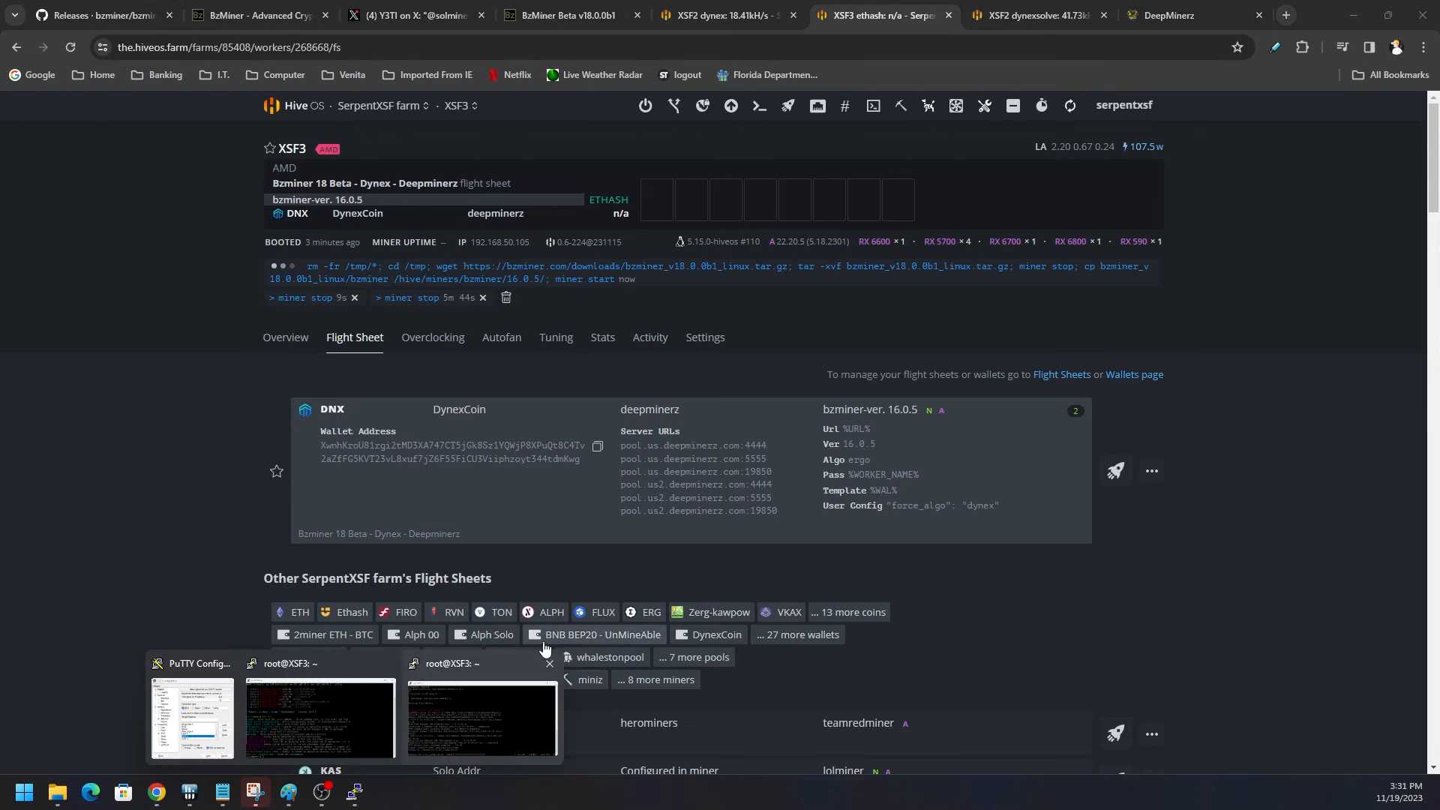
Step: Bring the XSF3 PuTTY session forward to watch the BzMiner v18.0.0b1 archive download
click(873, 105)
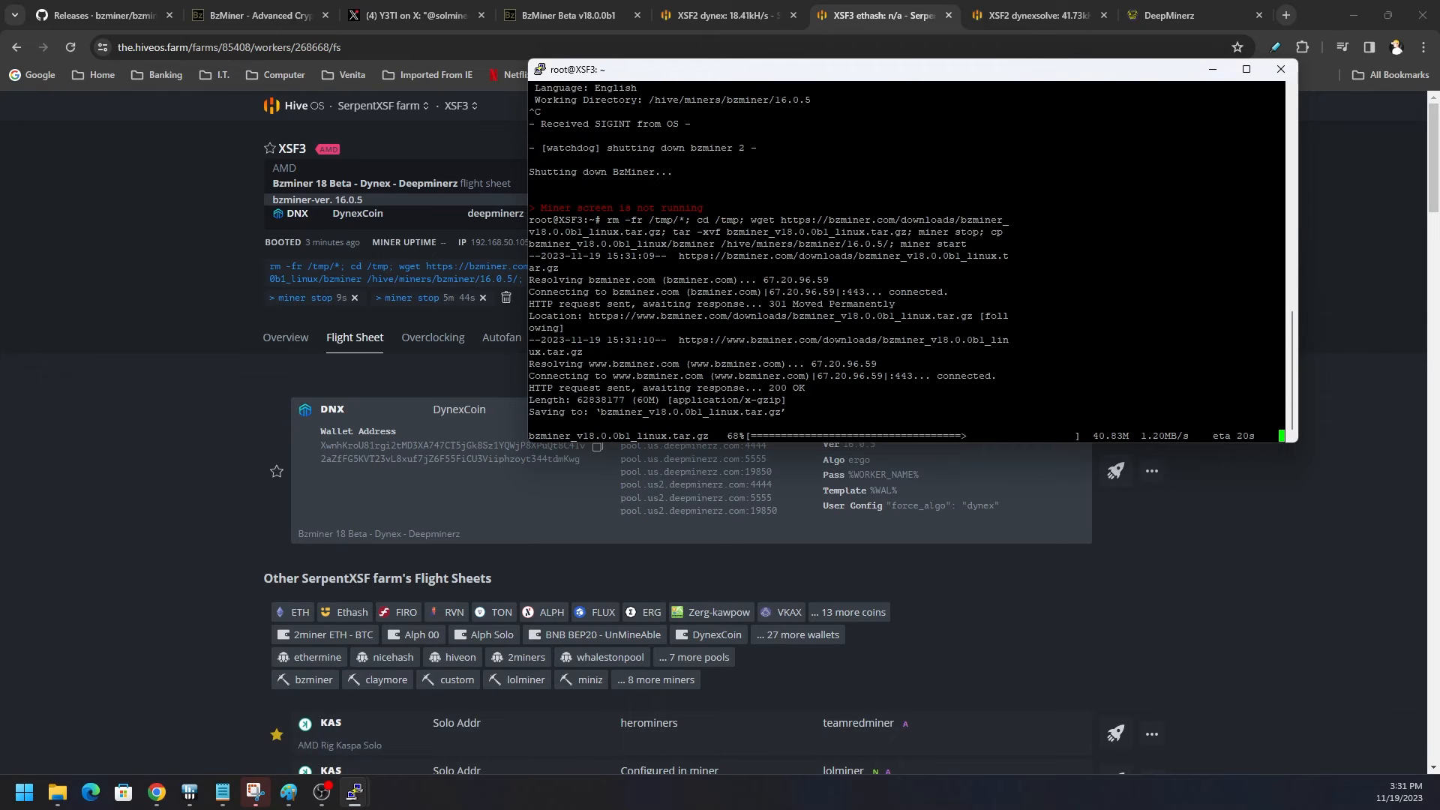
mouse_move(1203, 408)
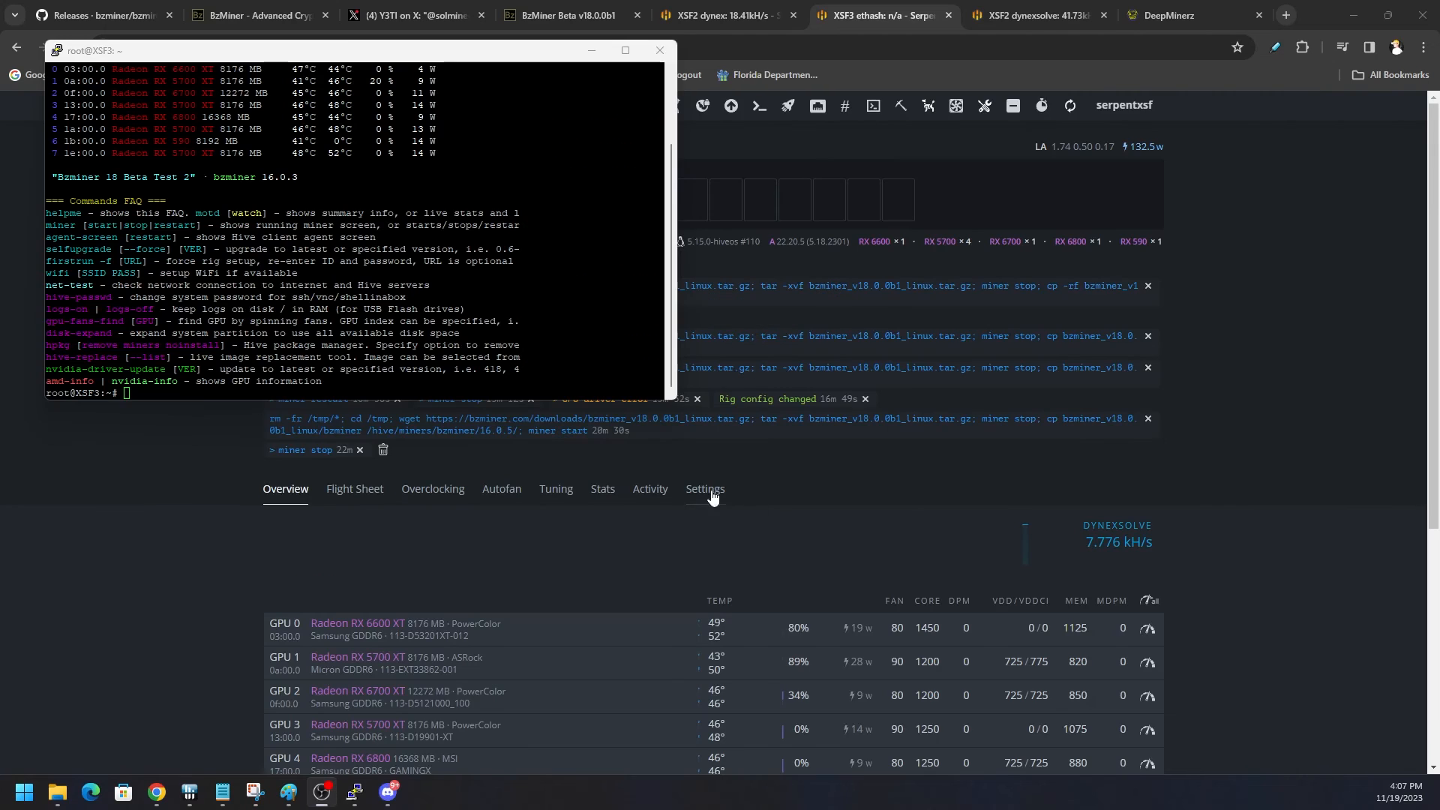
mouse_move(32, 462)
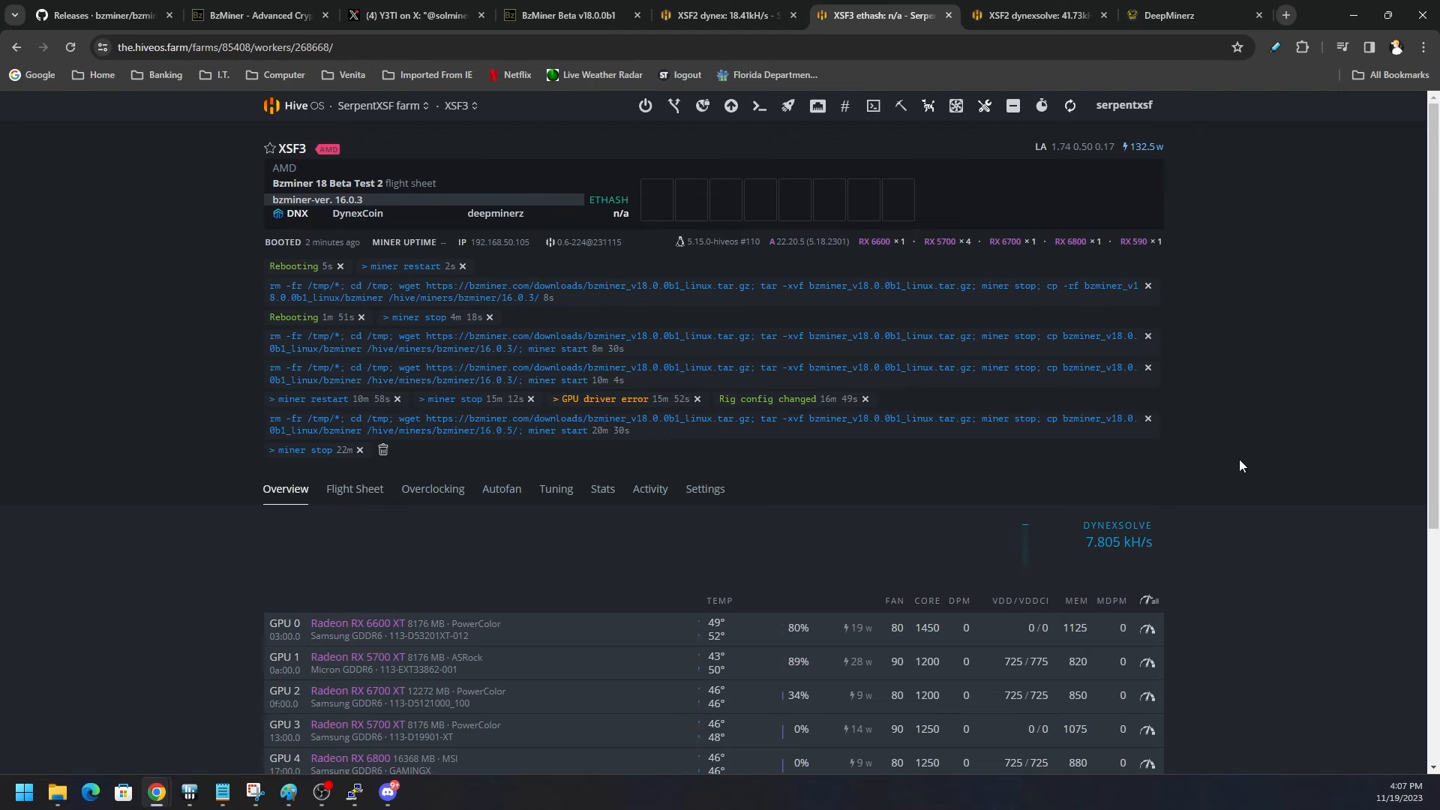
mouse_move(1227, 468)
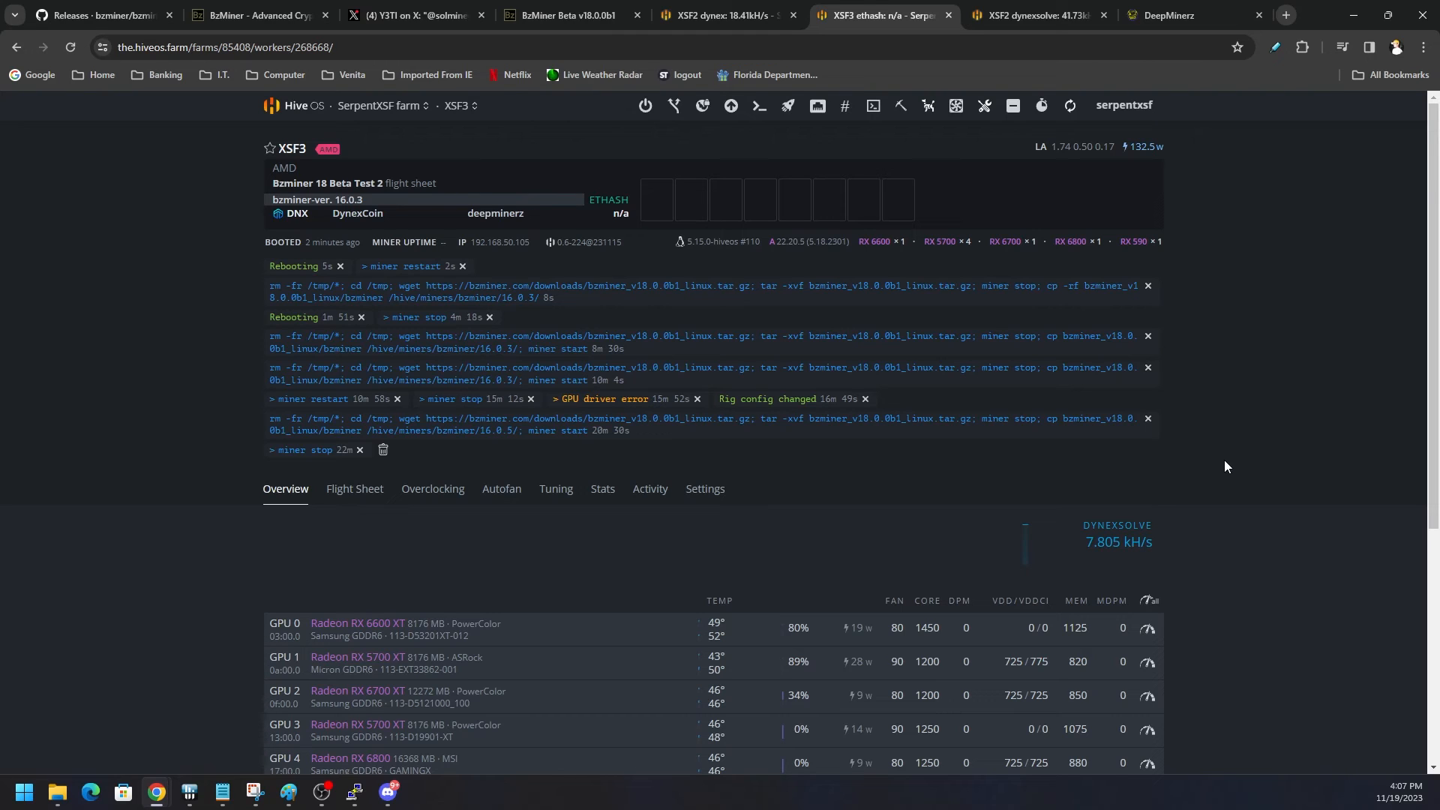
mouse_move(774, 498)
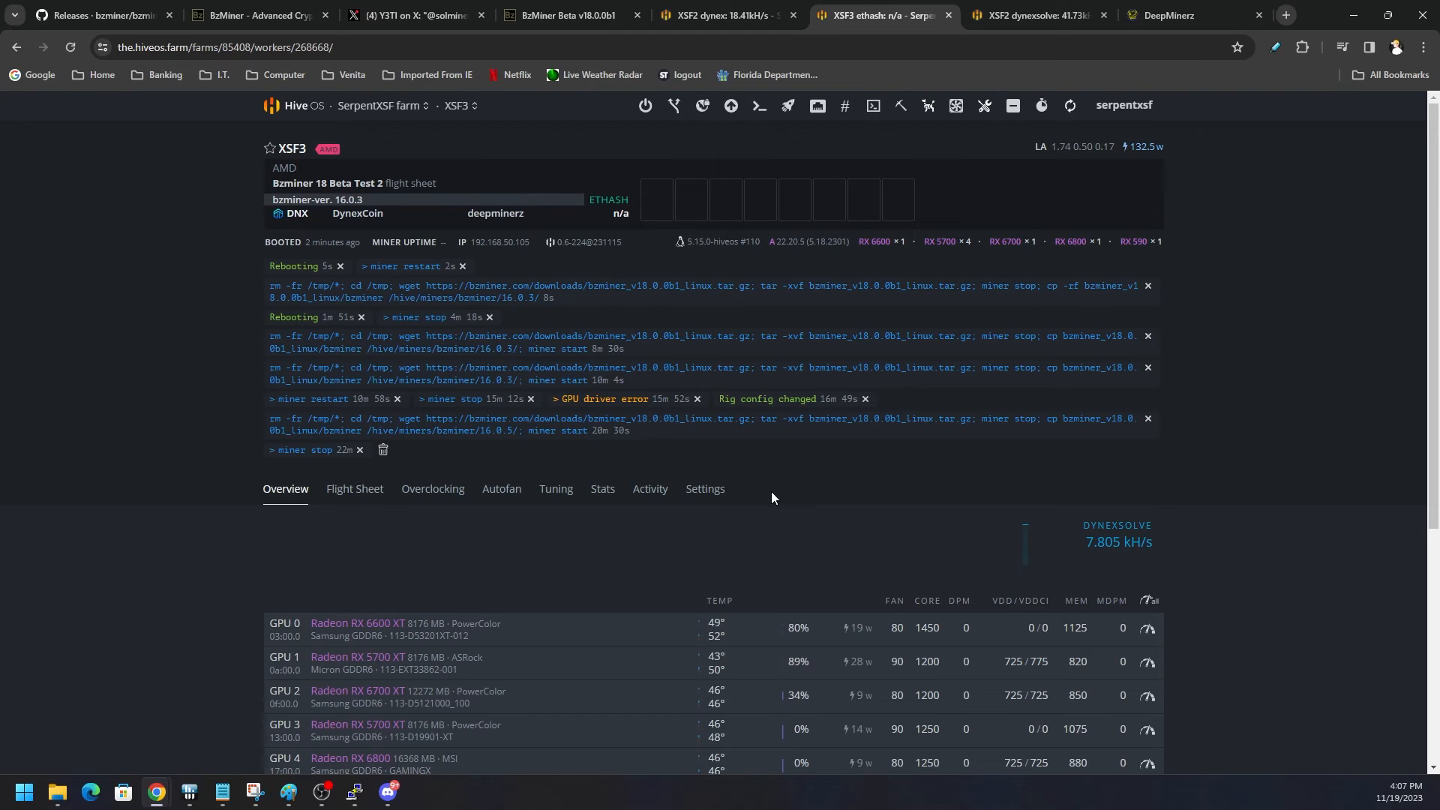
mouse_move(850, 483)
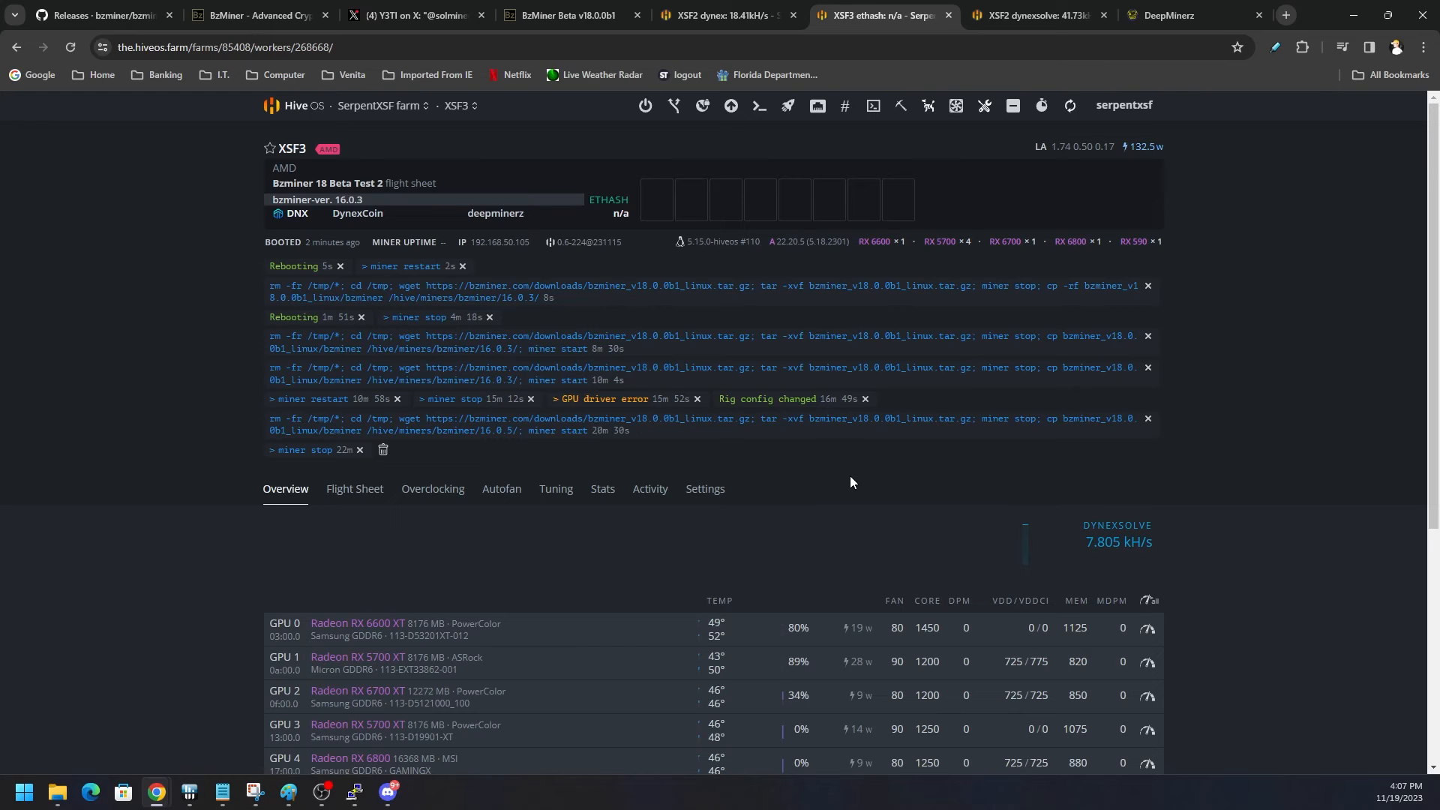
mouse_move(999, 473)
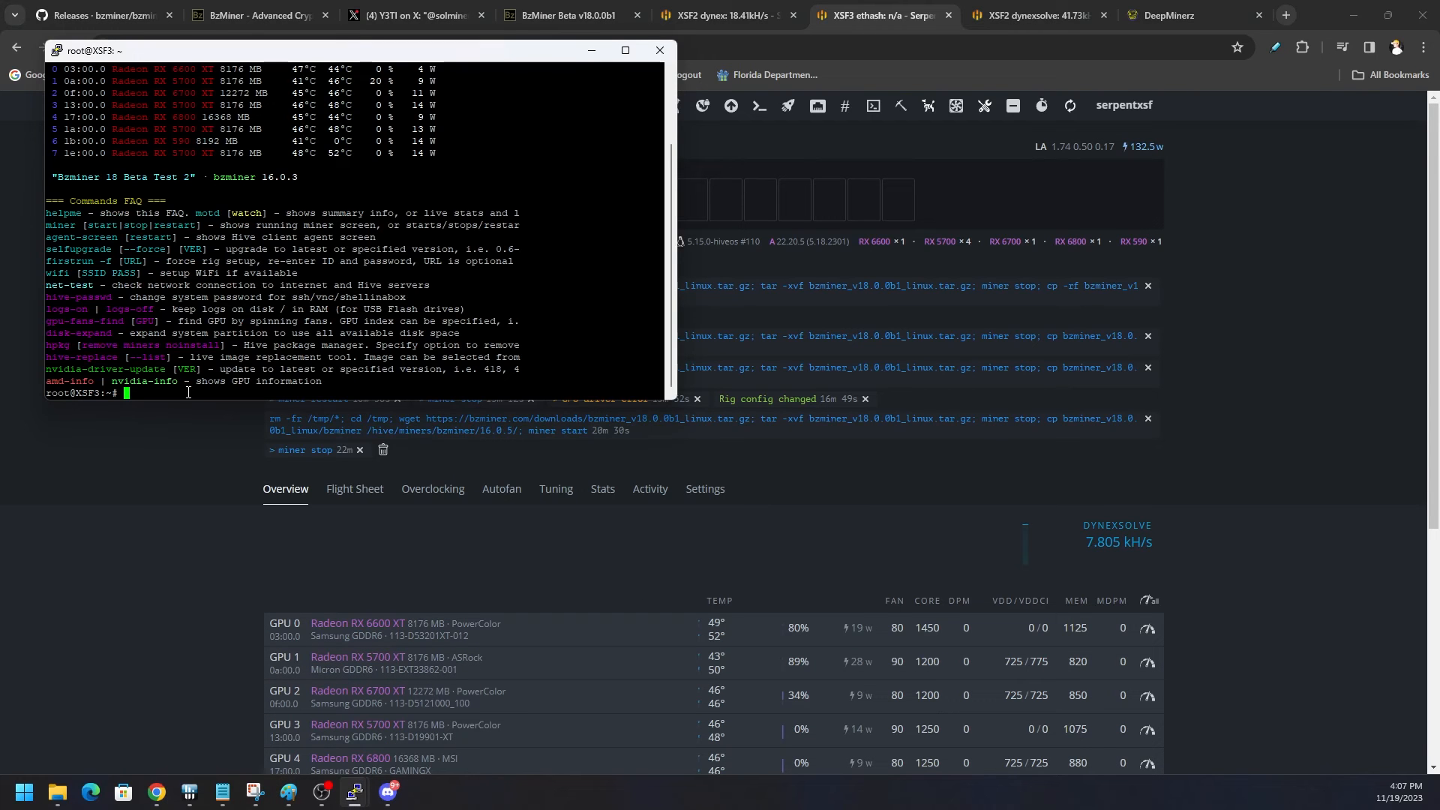
text(min)
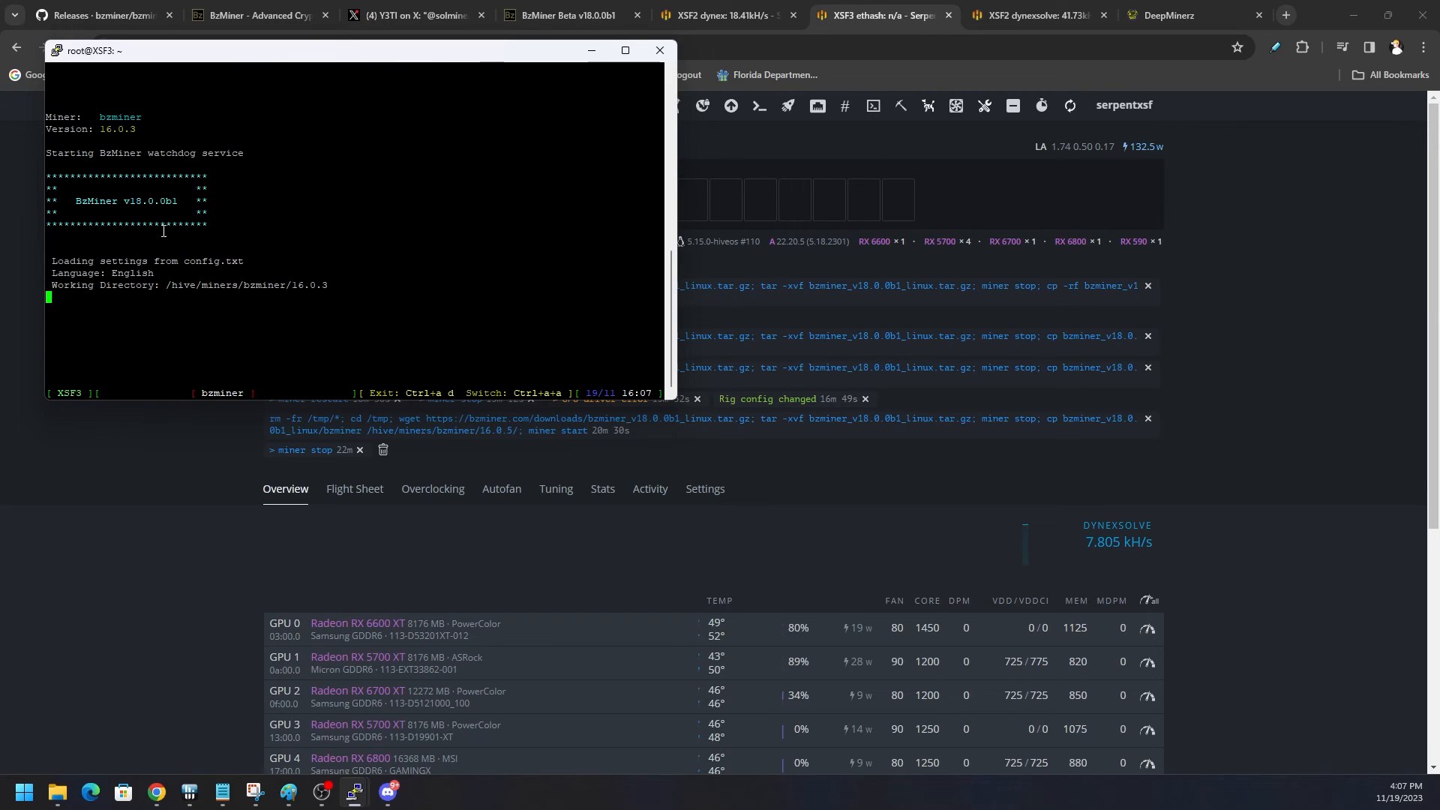
mouse_move(105, 204)
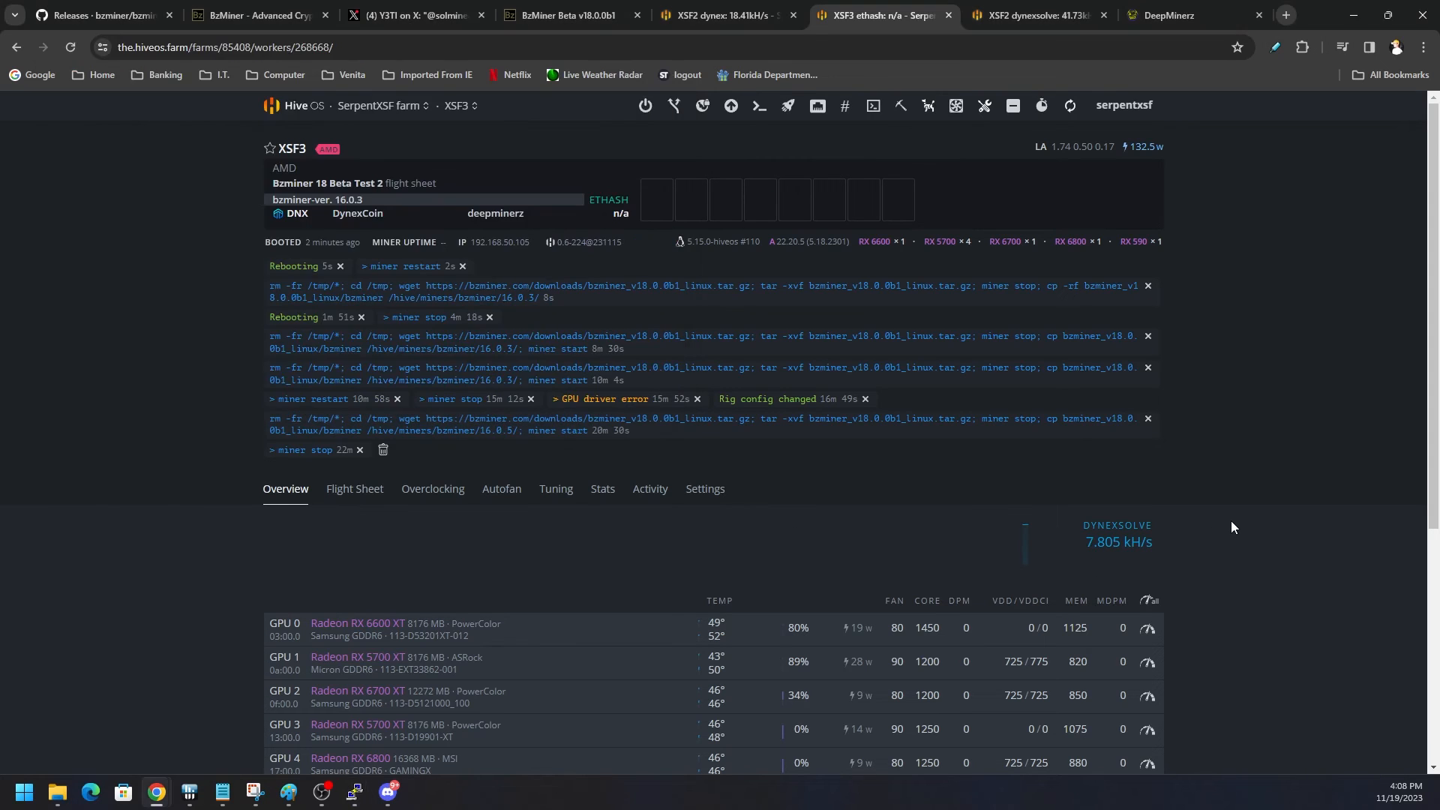
mouse_move(568, 395)
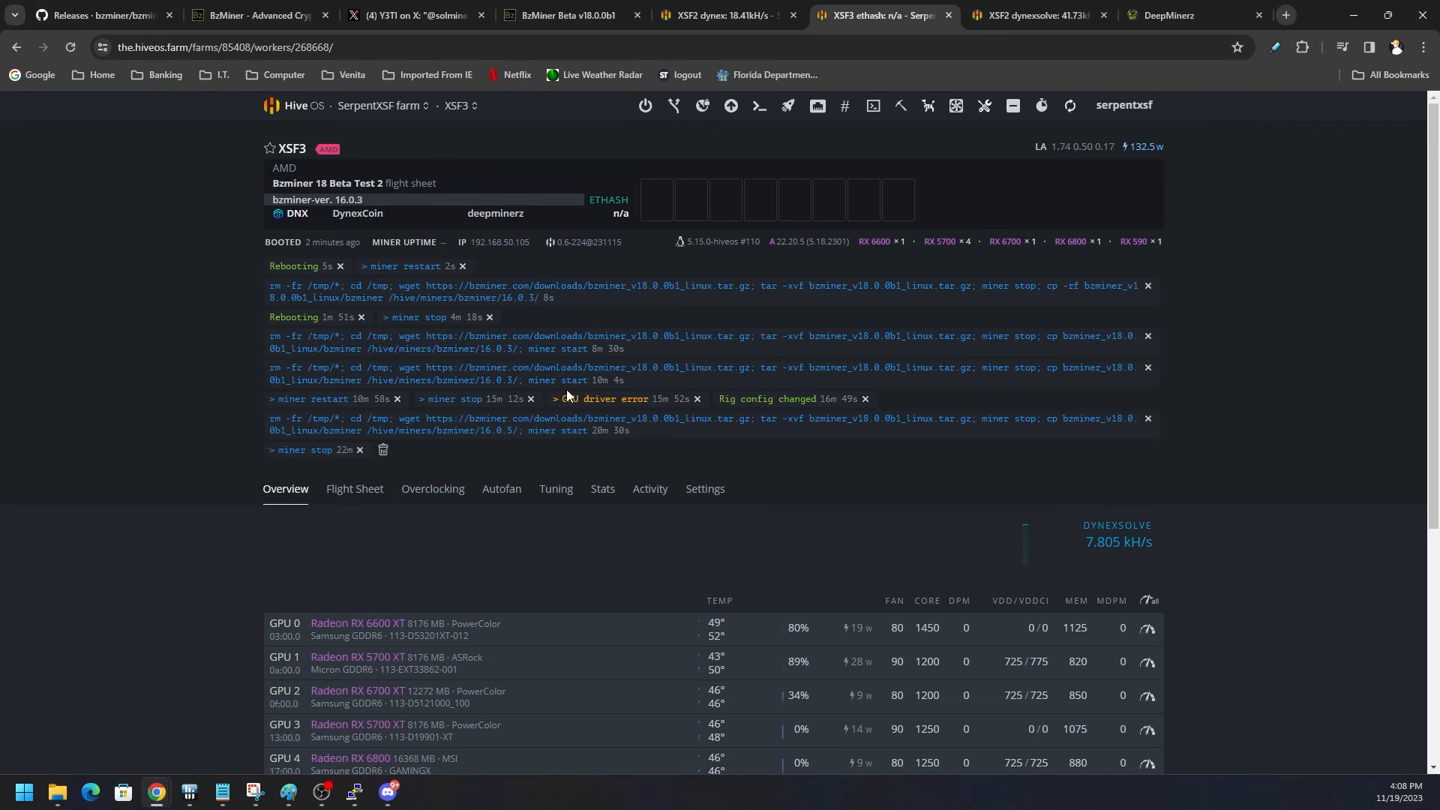
mouse_move(802, 438)
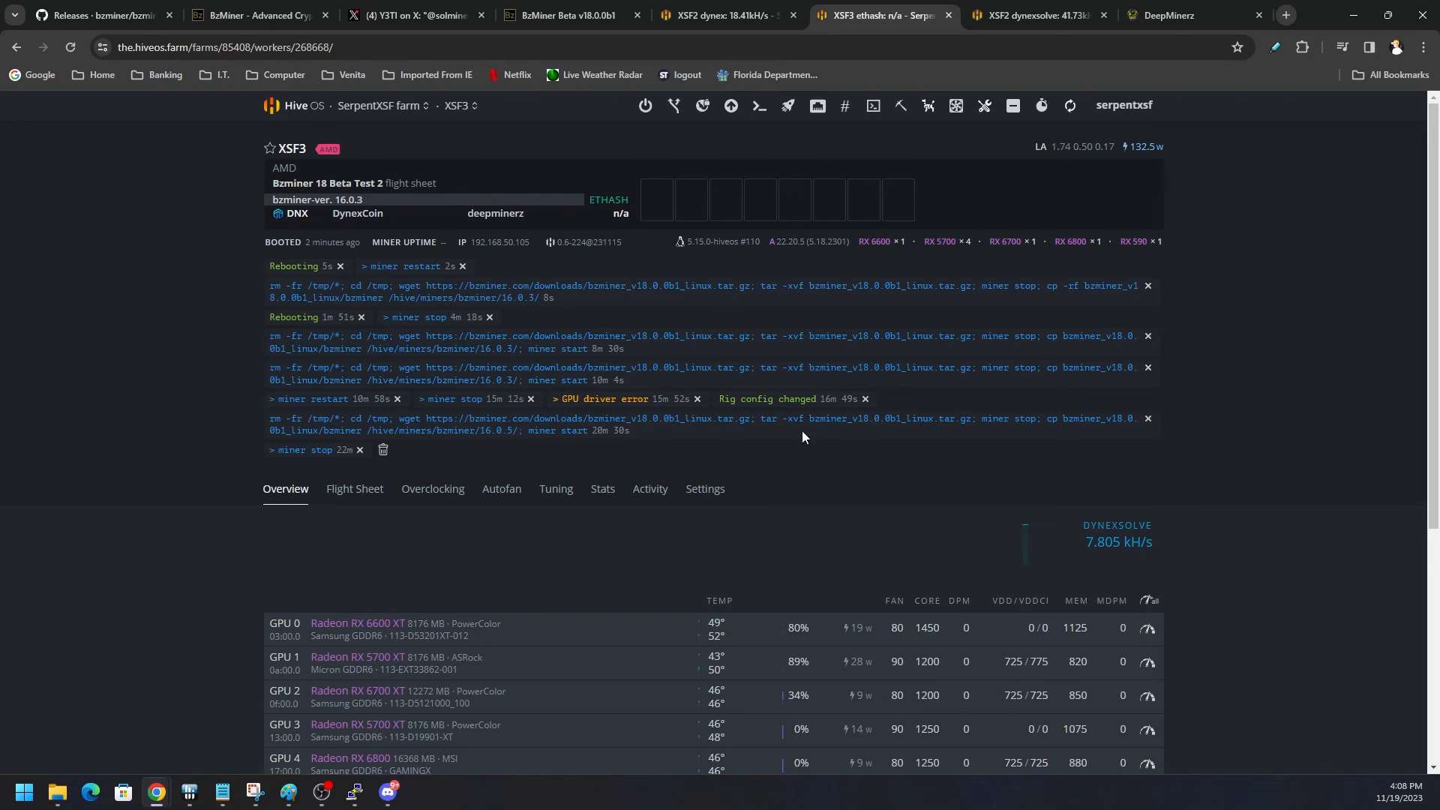
mouse_move(857, 450)
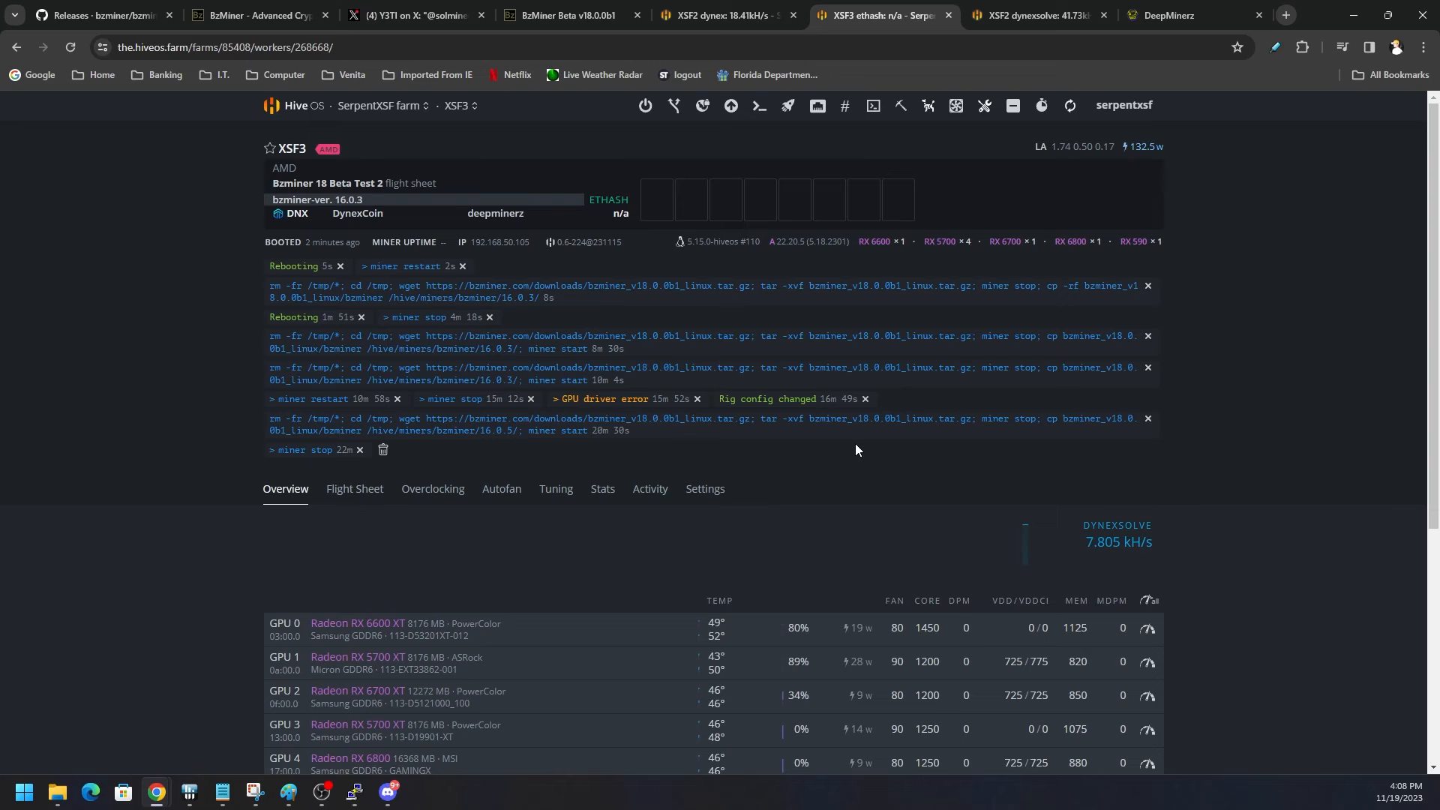
mouse_move(837, 444)
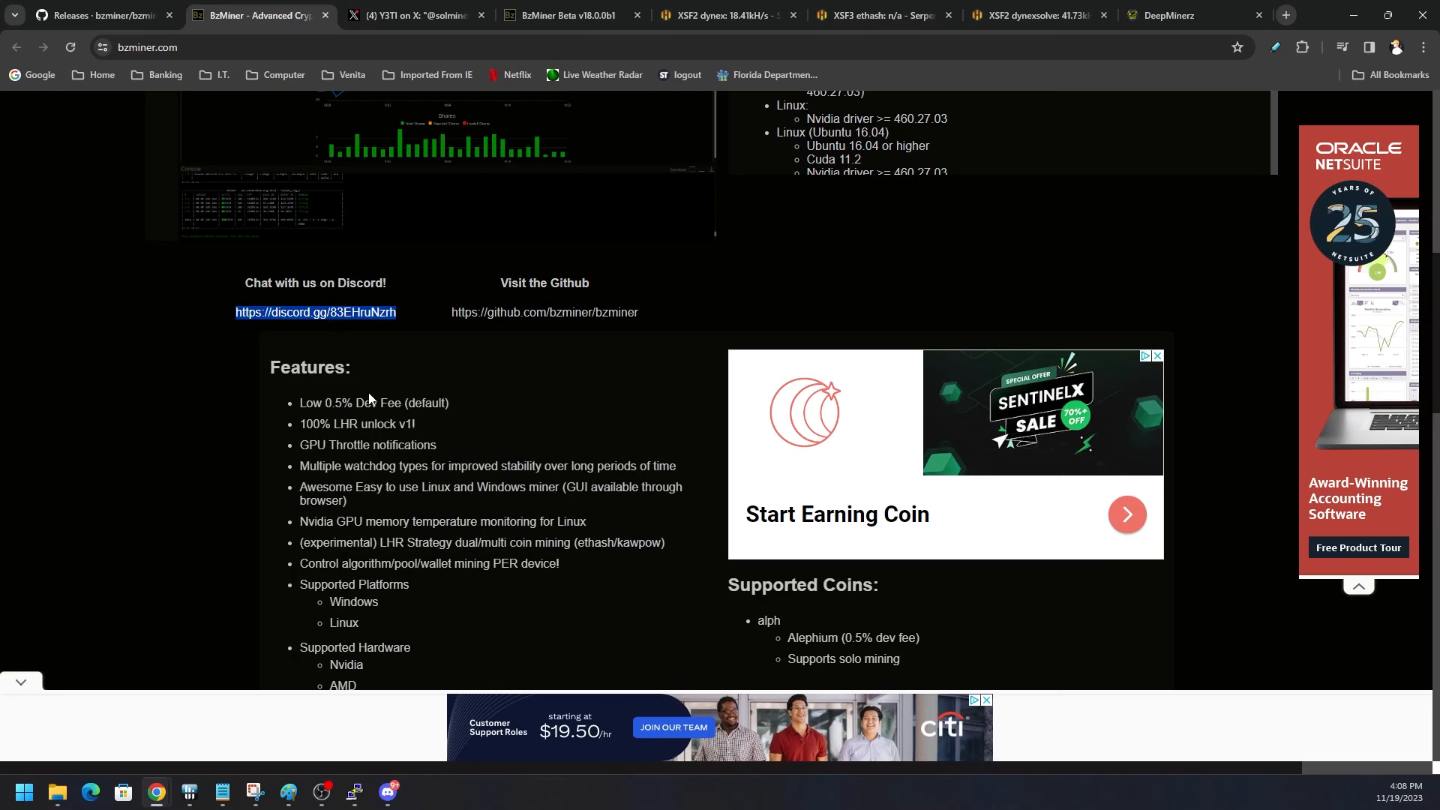
mouse_move(405, 334)
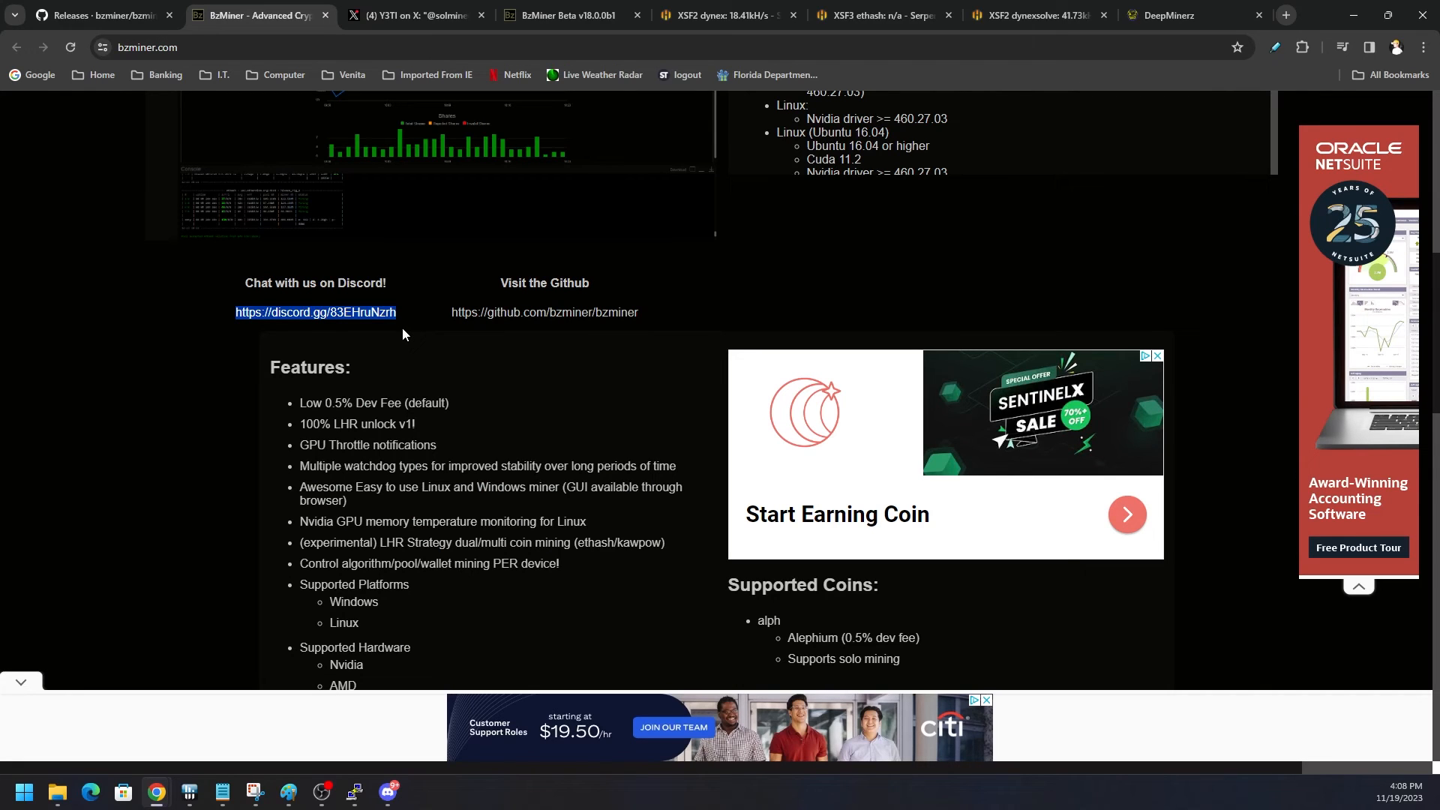
mouse_move(409, 233)
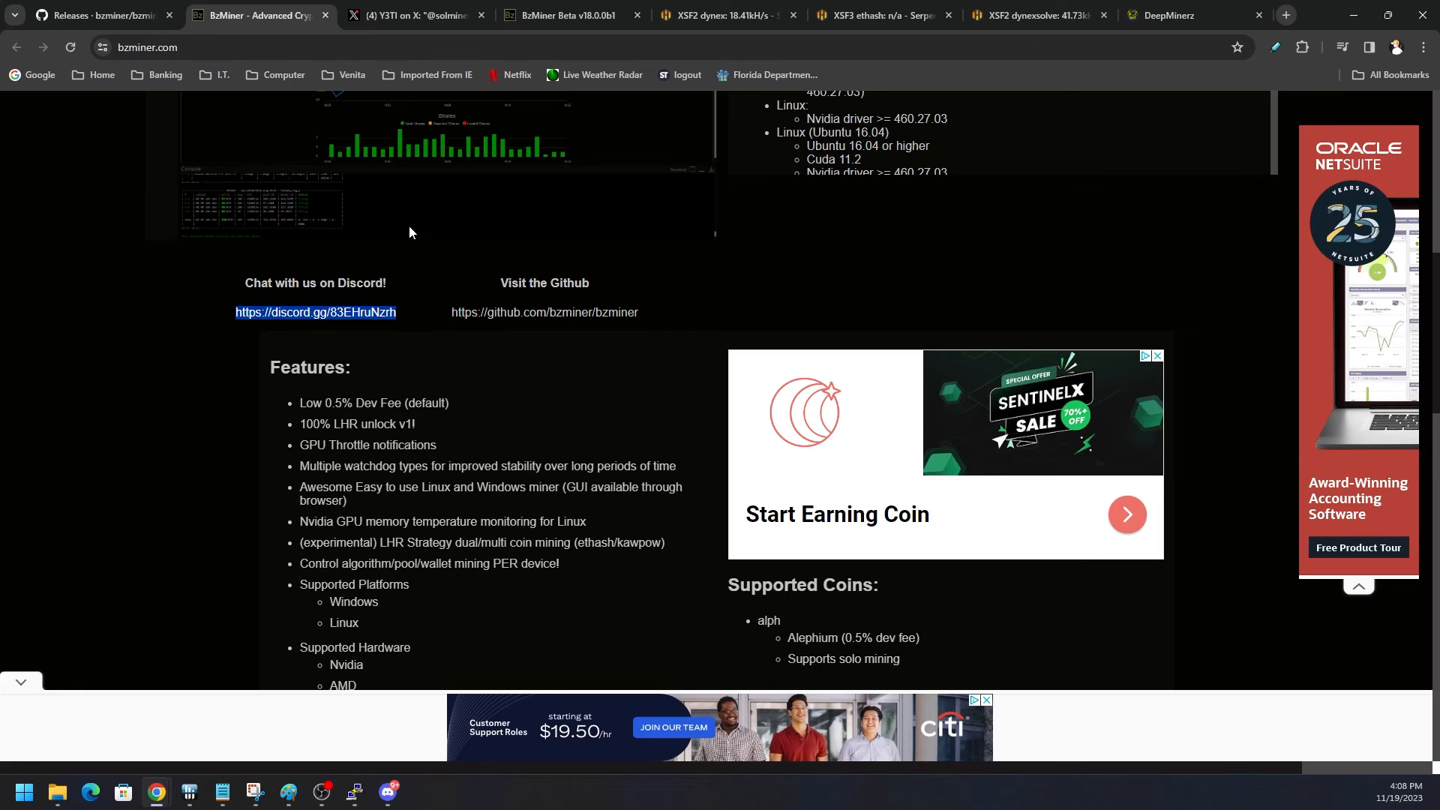
mouse_move(435, 332)
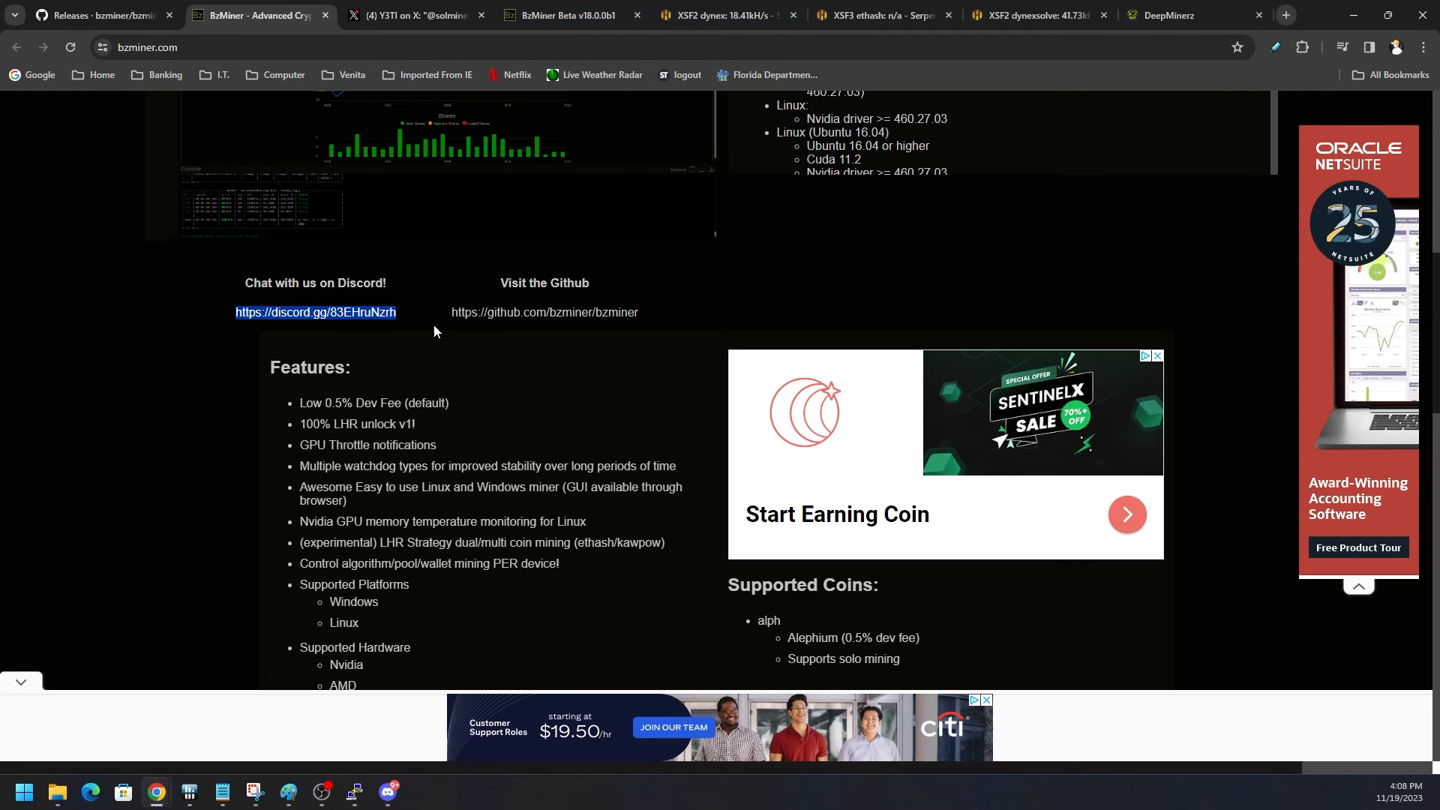
Step: Reload XSF2's overview and reach its per-GPU Dynex hashrates totalling 17.43 kH
click(731, 14)
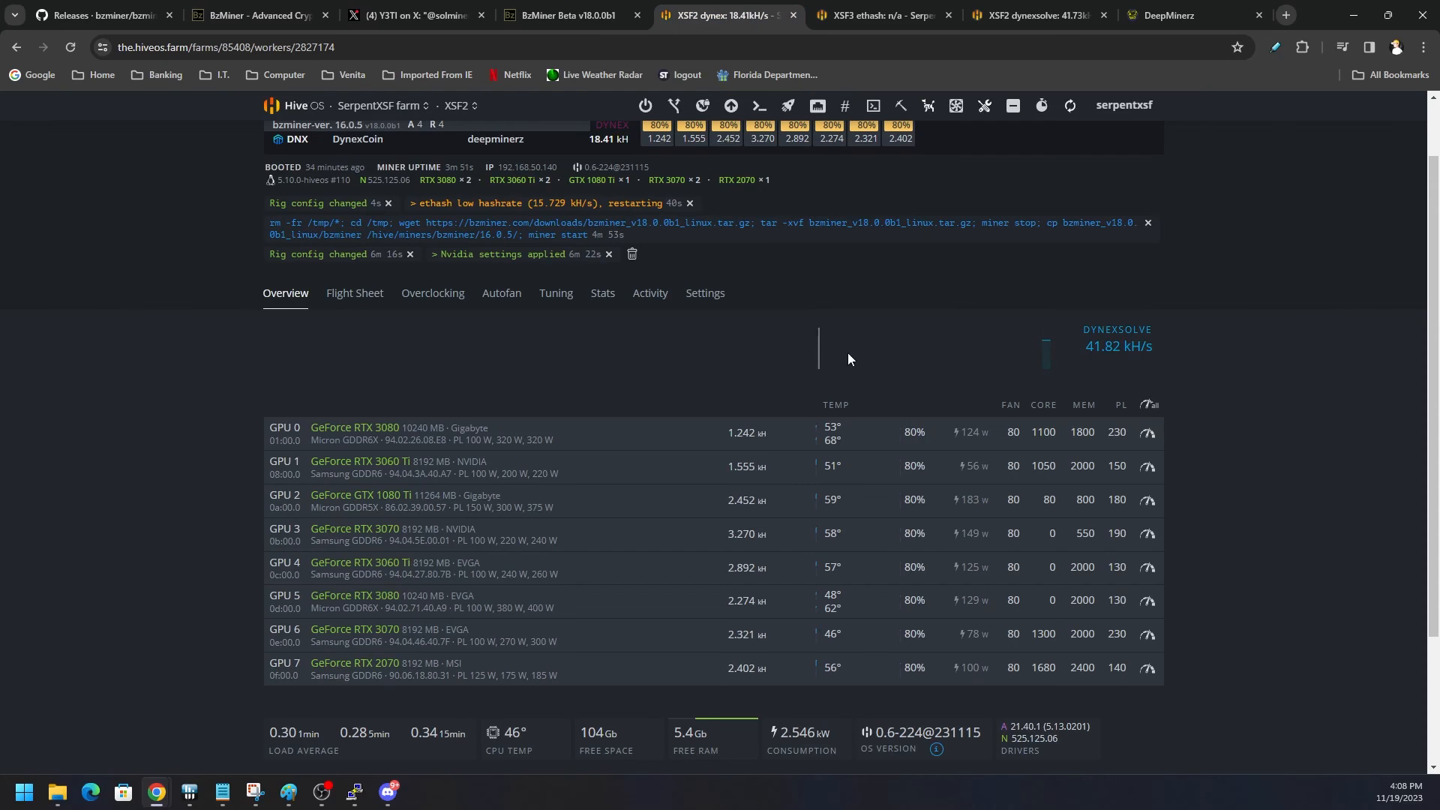
click(354, 293)
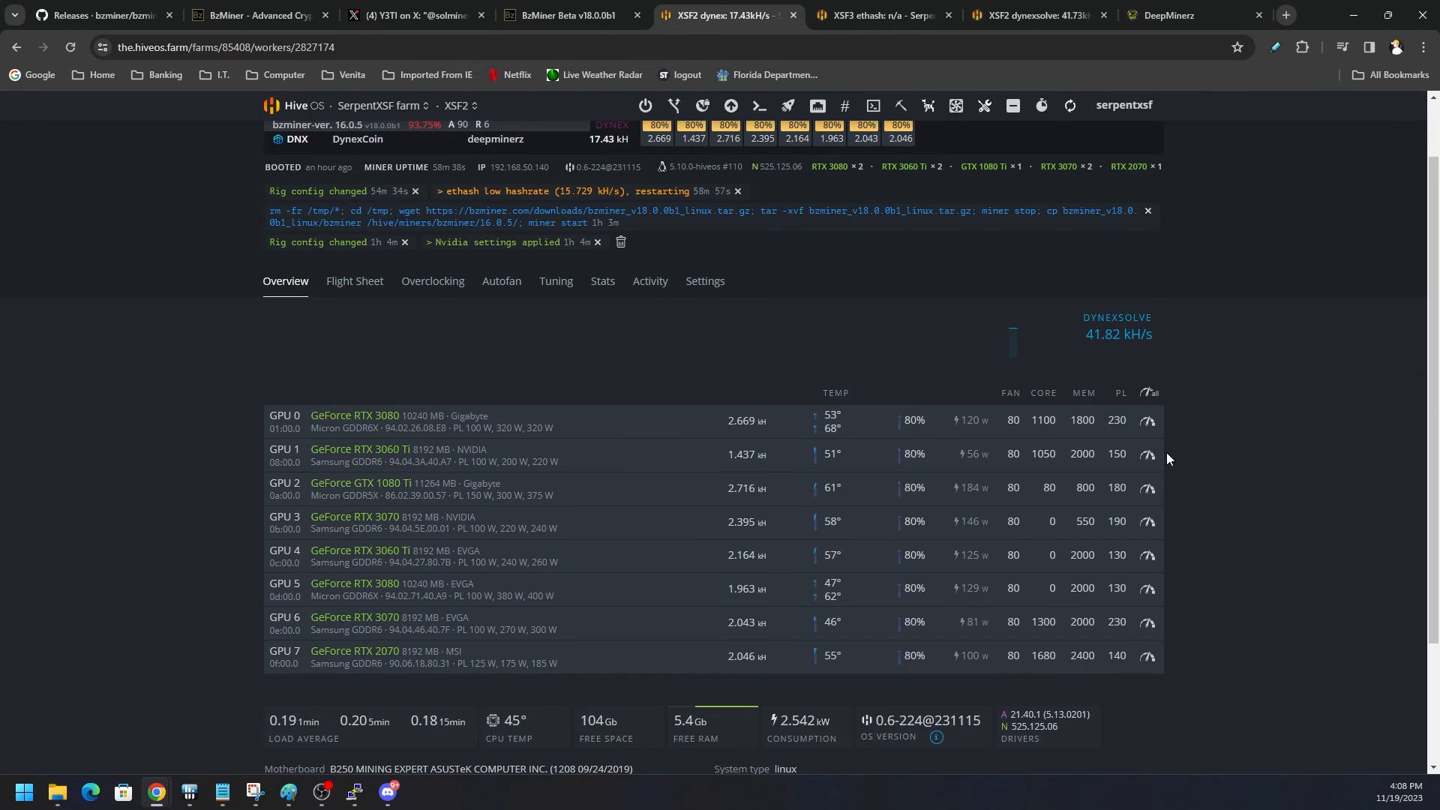
scroll(down, 3)
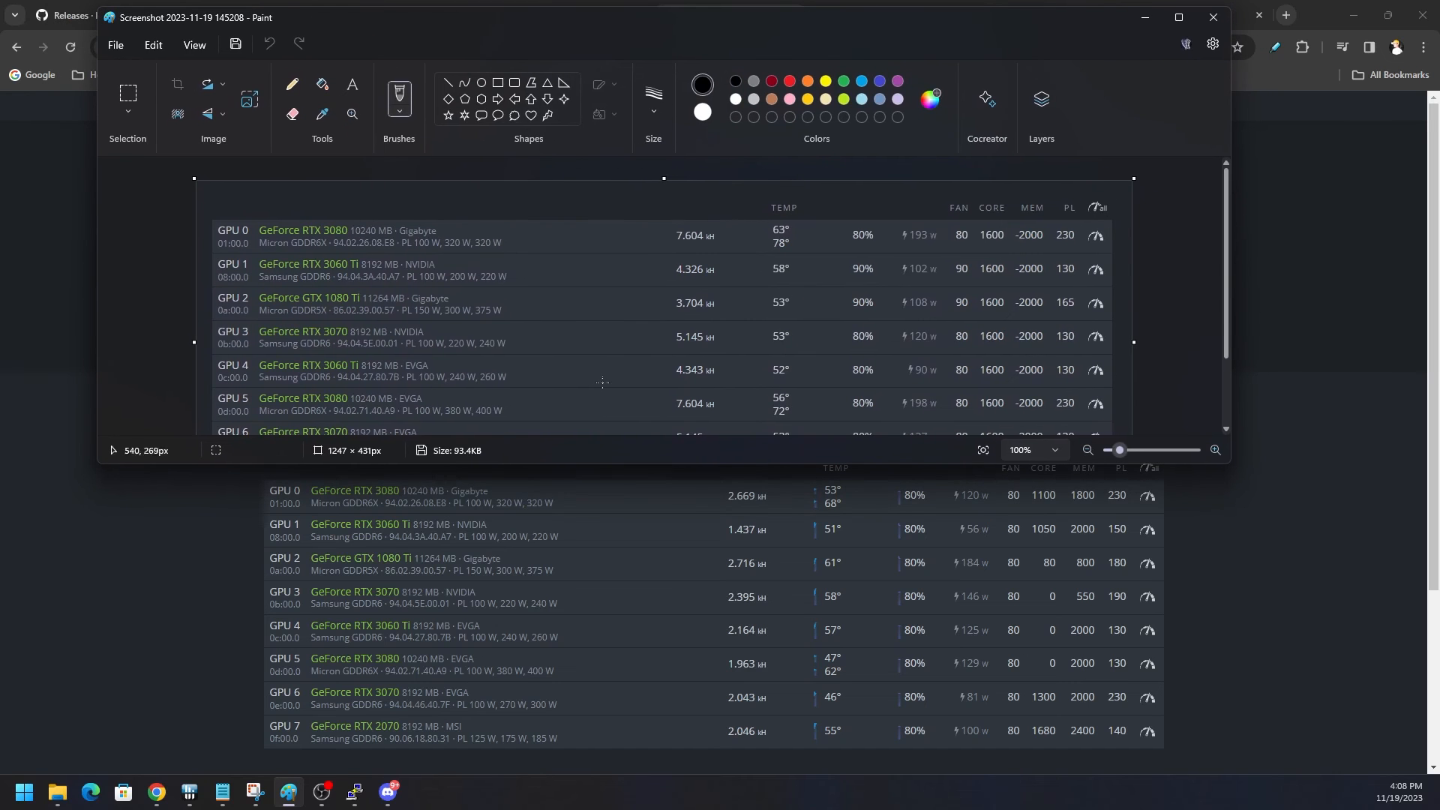
mouse_move(720, 252)
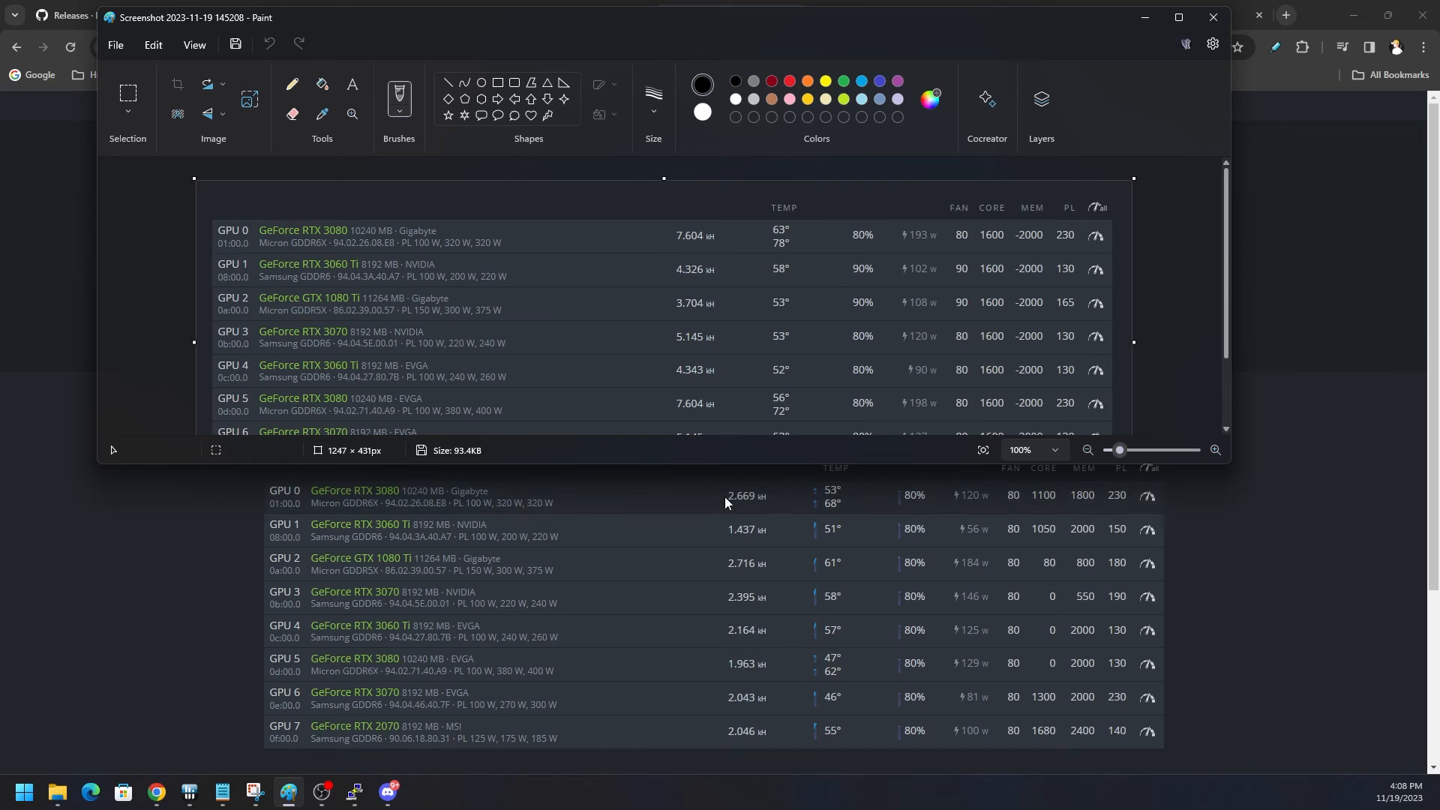
mouse_move(729, 268)
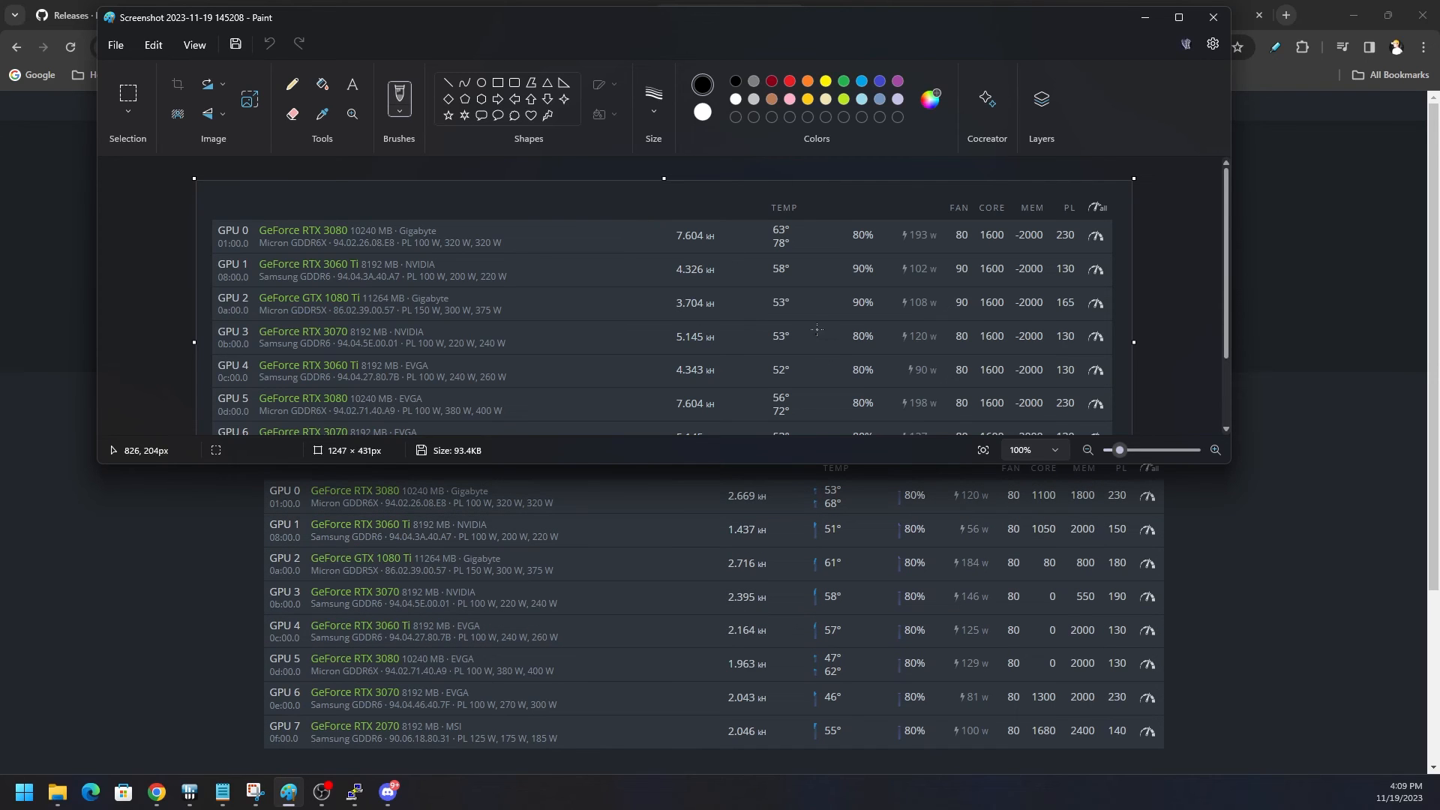
mouse_move(477, 299)
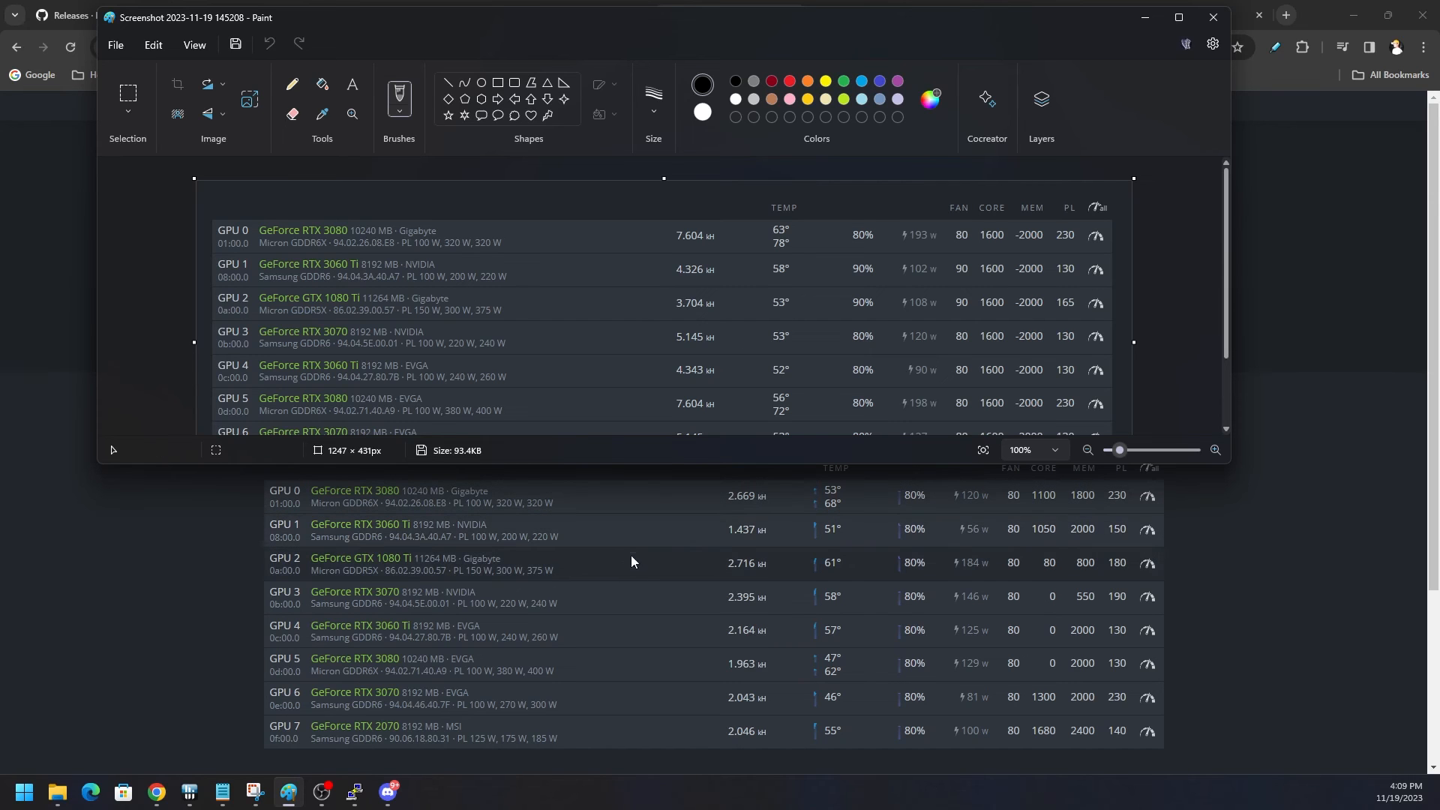
mouse_move(669, 578)
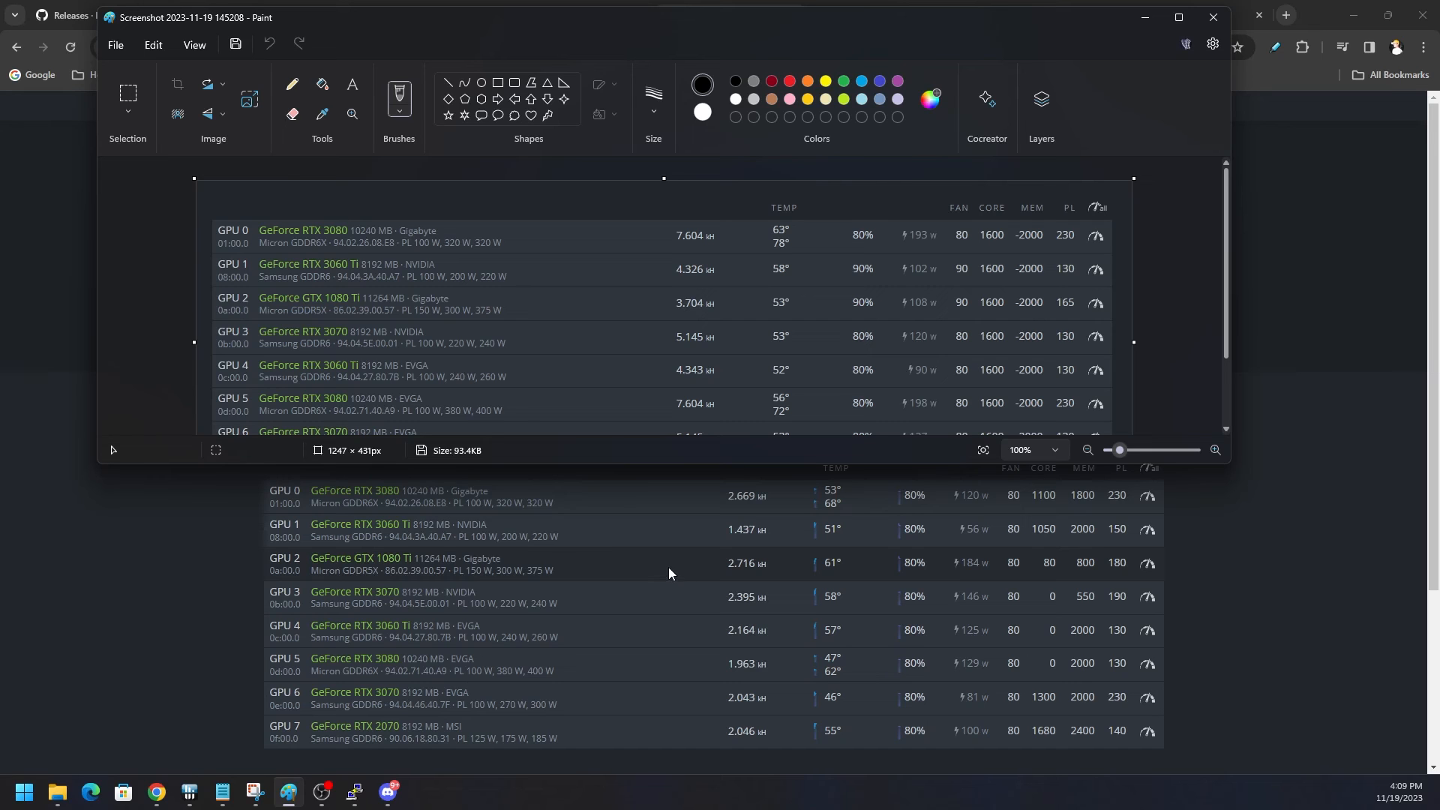
mouse_move(1237, 564)
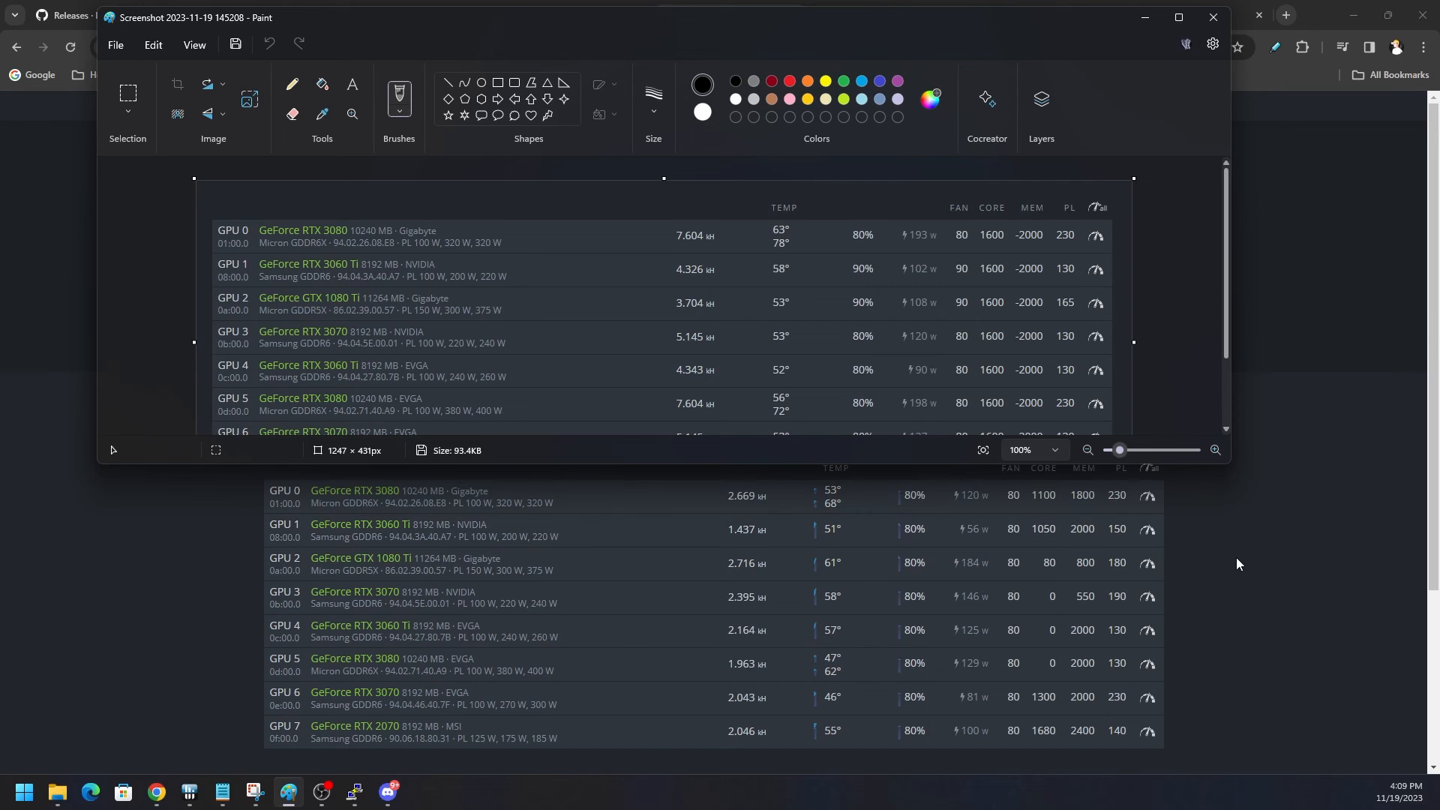
Step: Put Paint away and reach XSF3's list of eight Radeon GPUs, then recall the earlier AMD capture
click(1212, 17)
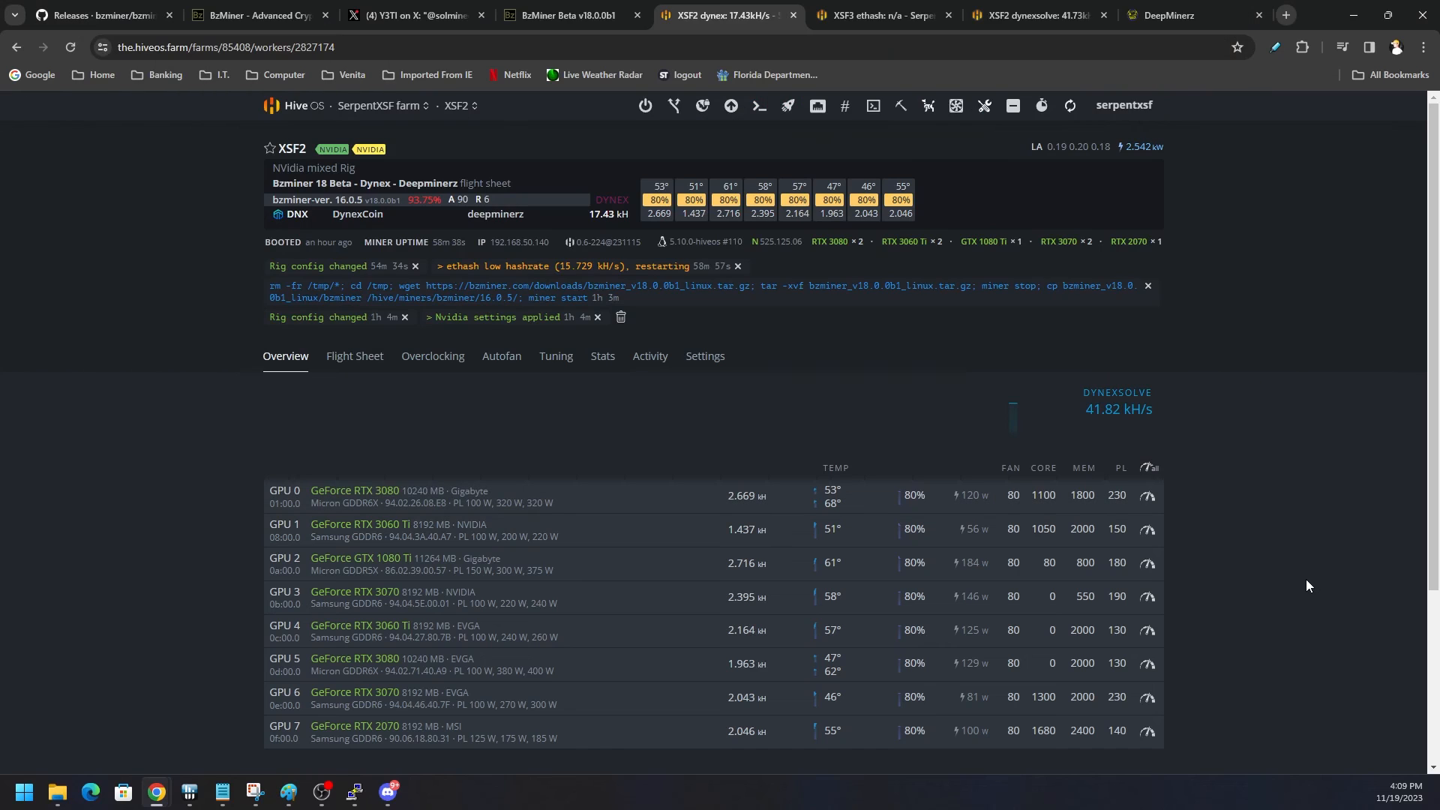
click(873, 15)
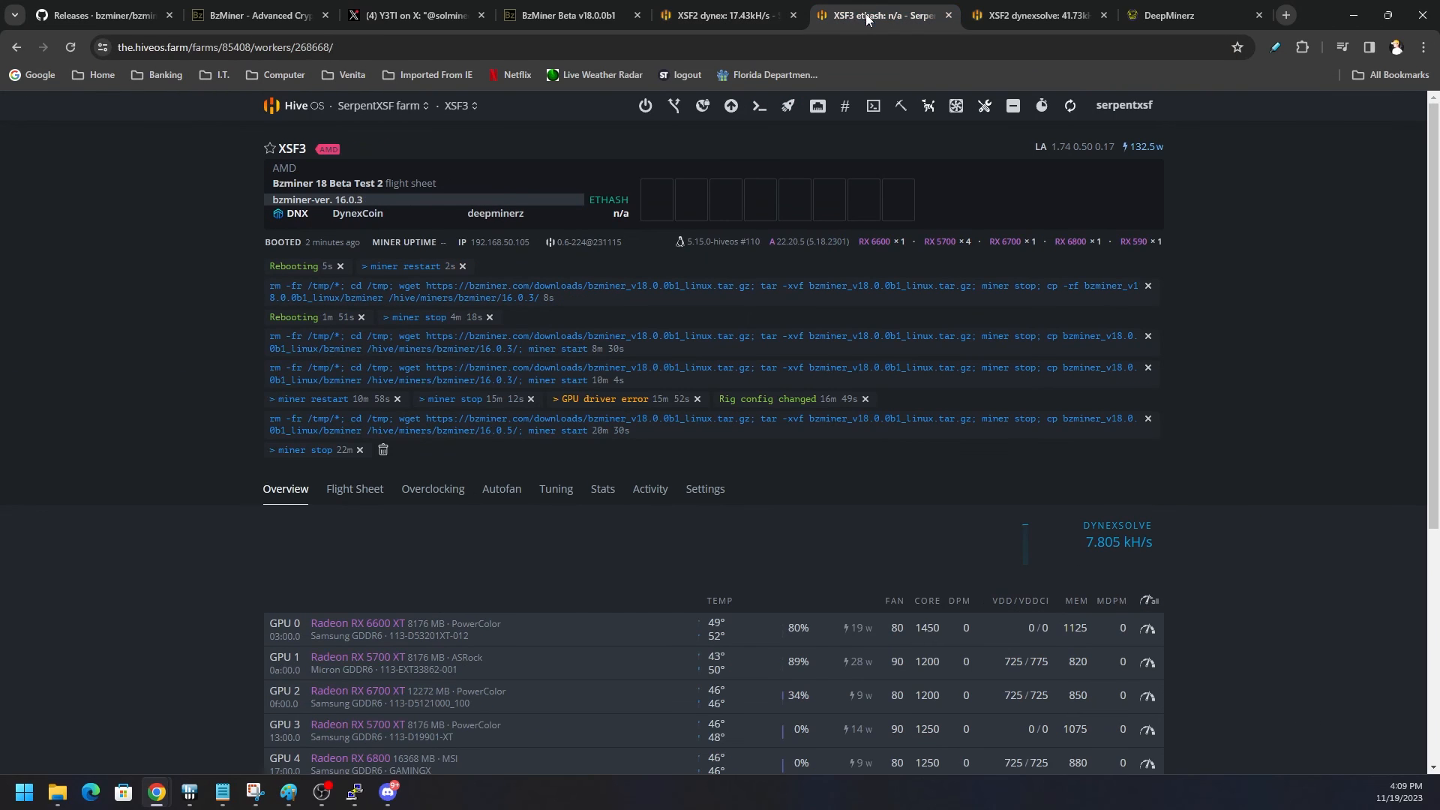
scroll(down, 3)
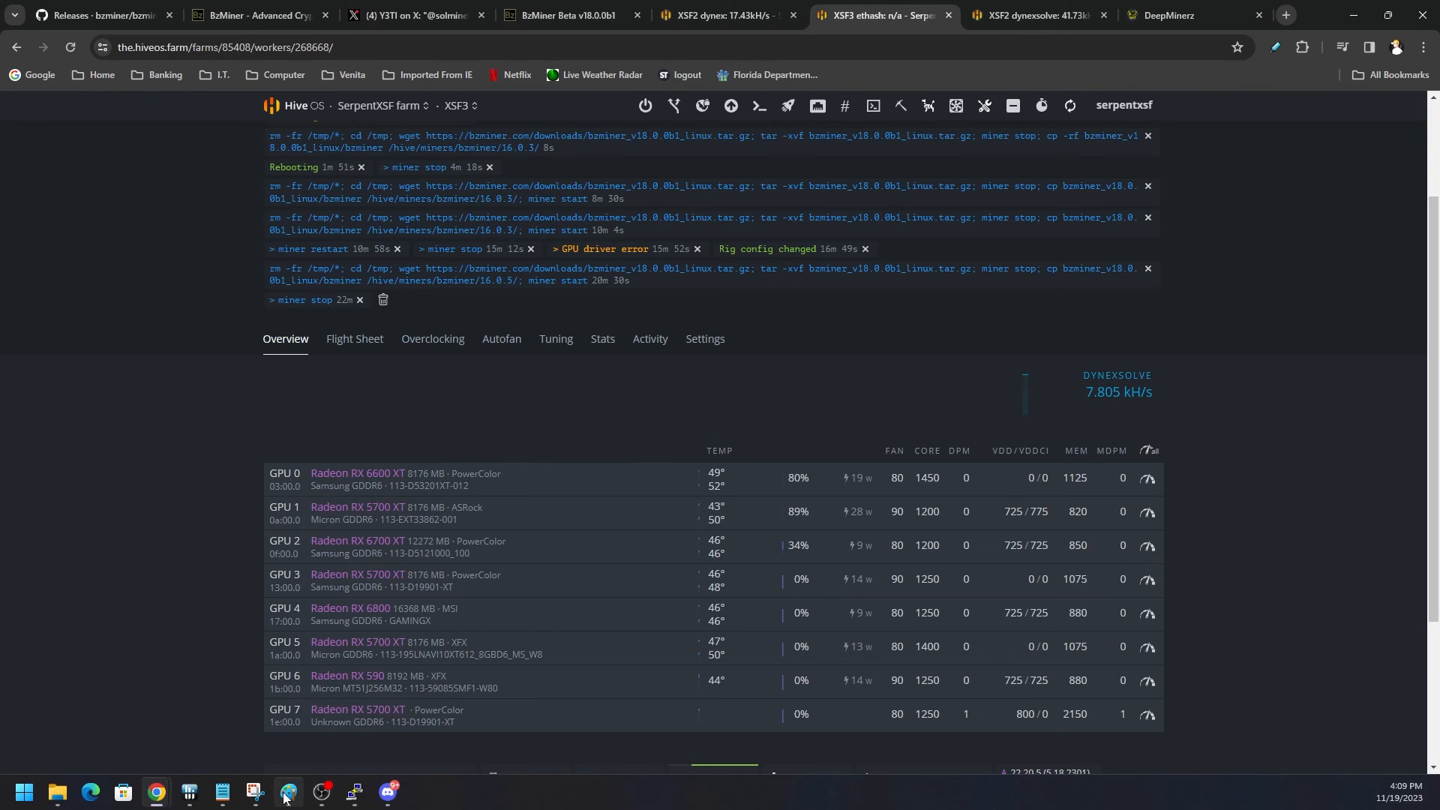
click(251, 792)
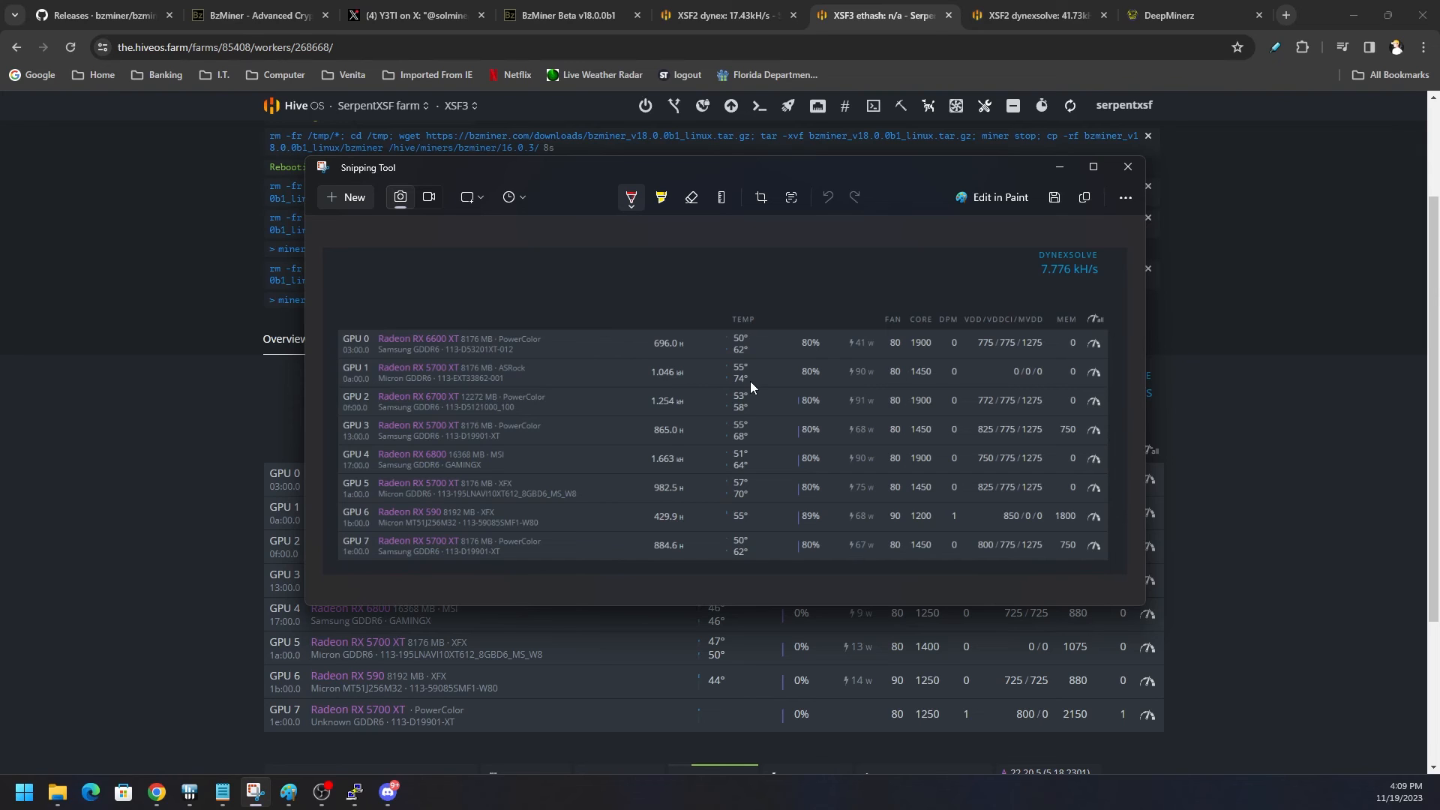
mouse_move(756, 370)
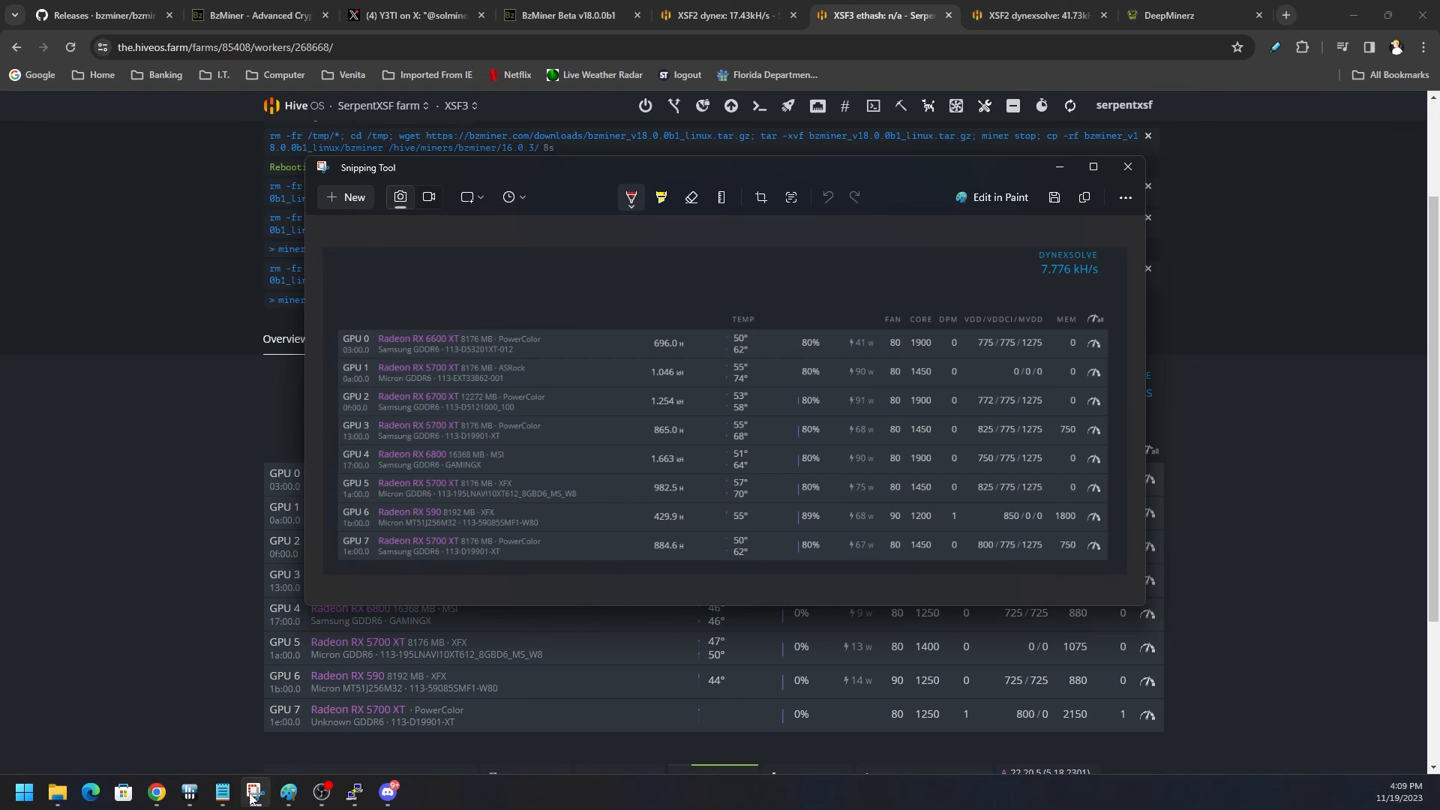
Step: Bring up the Test DNX Notepad note with the three BzMiner v18.0.0b1 upgrade commands
click(221, 792)
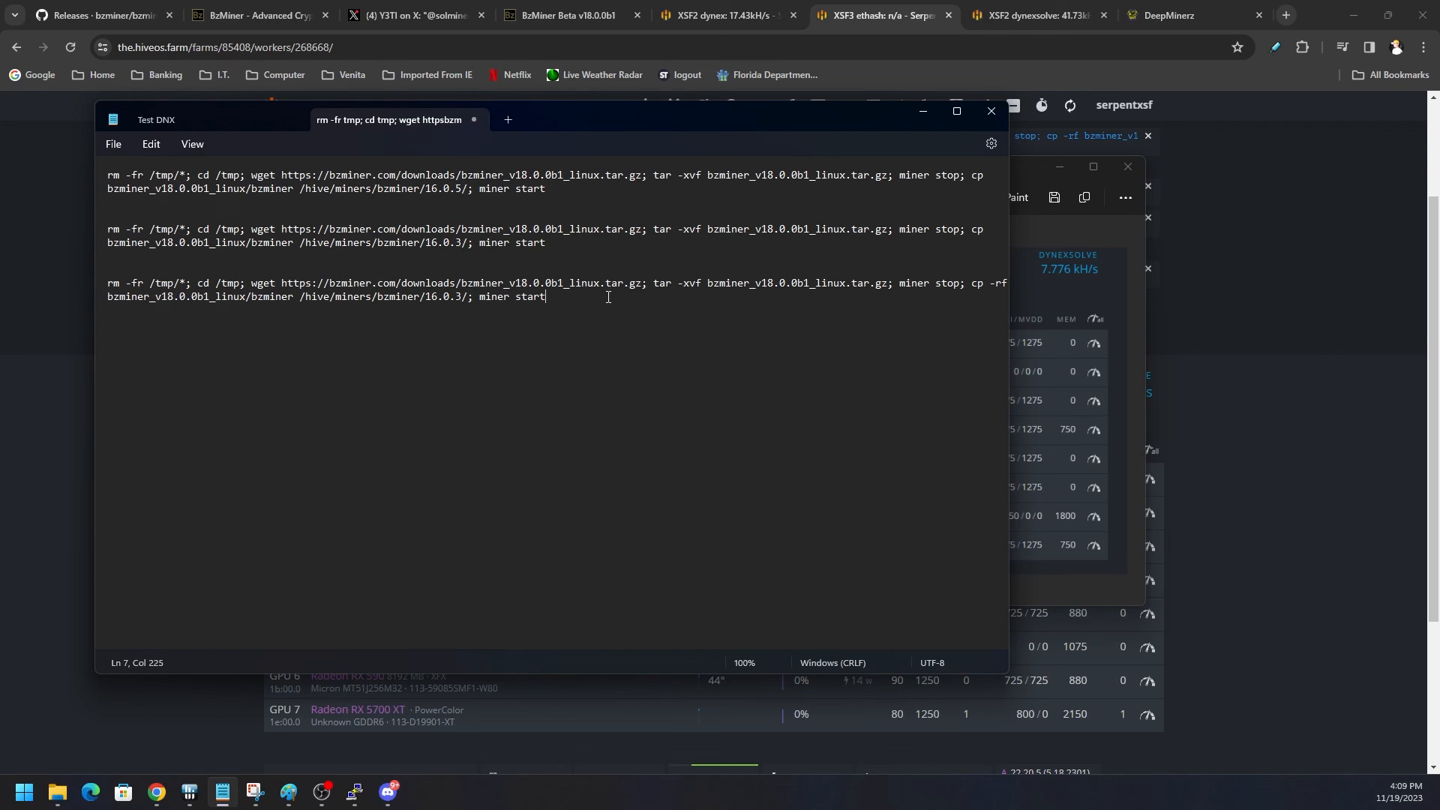
mouse_move(660, 309)
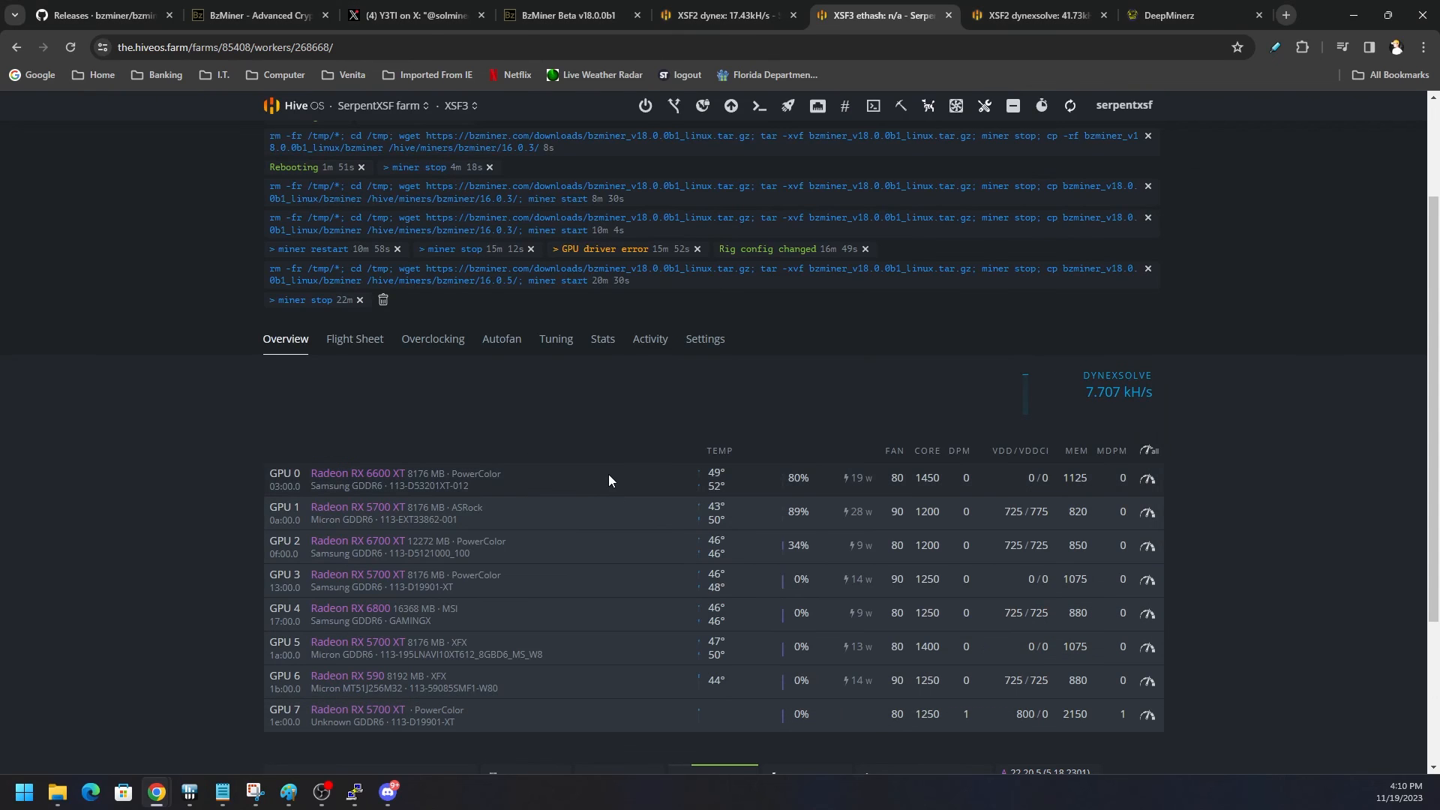
Step: Scroll XSF3's overview to its GPU stats and system details (55° CPU, 132.5 W, B250 board)
scroll(down, 3)
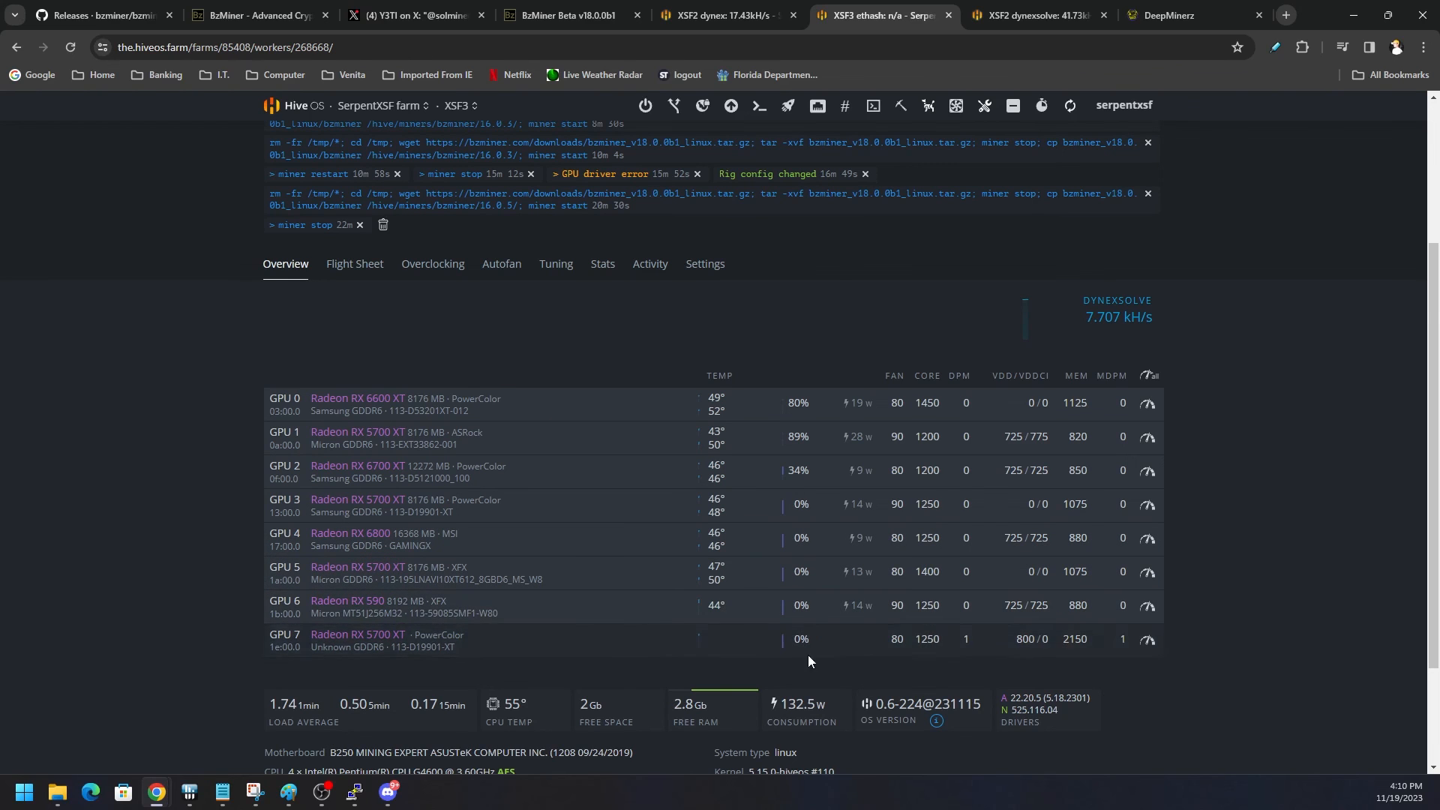
mouse_move(798, 657)
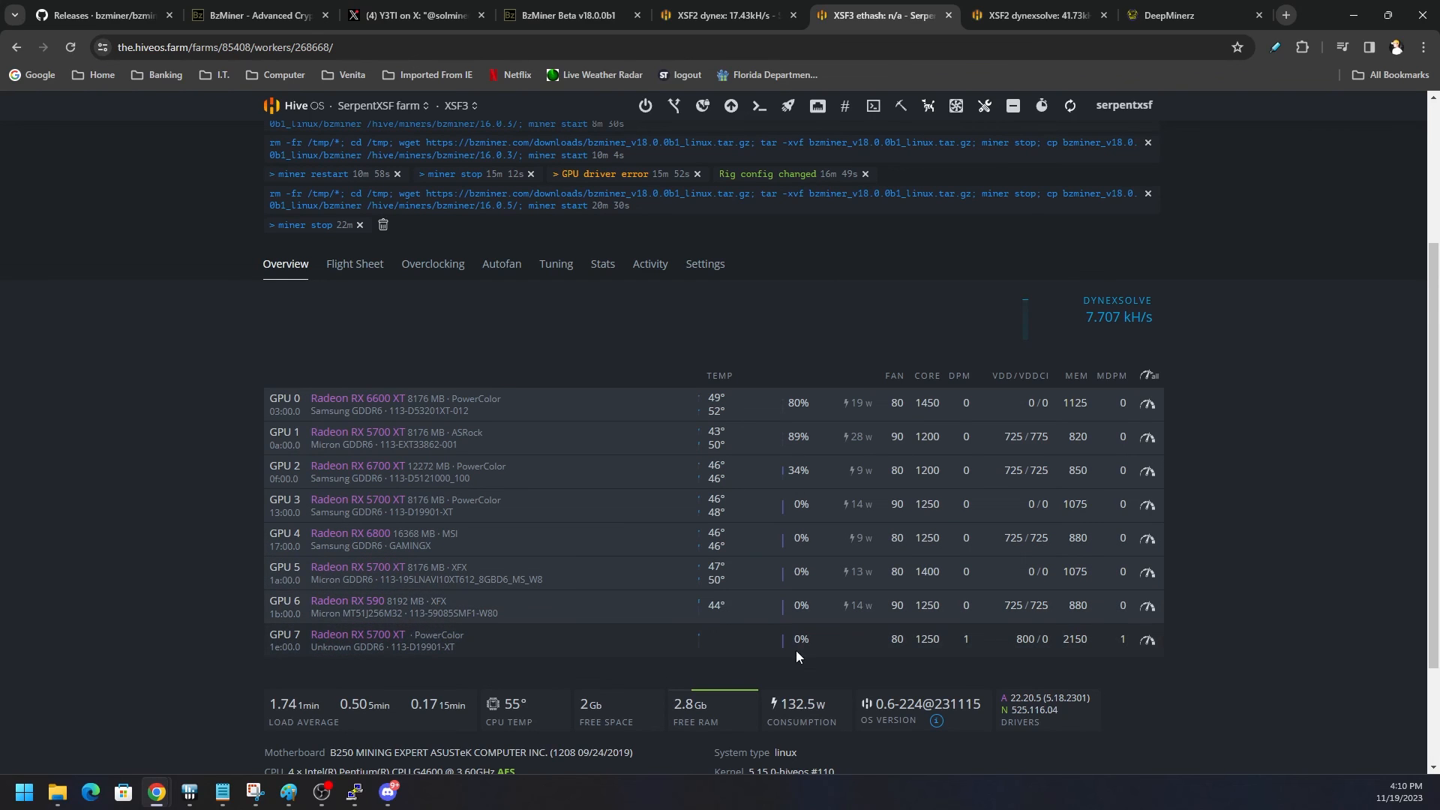
mouse_move(879, 630)
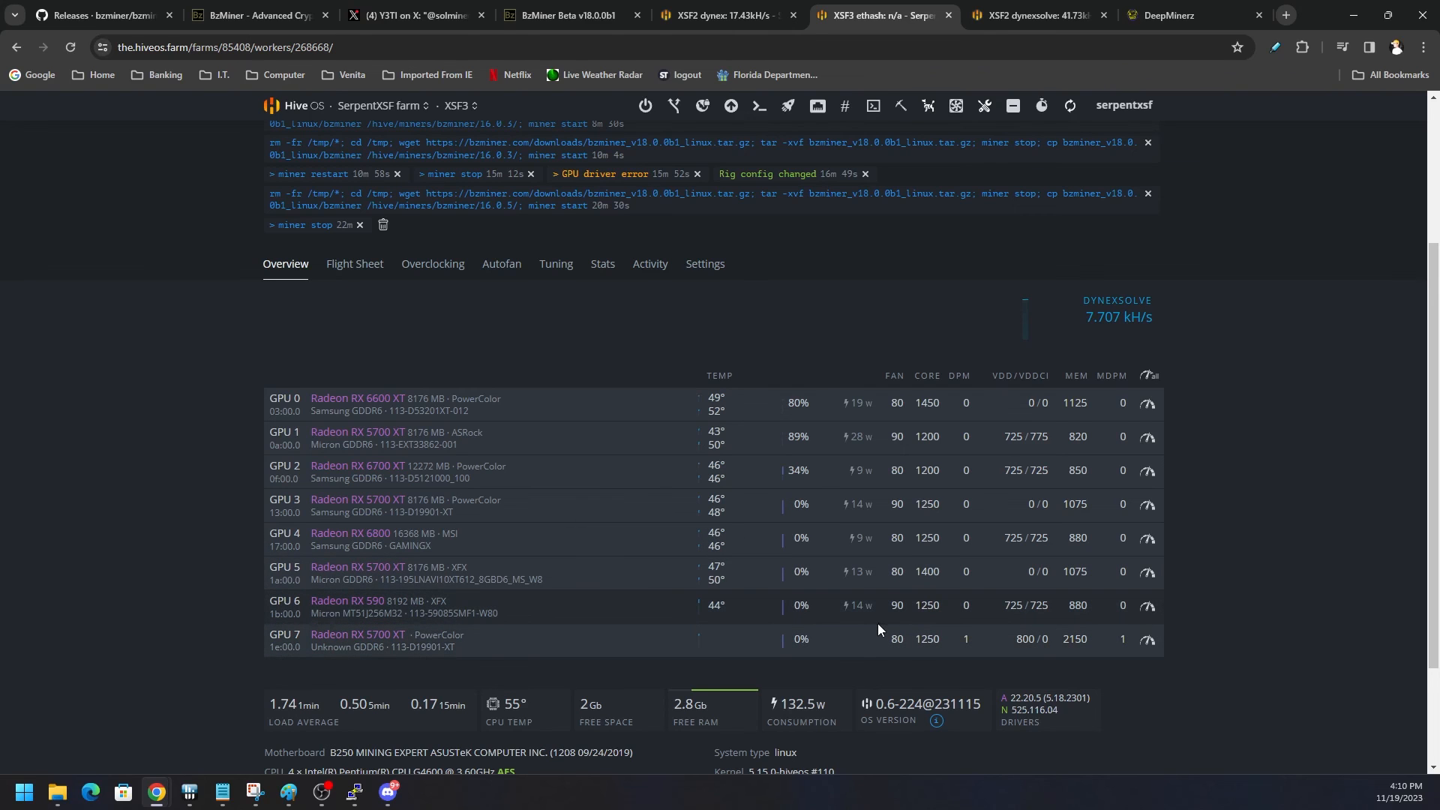
mouse_move(879, 612)
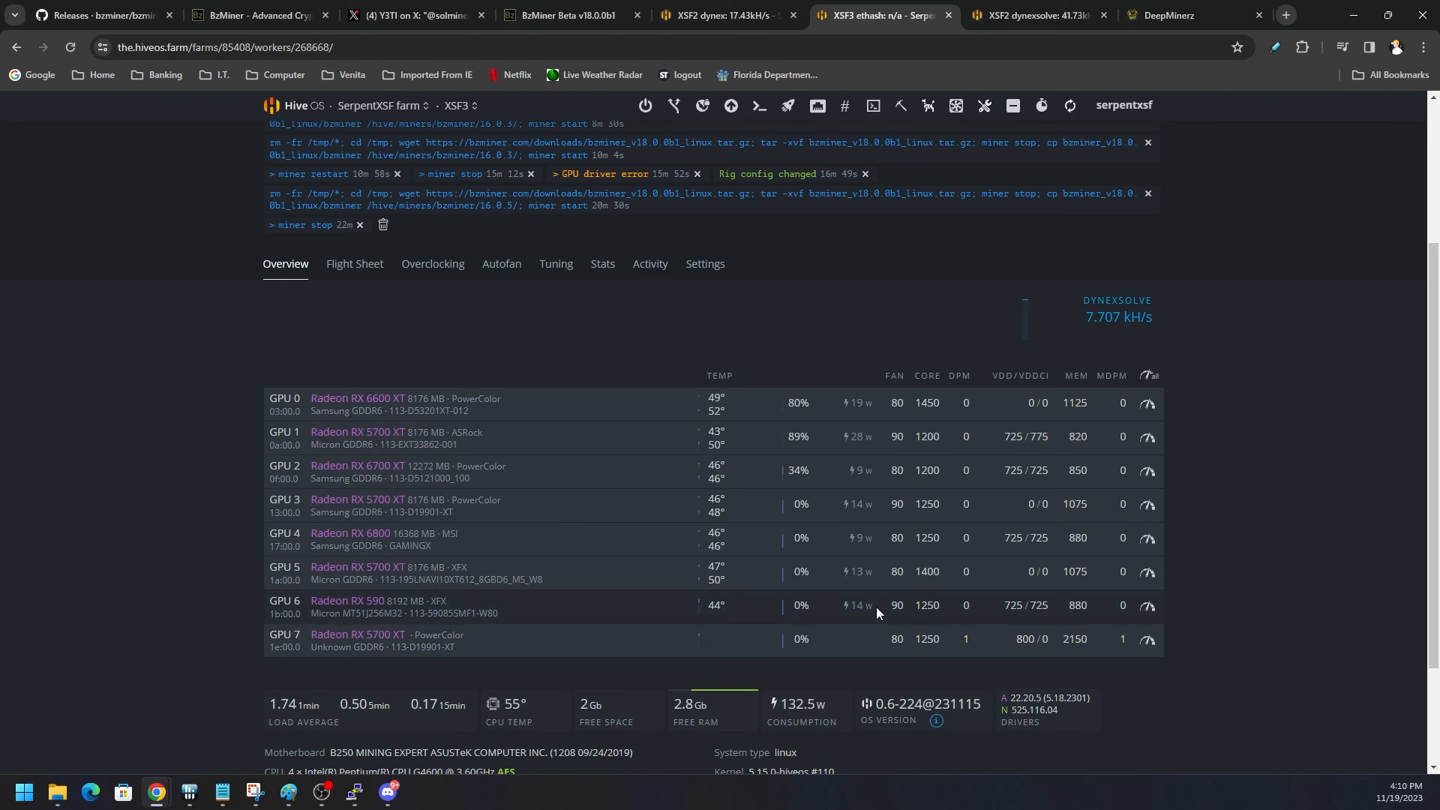
mouse_move(645, 582)
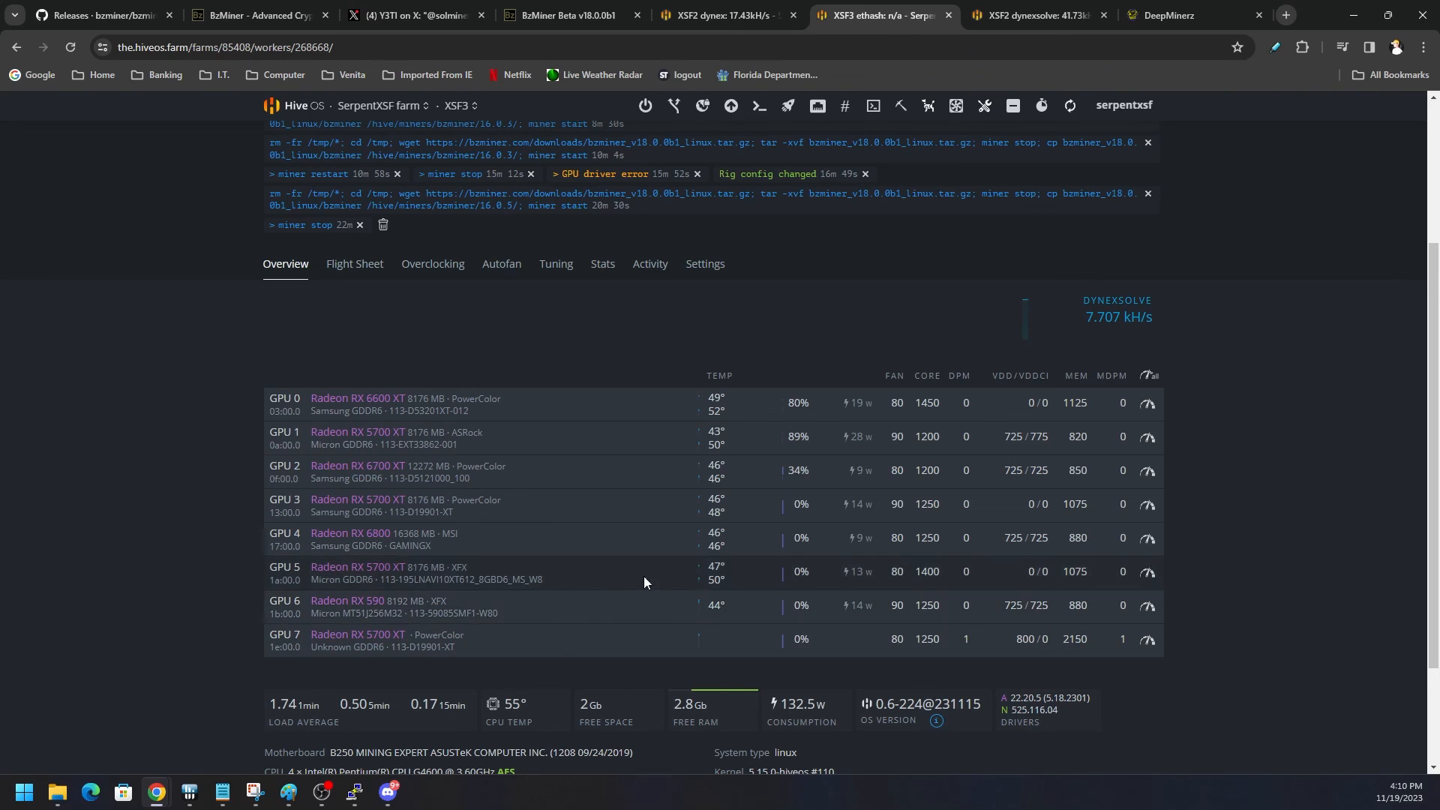
Step: Return to the bzminer.com page showing its Discord link, features and supported coins
click(255, 15)
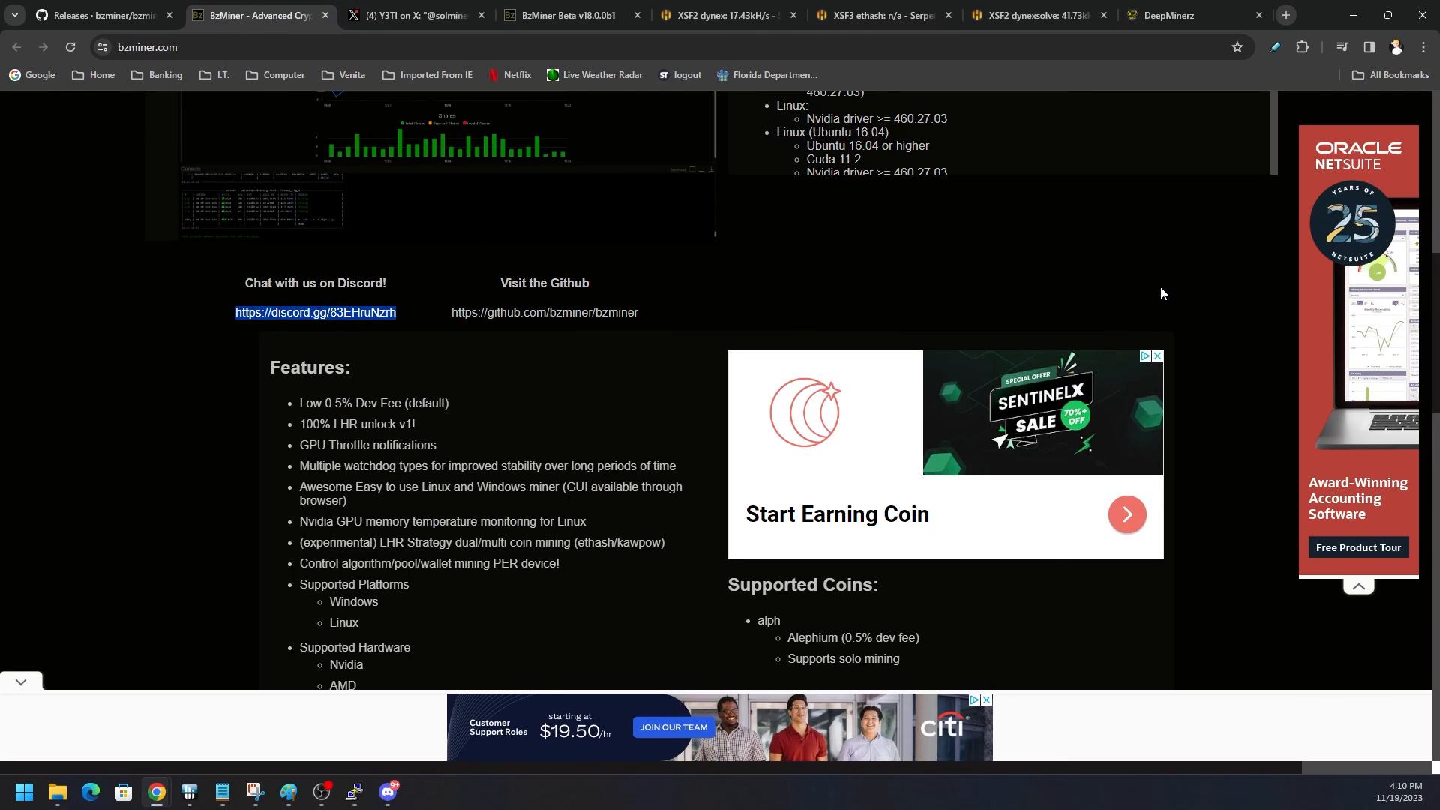
mouse_move(1197, 290)
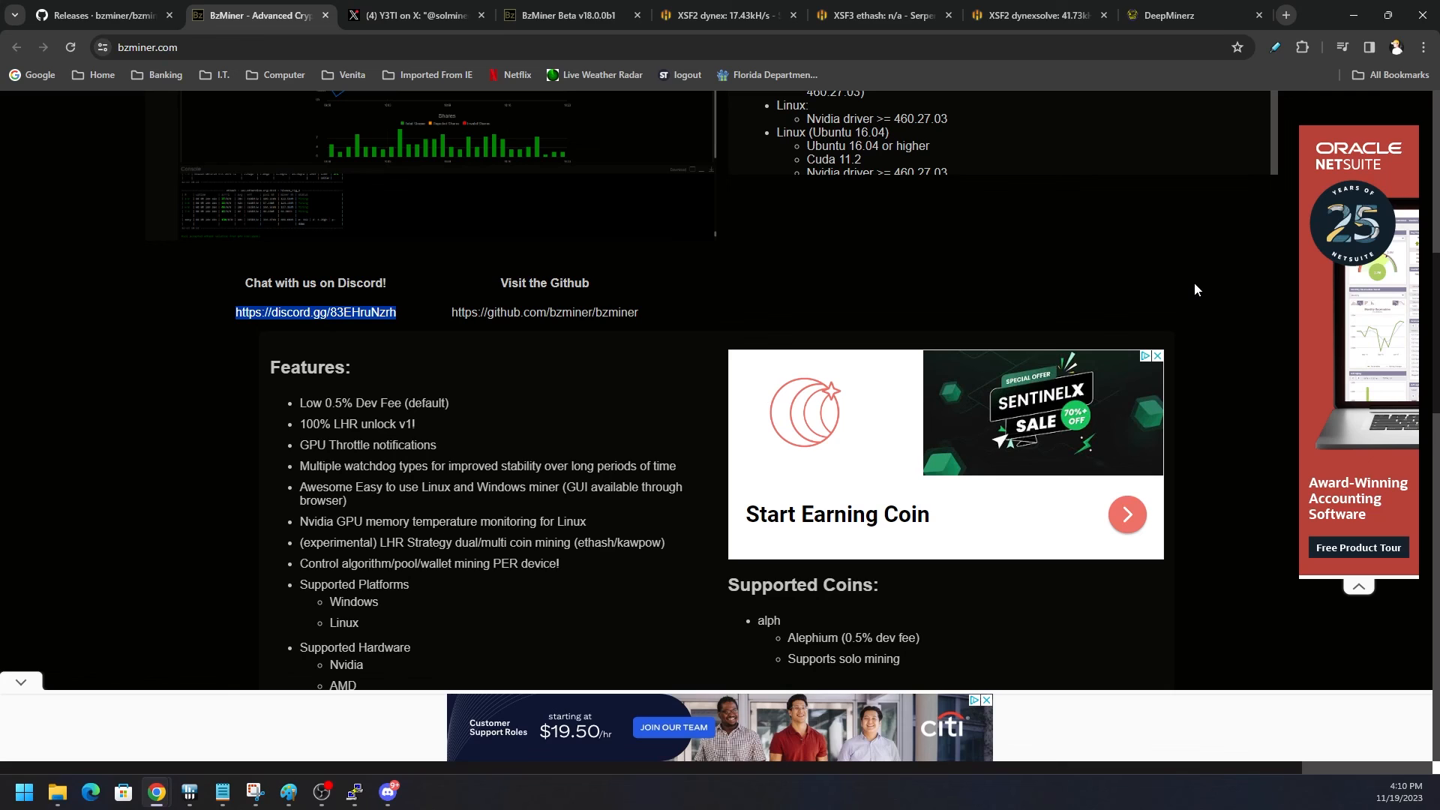
mouse_move(1185, 279)
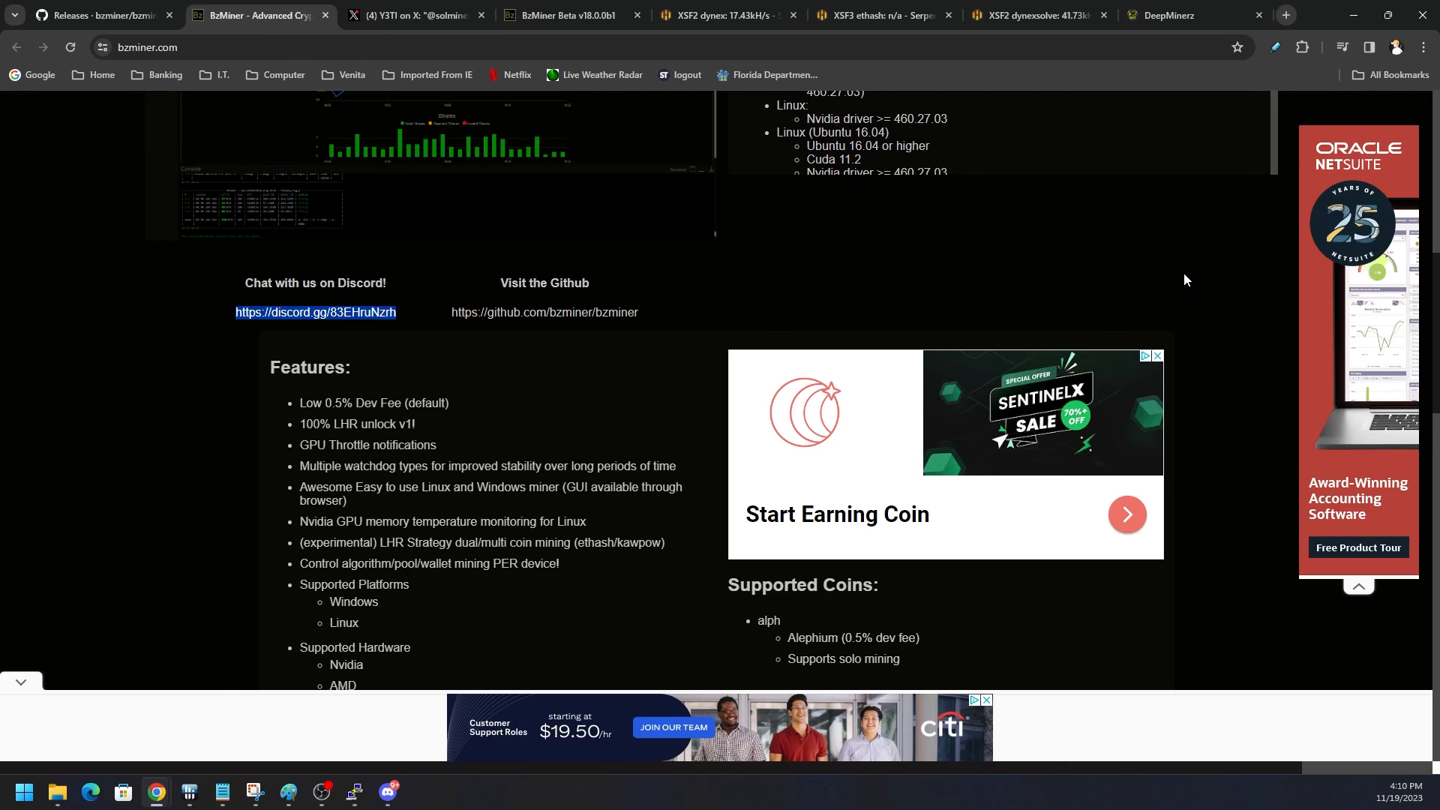